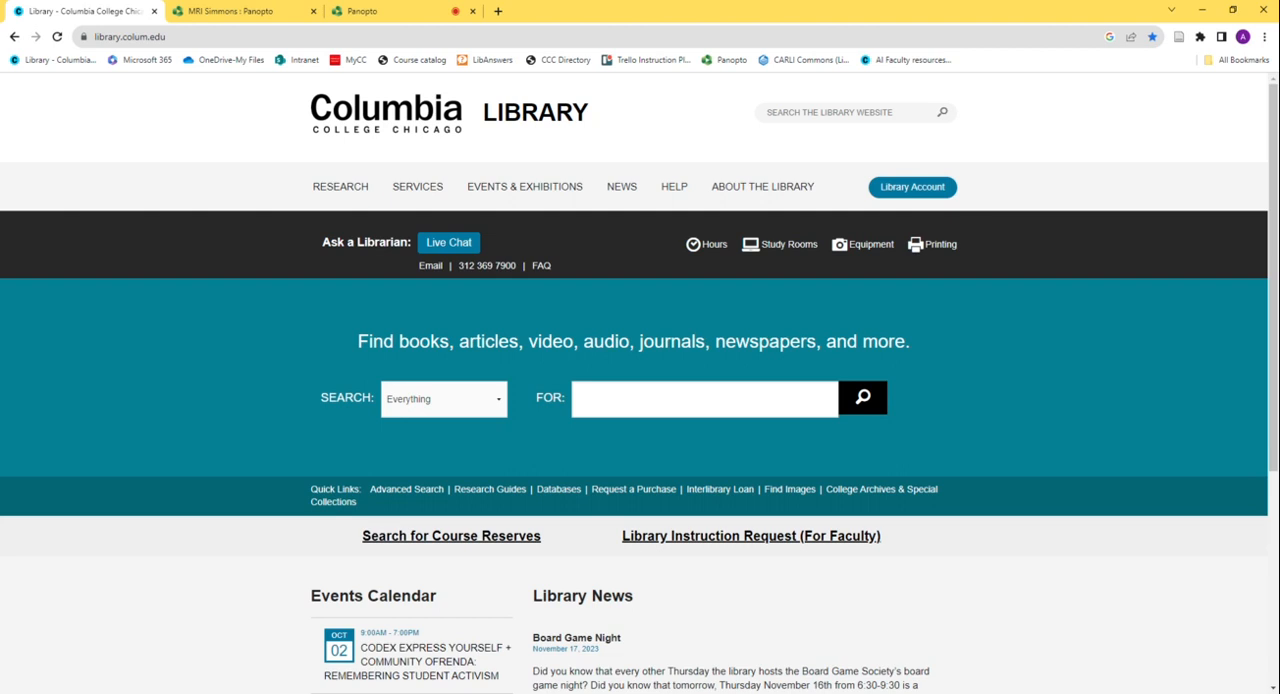
pyautogui.moveTo(892, 328)
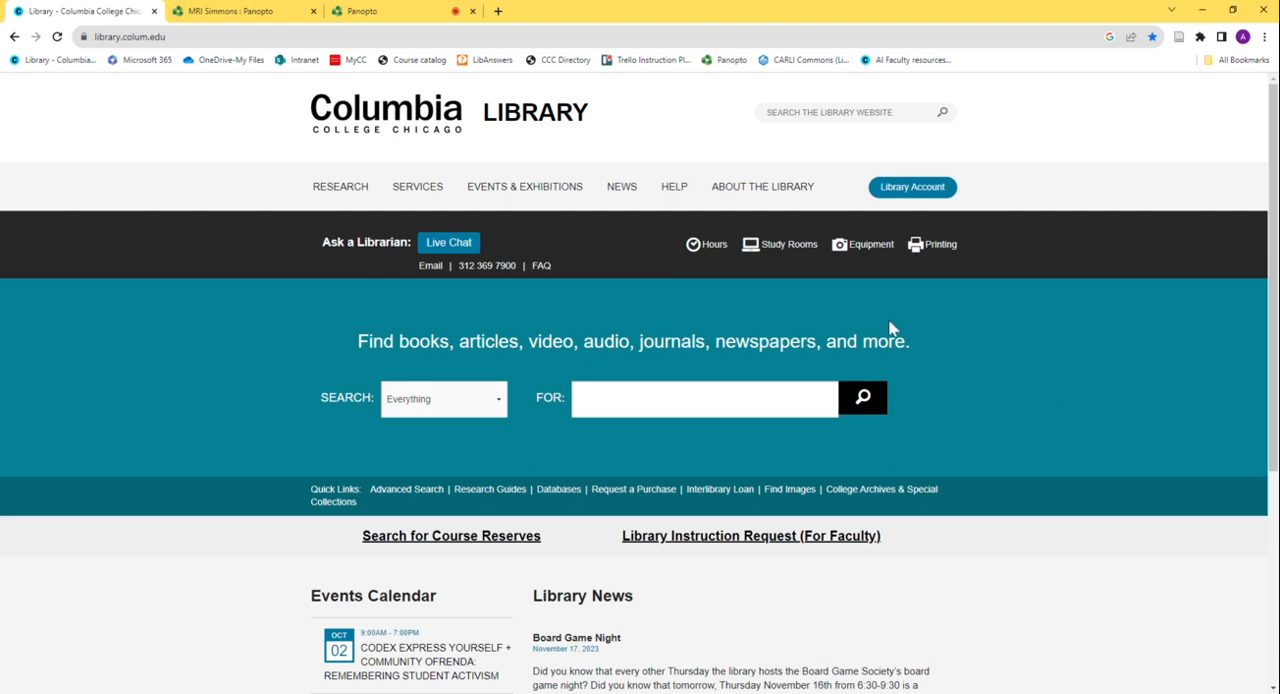
pyautogui.moveTo(559, 489)
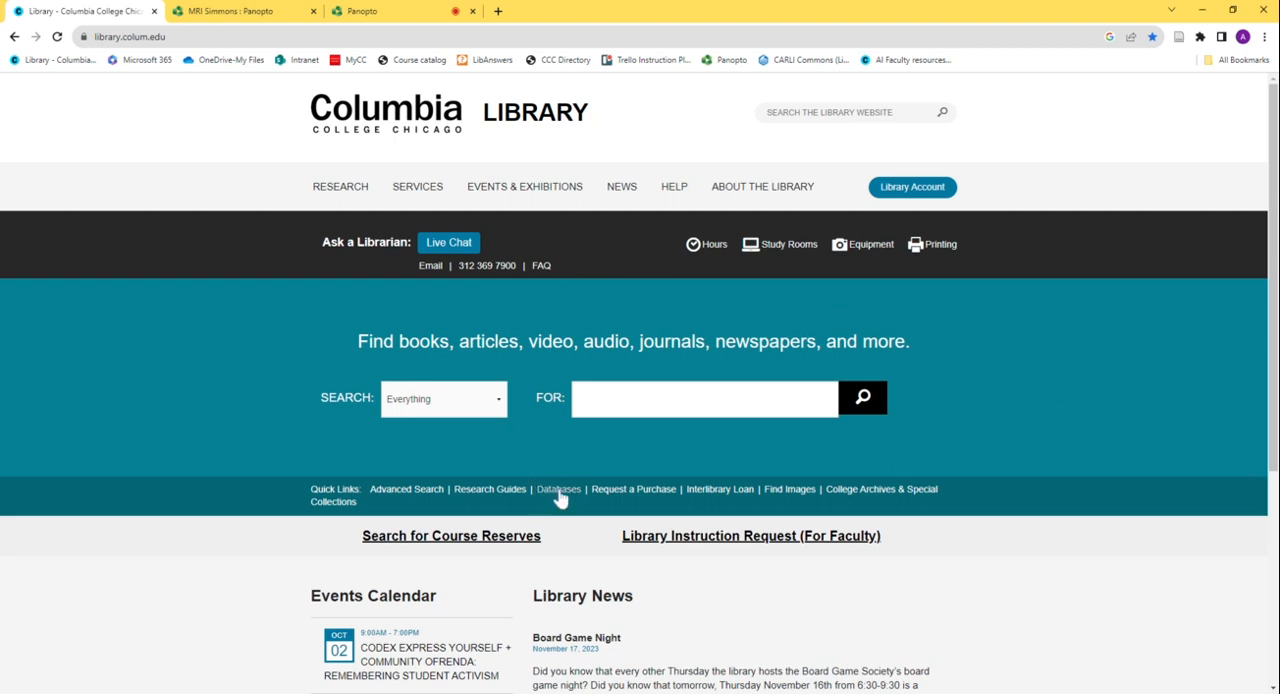
pyautogui.moveTo(448, 470)
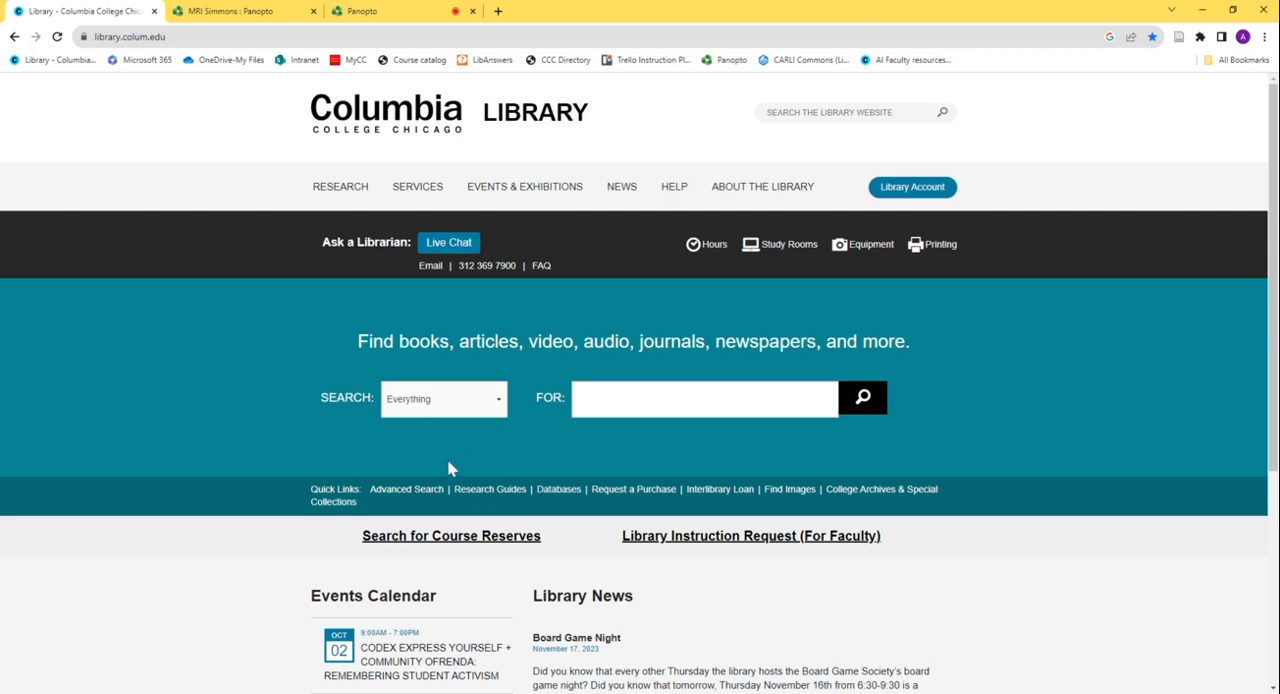
pyautogui.moveTo(490, 489)
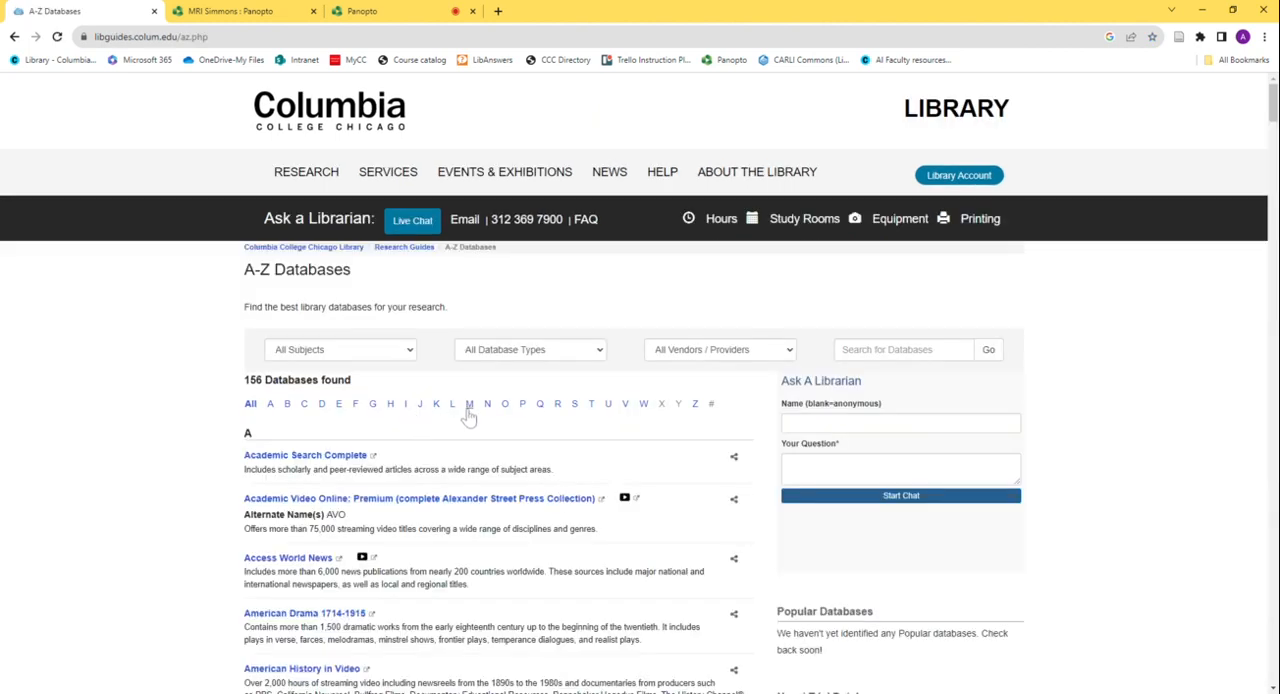
# - Filter the library's database list to titles starting with M and scroll to MRI-Simmons Catalyst
pyautogui.click(469, 403)
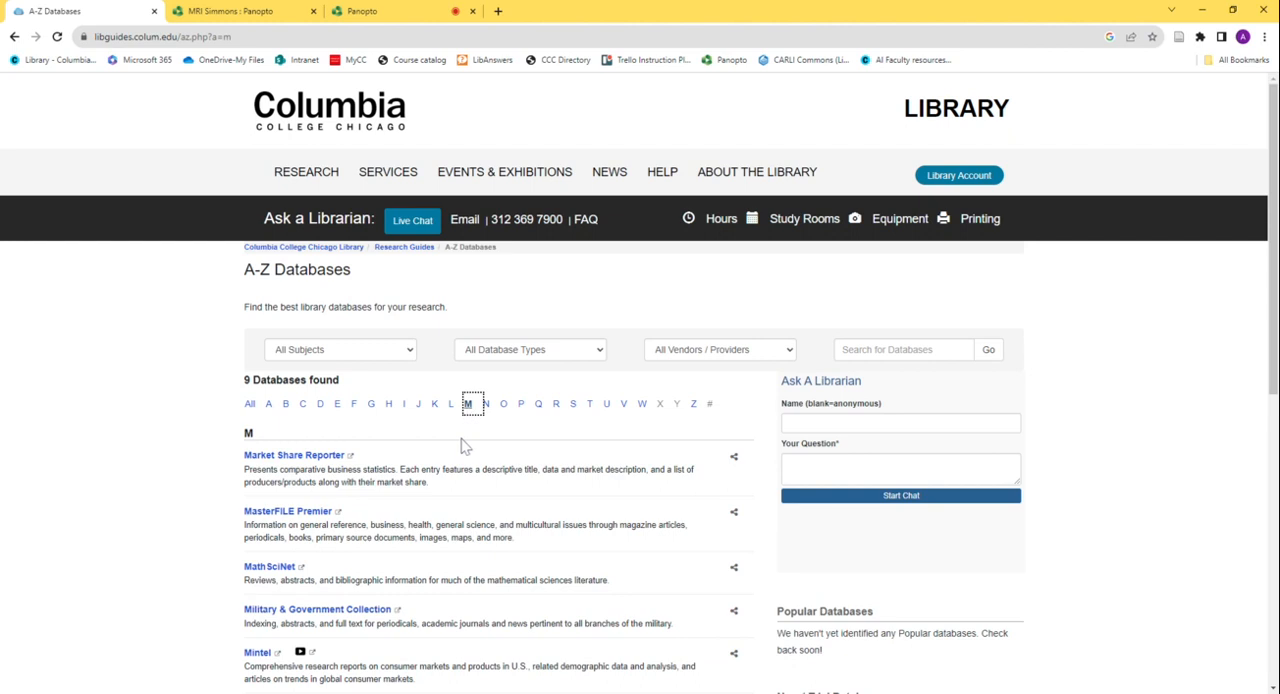
pyautogui.scroll(-3)
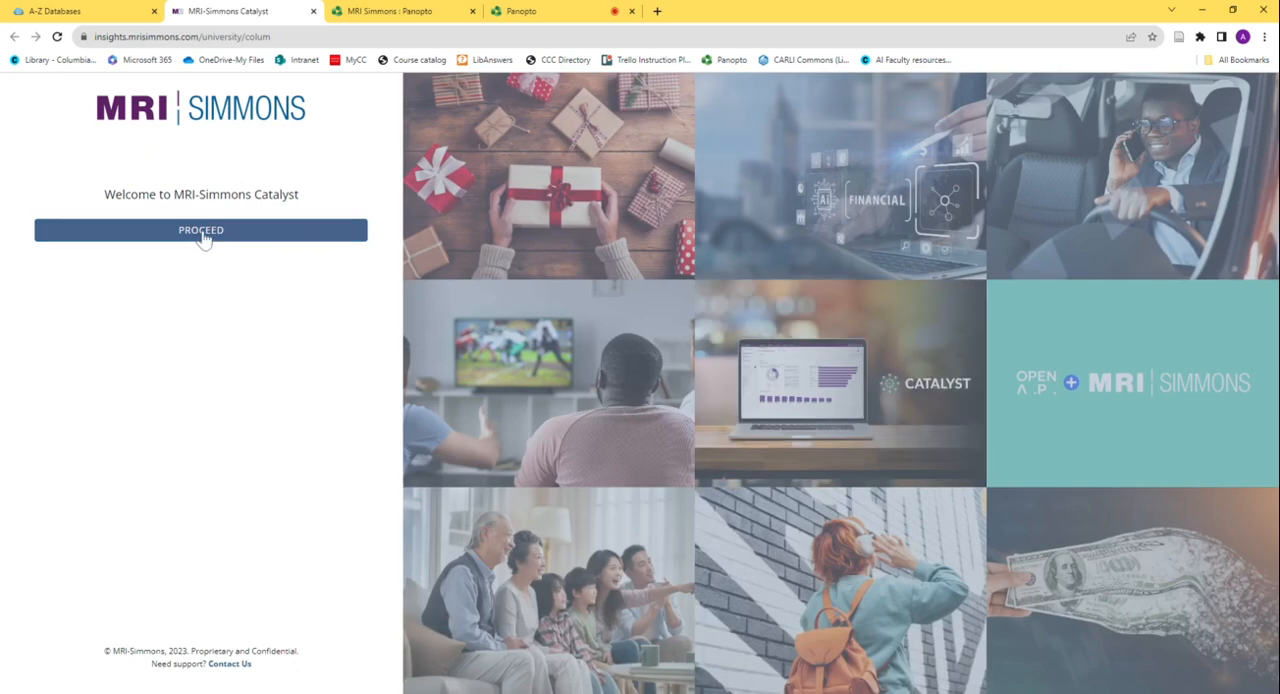
# - Proceed past the Catalyst welcome page and start a new Quick Report from the Profile menu
pyautogui.click(200, 230)
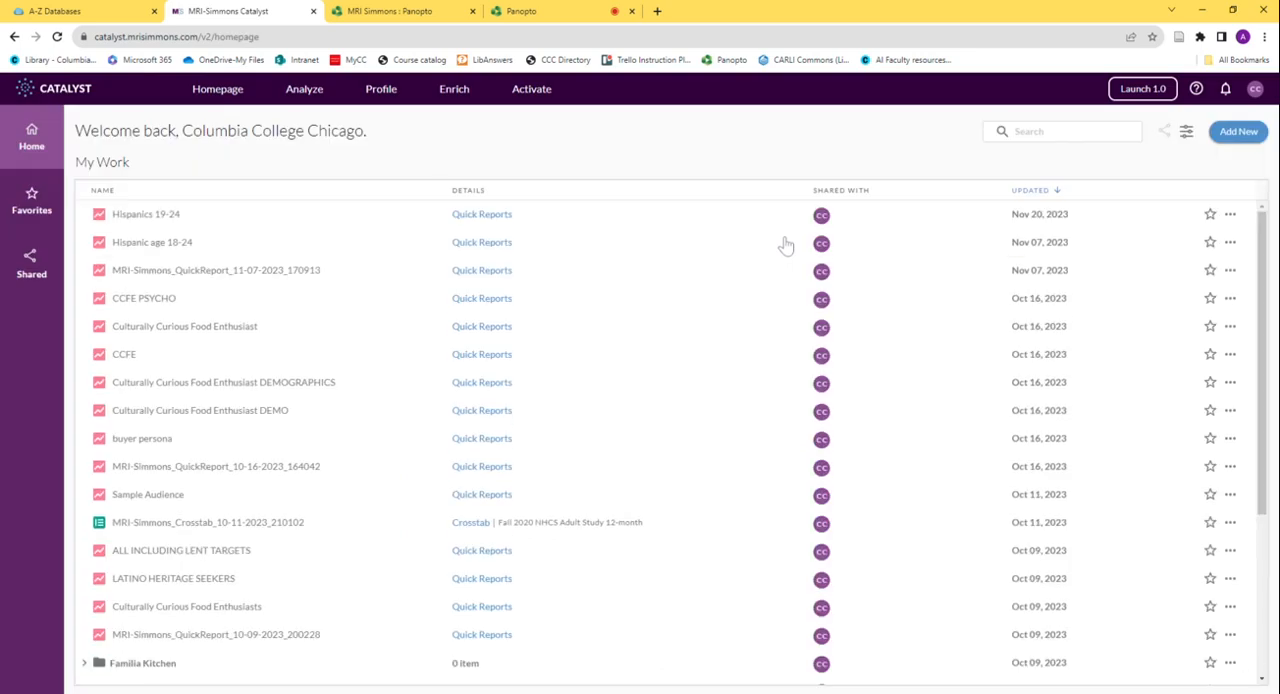
pyautogui.moveTo(531, 131)
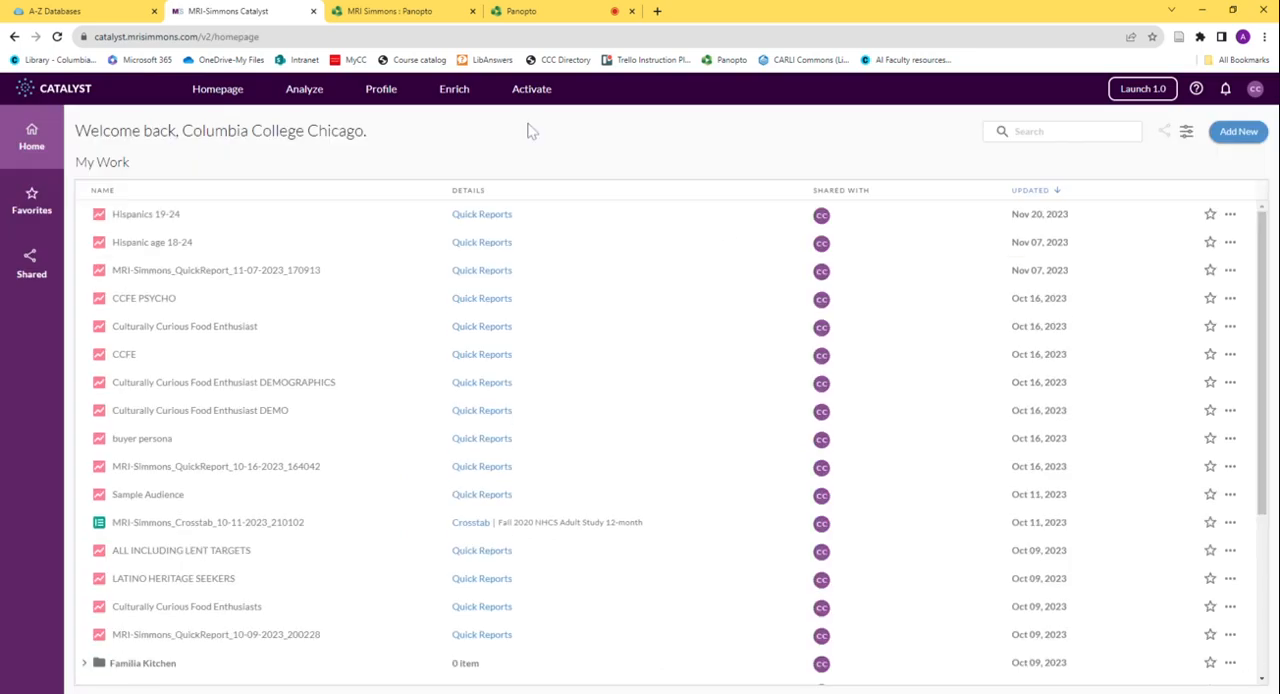
pyautogui.moveTo(601, 159)
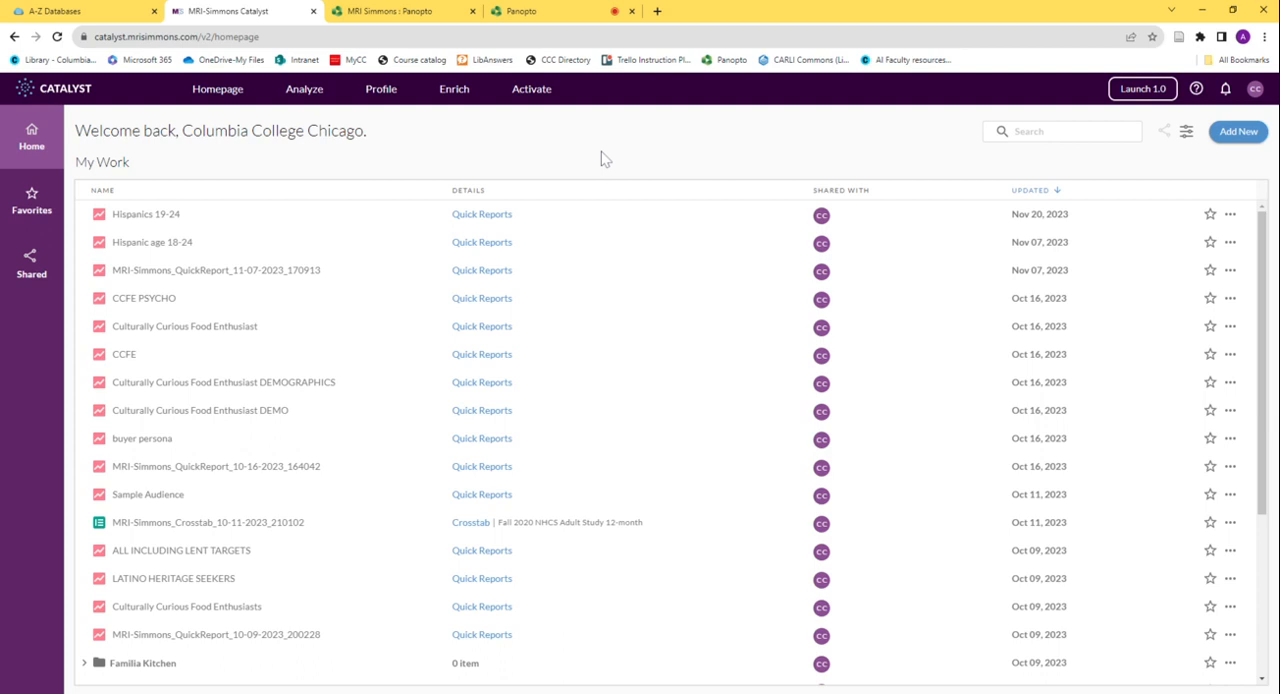
pyautogui.click(304, 88)
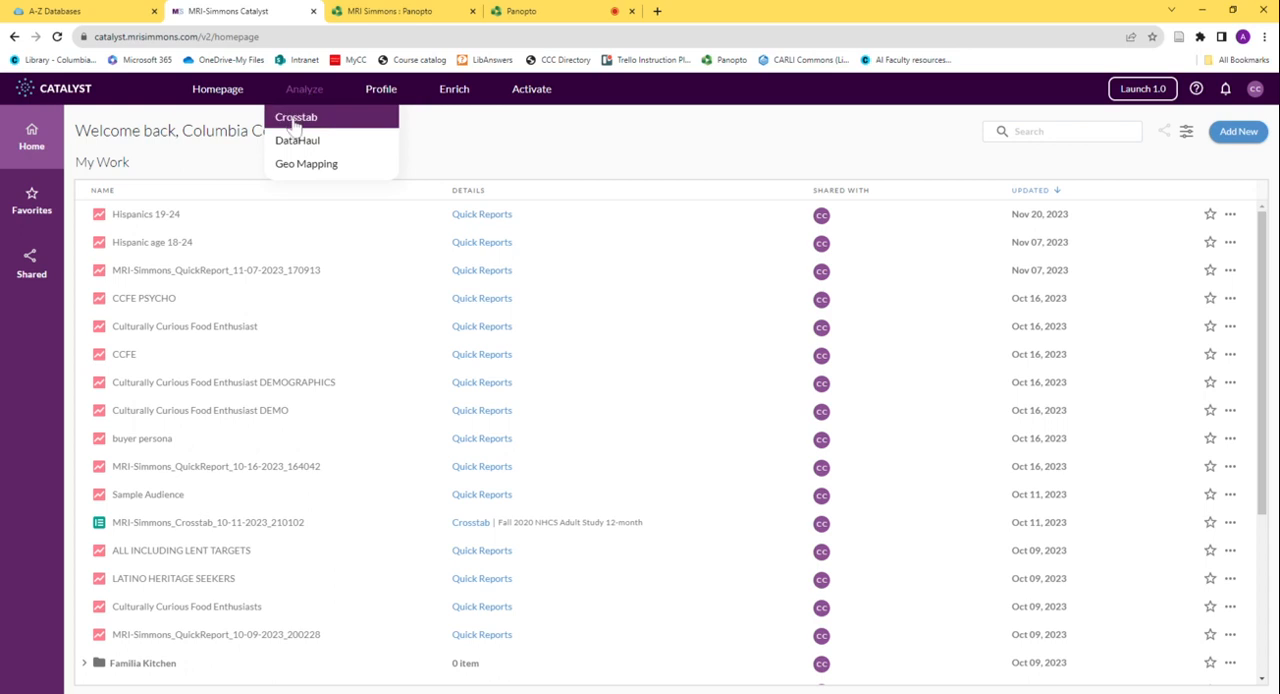
pyautogui.moveTo(300, 130)
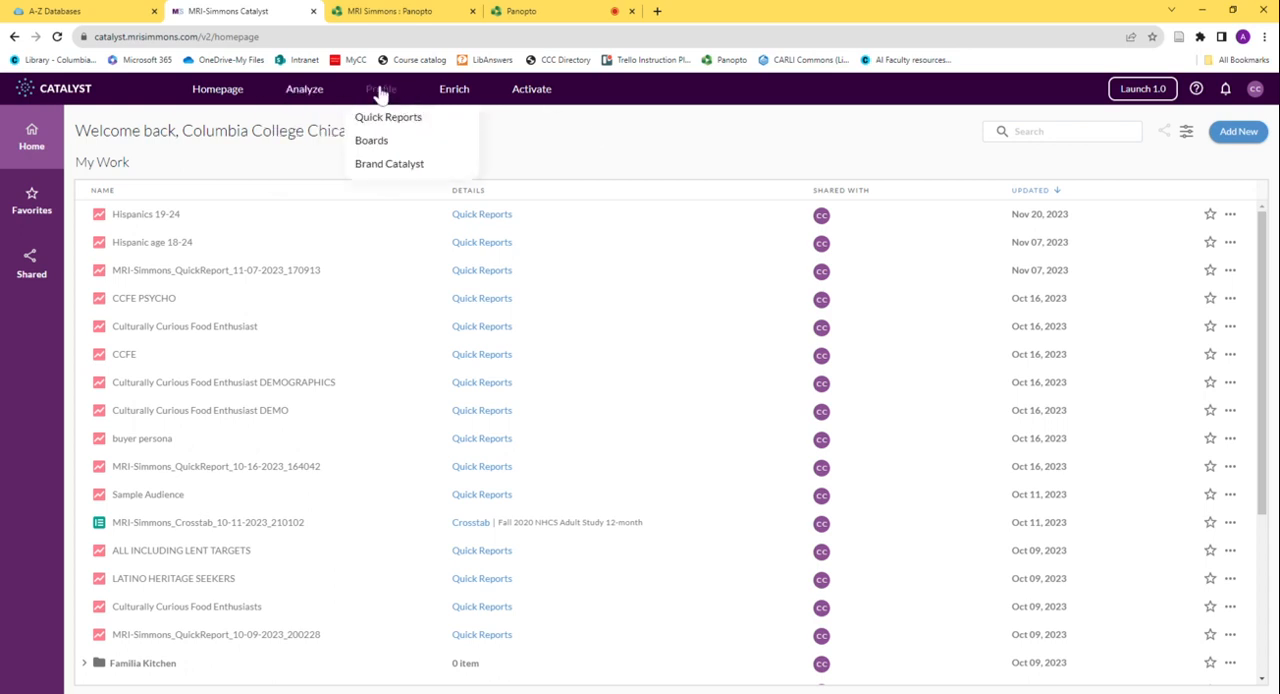
pyautogui.click(388, 117)
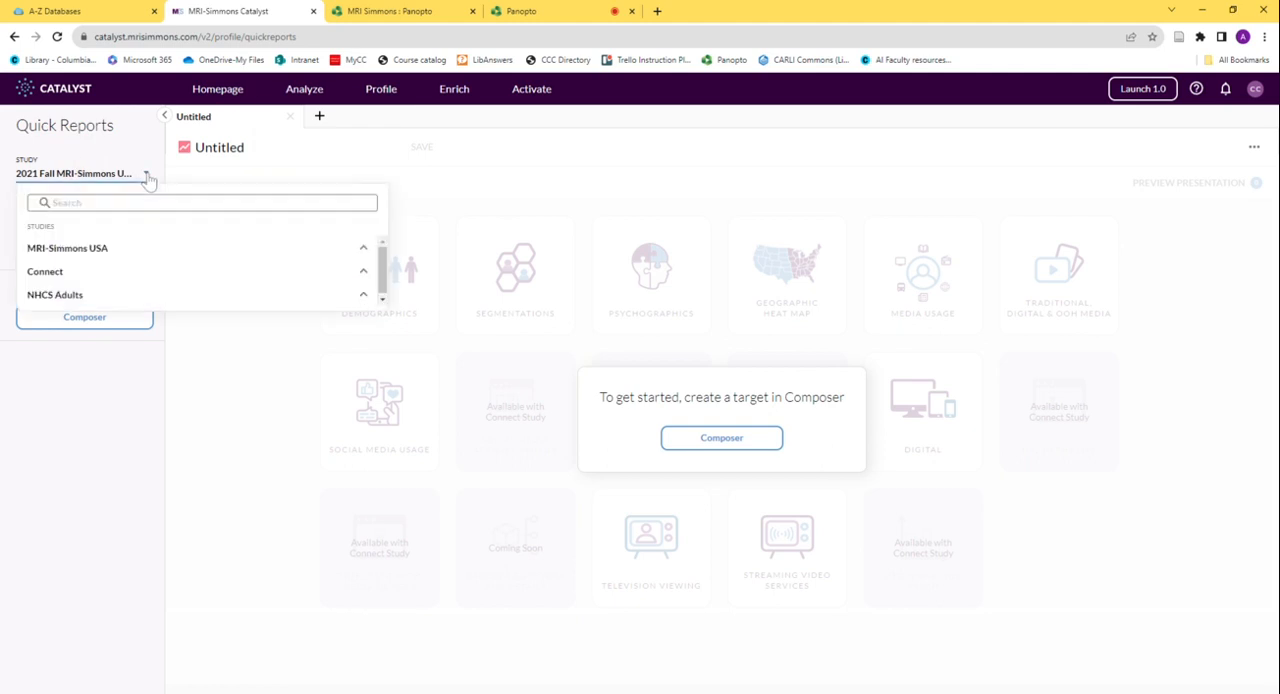
pyautogui.moveTo(50, 307)
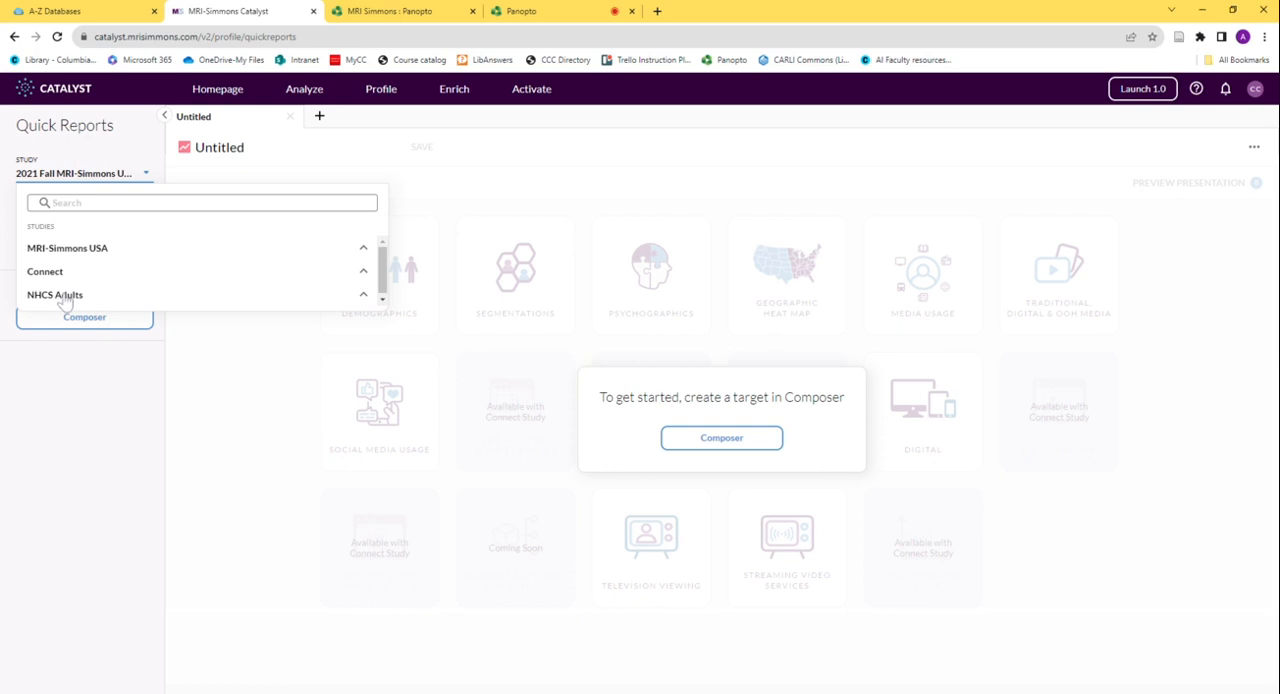
# - Choose Fall 2020 NHCS Adult Study 12-month under NHCS Adults as the study
pyautogui.click(54, 294)
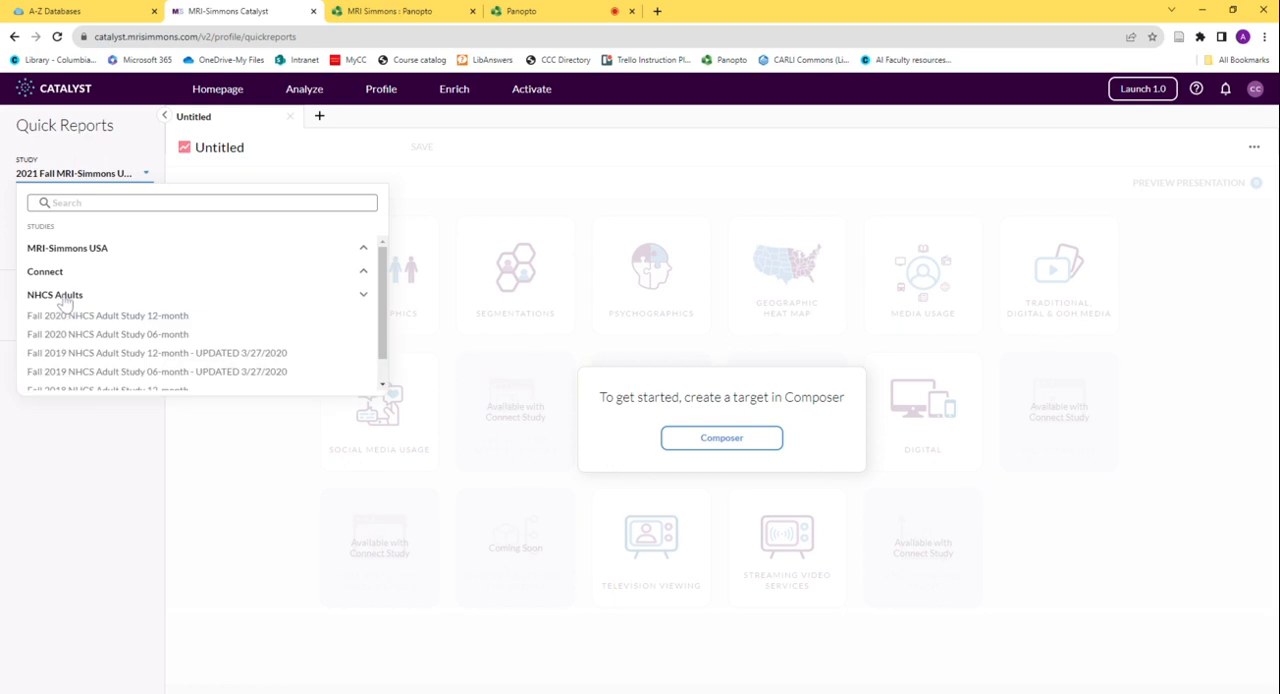
pyautogui.moveTo(117, 327)
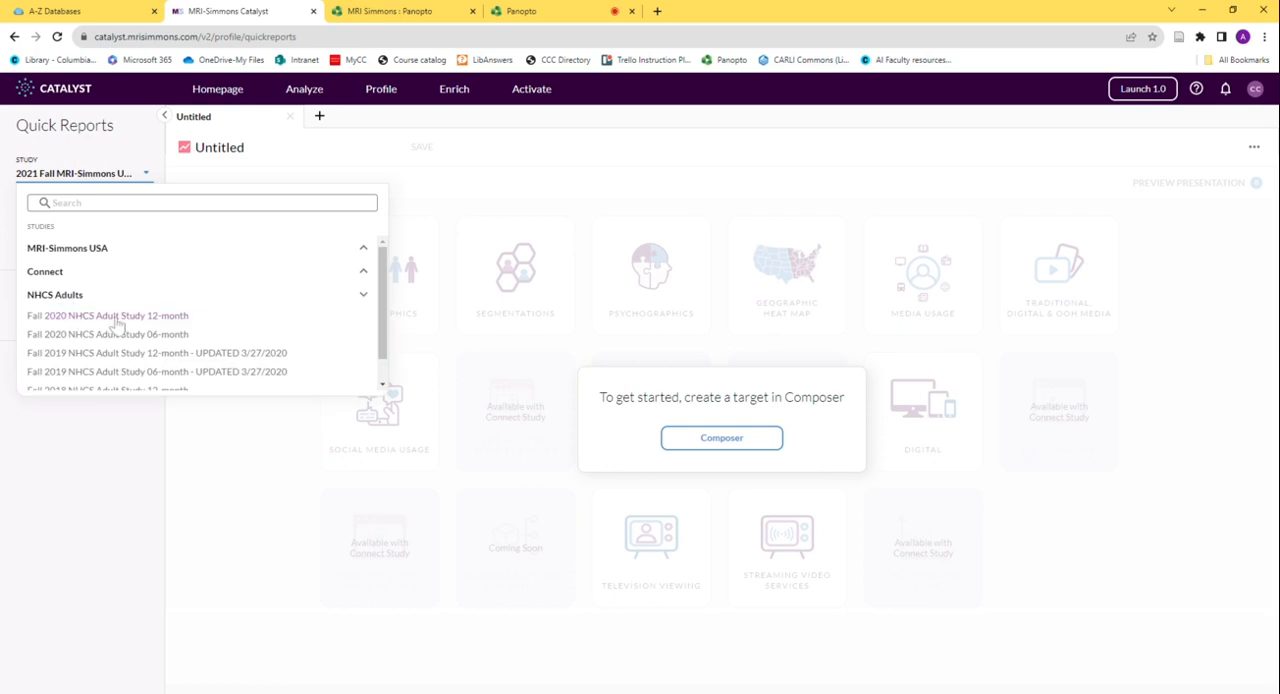
pyautogui.click(107, 315)
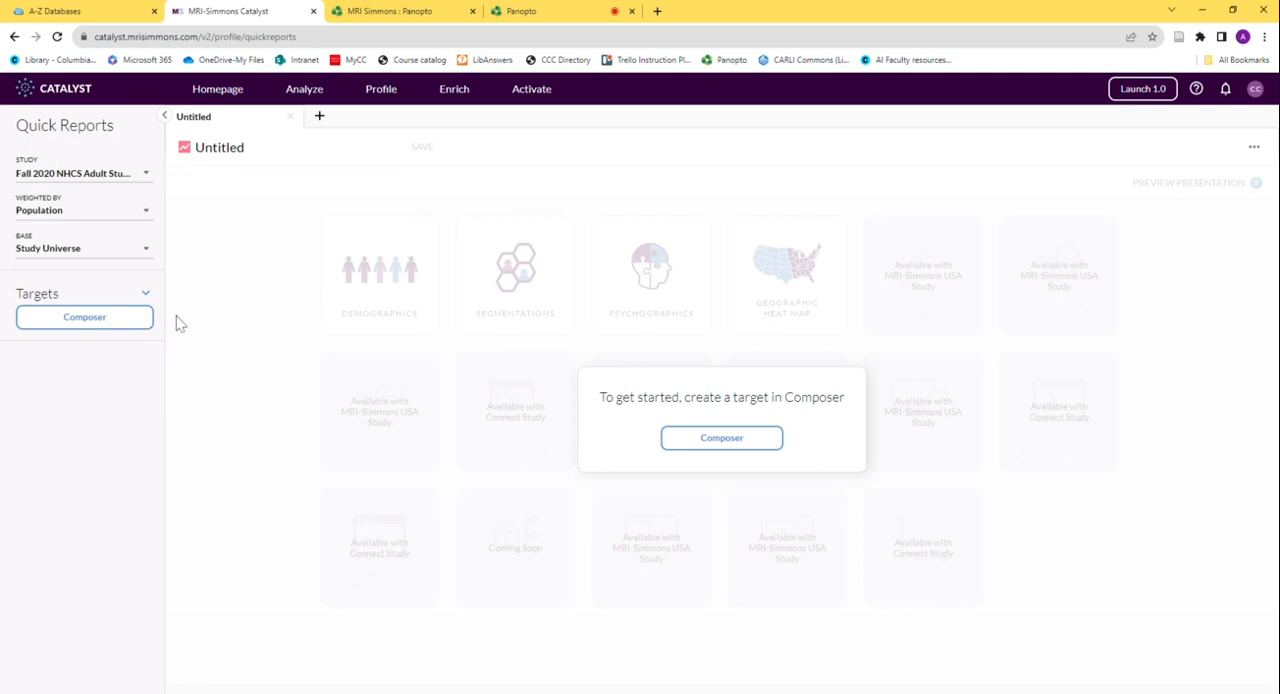
pyautogui.moveTo(95, 202)
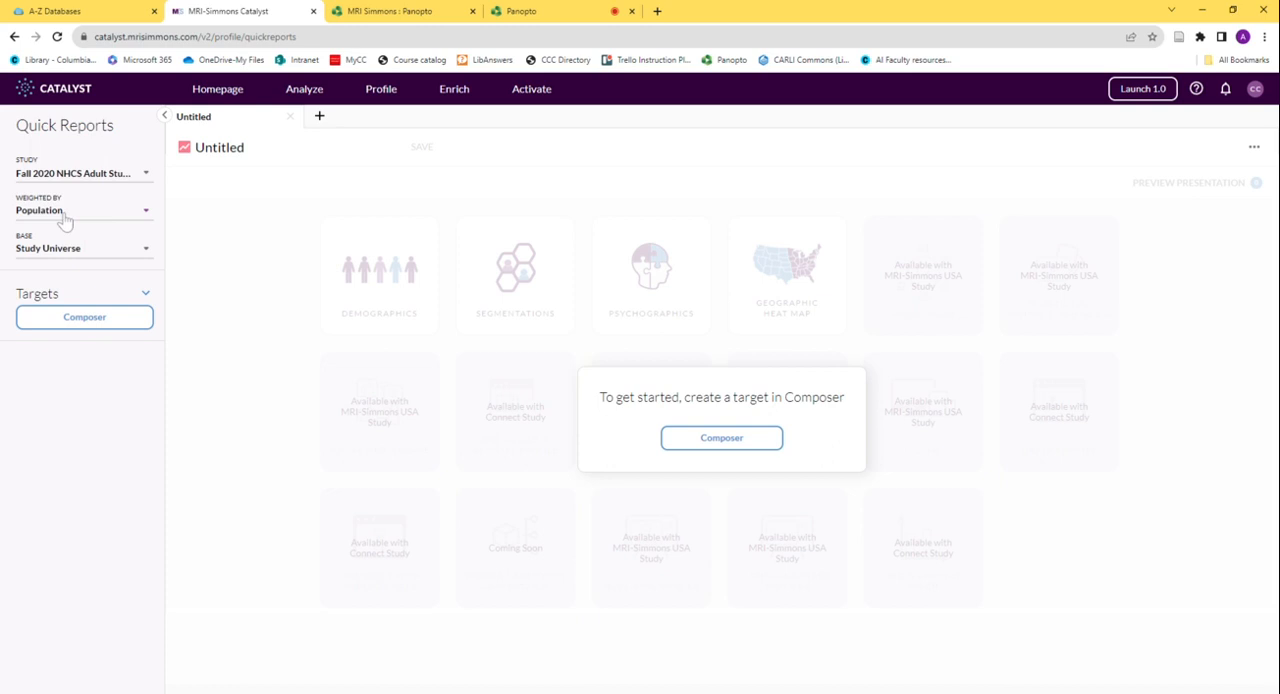
pyautogui.moveTo(141, 252)
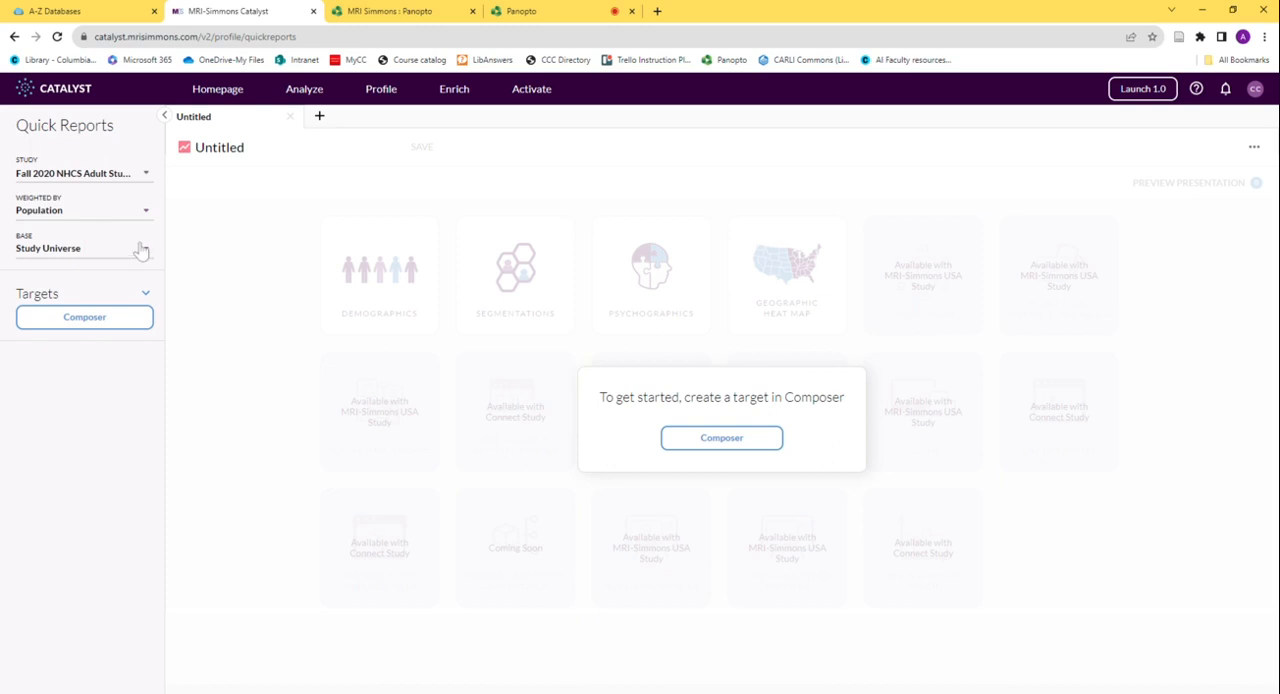
pyautogui.moveTo(62, 308)
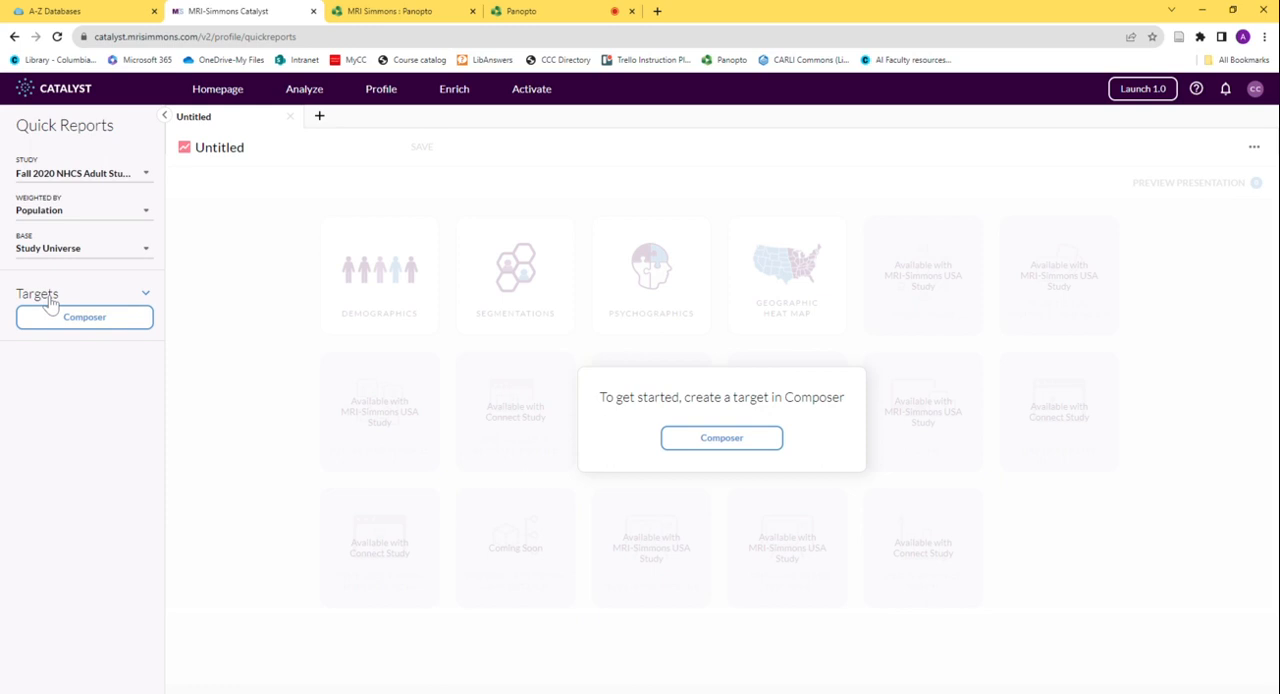
pyautogui.moveTo(48, 300)
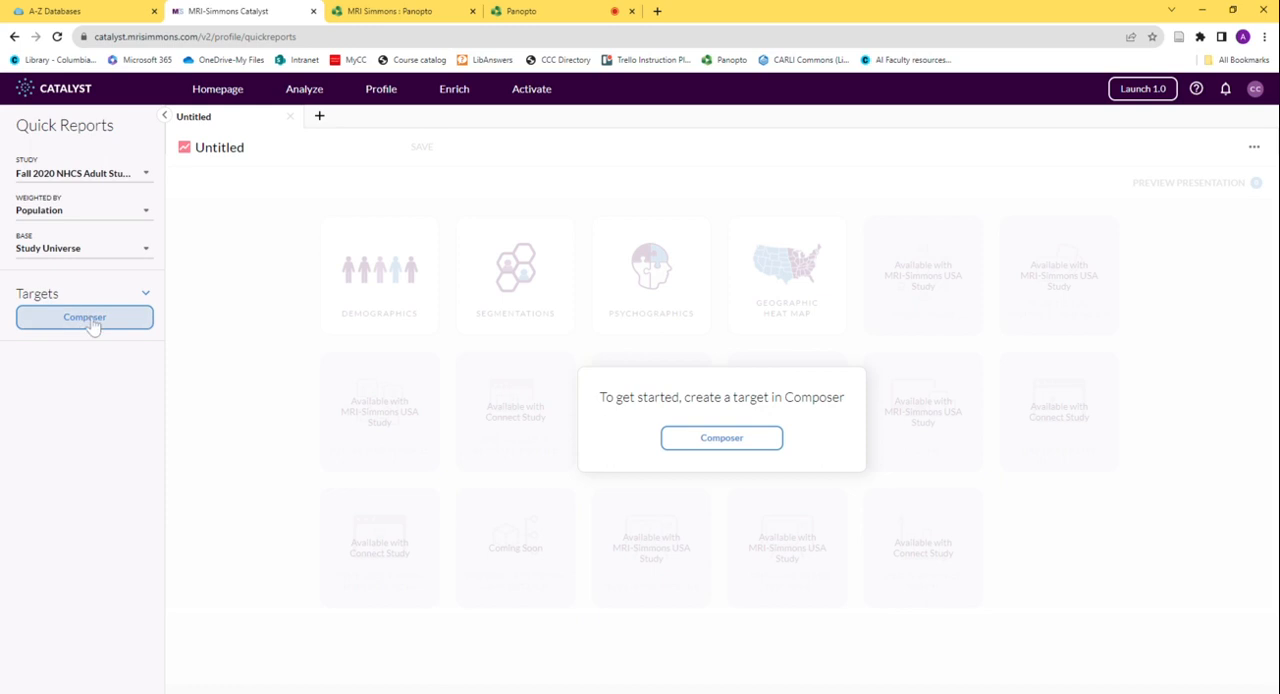
# - Open the Composer and collapse Segmentation Solutions to expose the Demographics categories
pyautogui.click(721, 438)
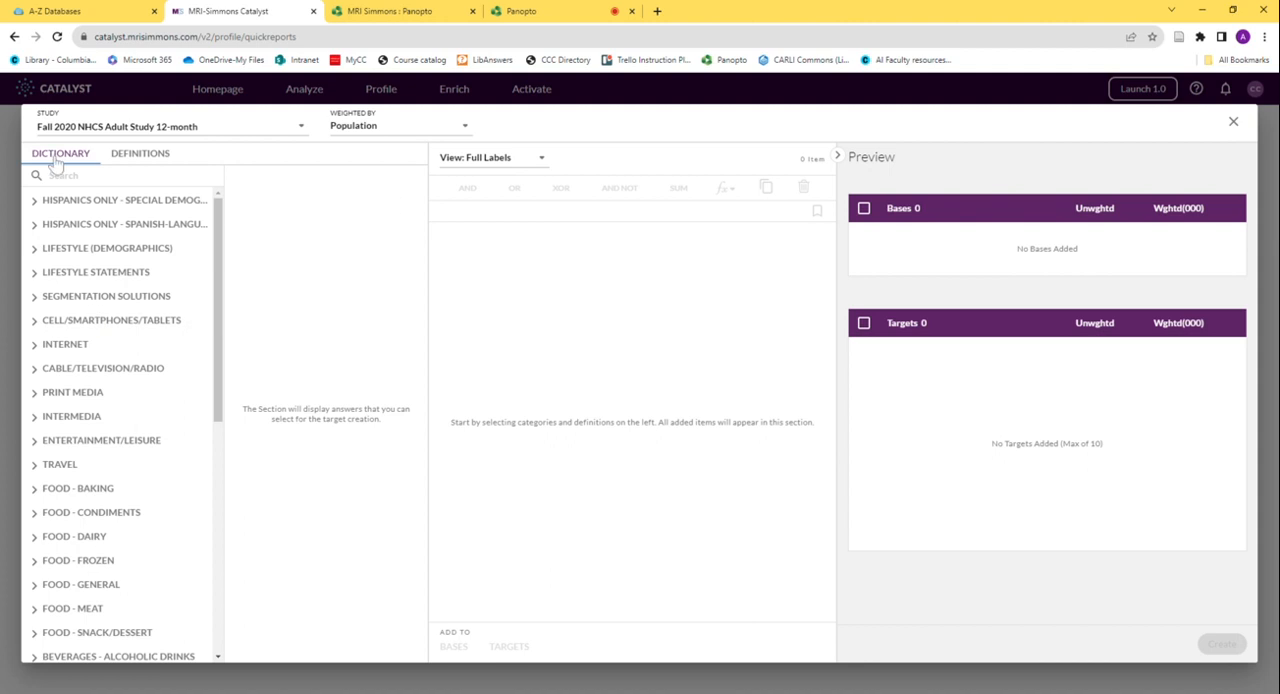
pyautogui.moveTo(133, 273)
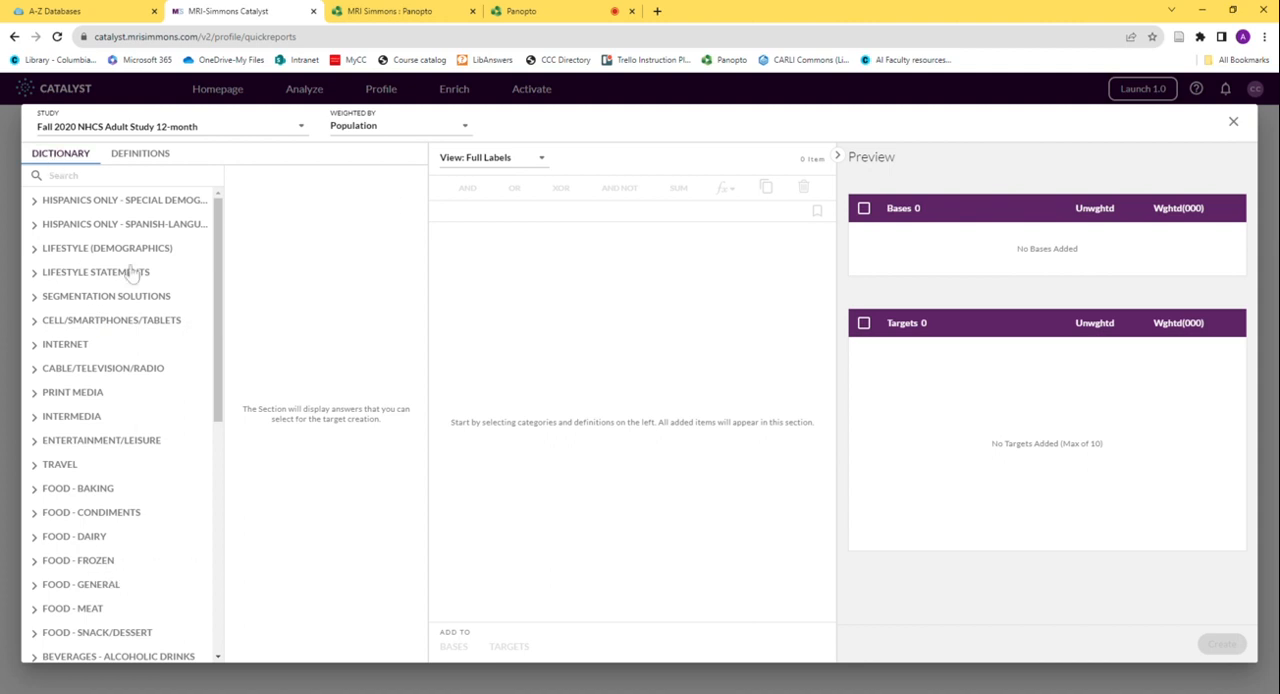
pyautogui.moveTo(109, 289)
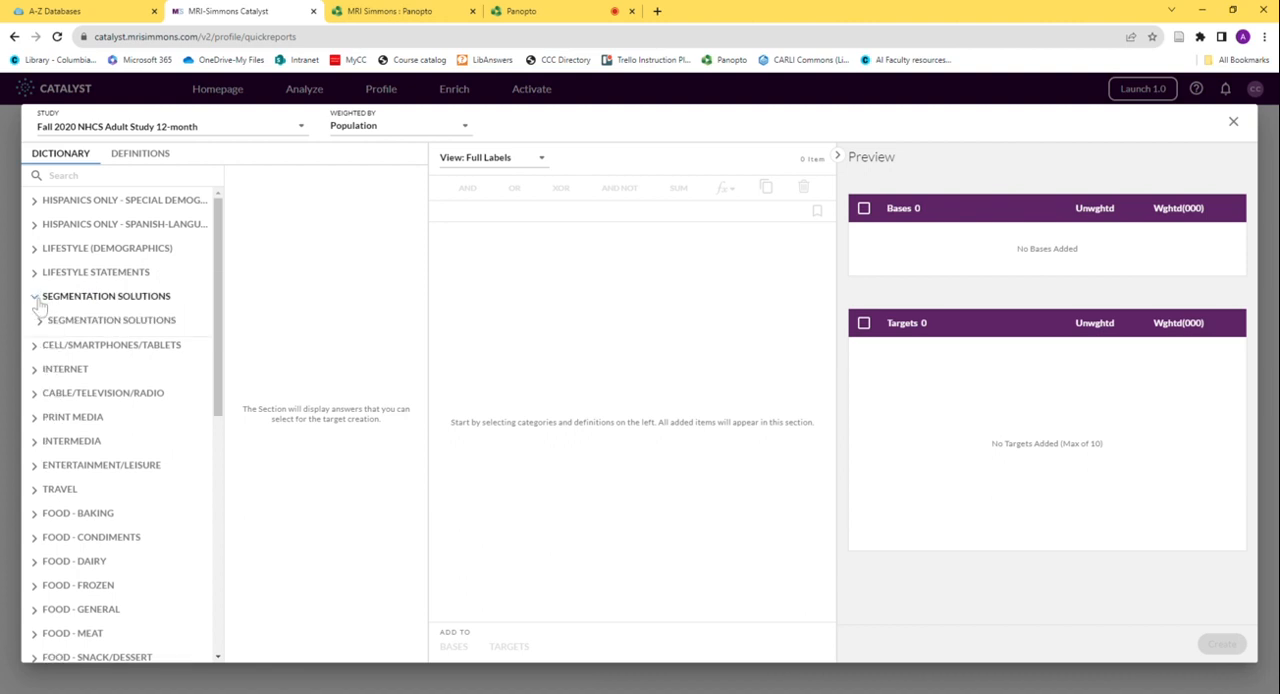
pyautogui.click(35, 296)
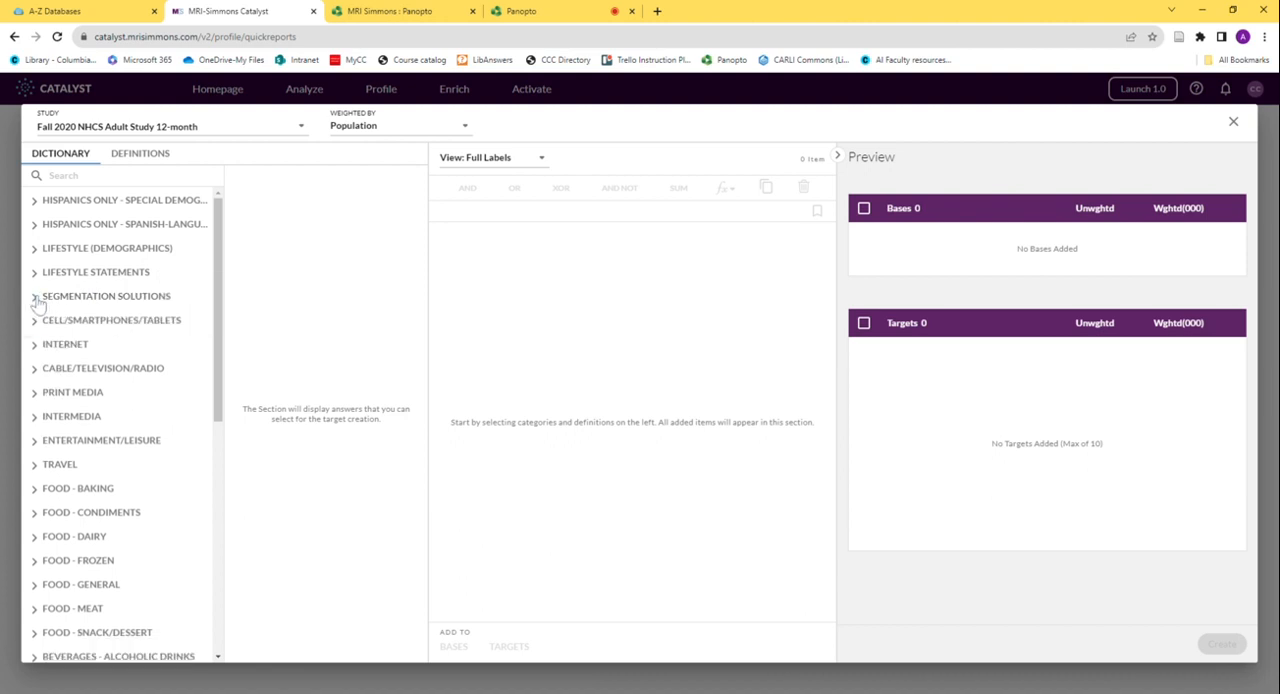
pyautogui.click(35, 464)
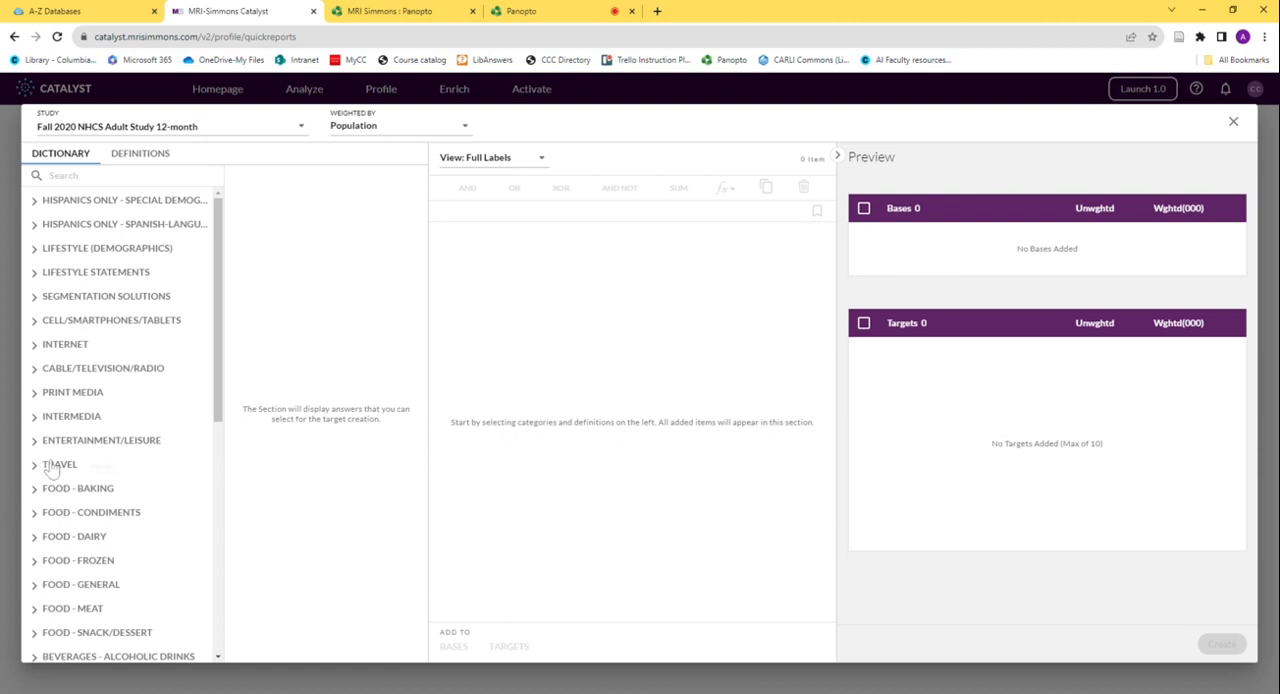
pyautogui.moveTo(52, 470)
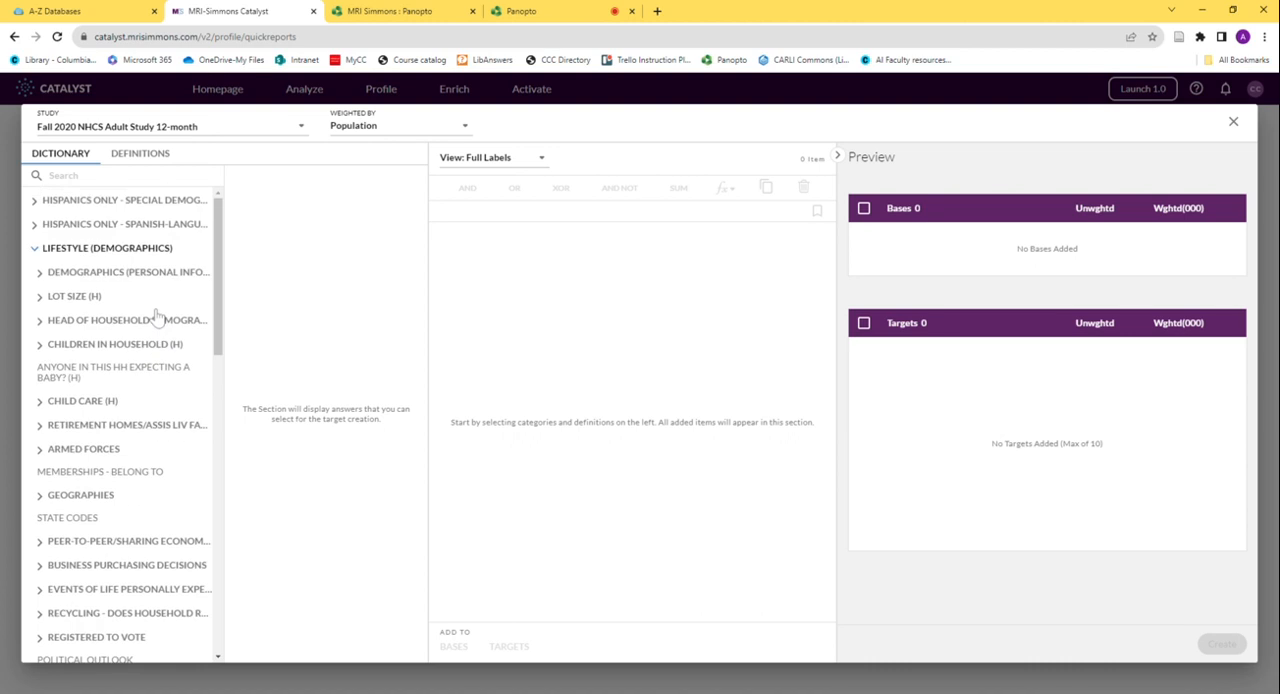
pyautogui.moveTo(47, 279)
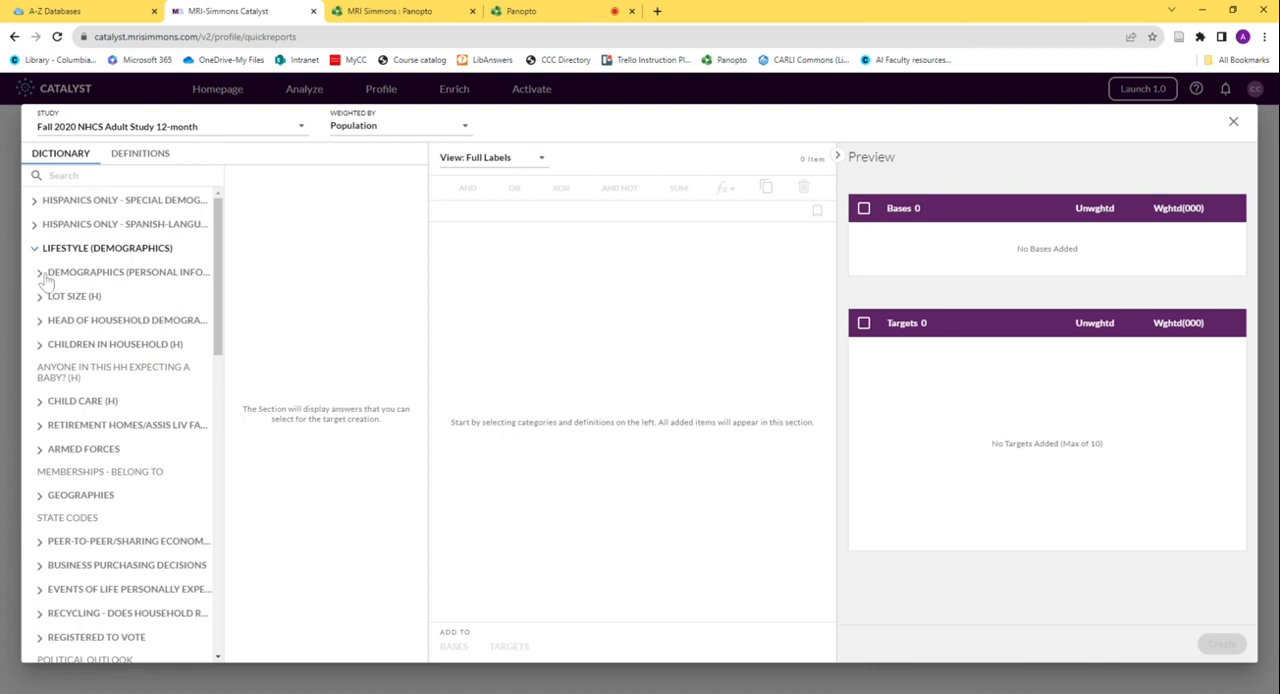
pyautogui.moveTo(75, 283)
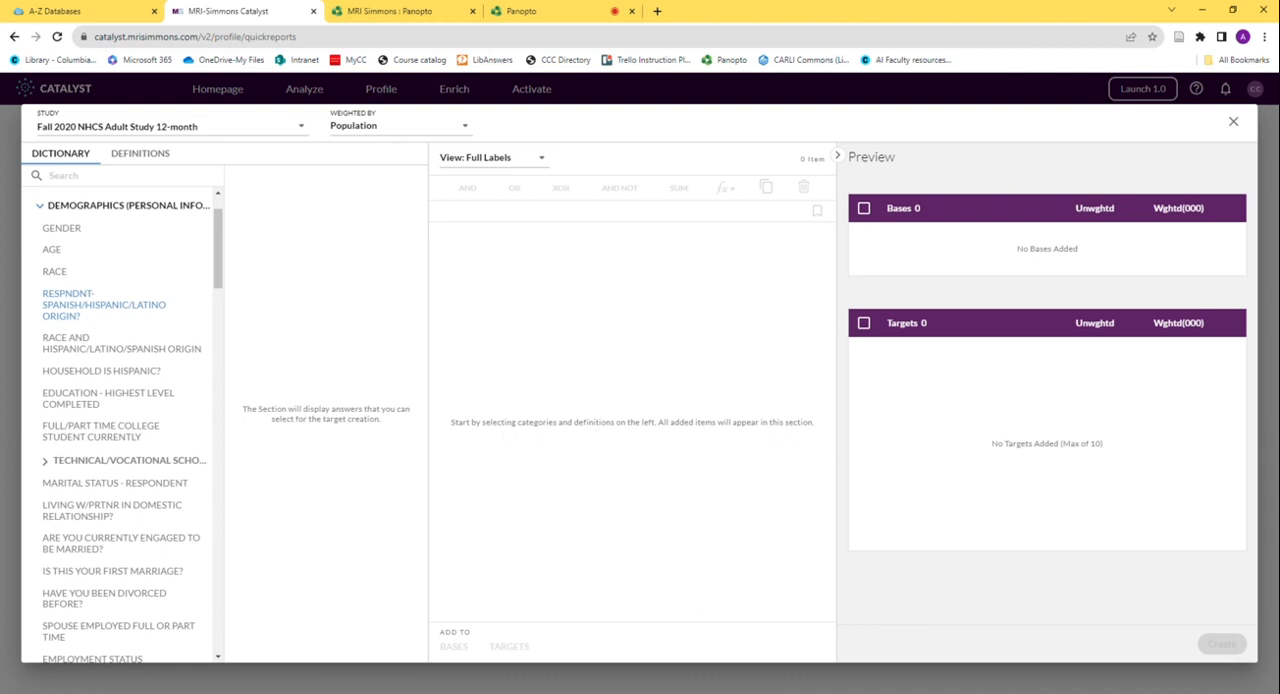
pyautogui.moveTo(55, 271)
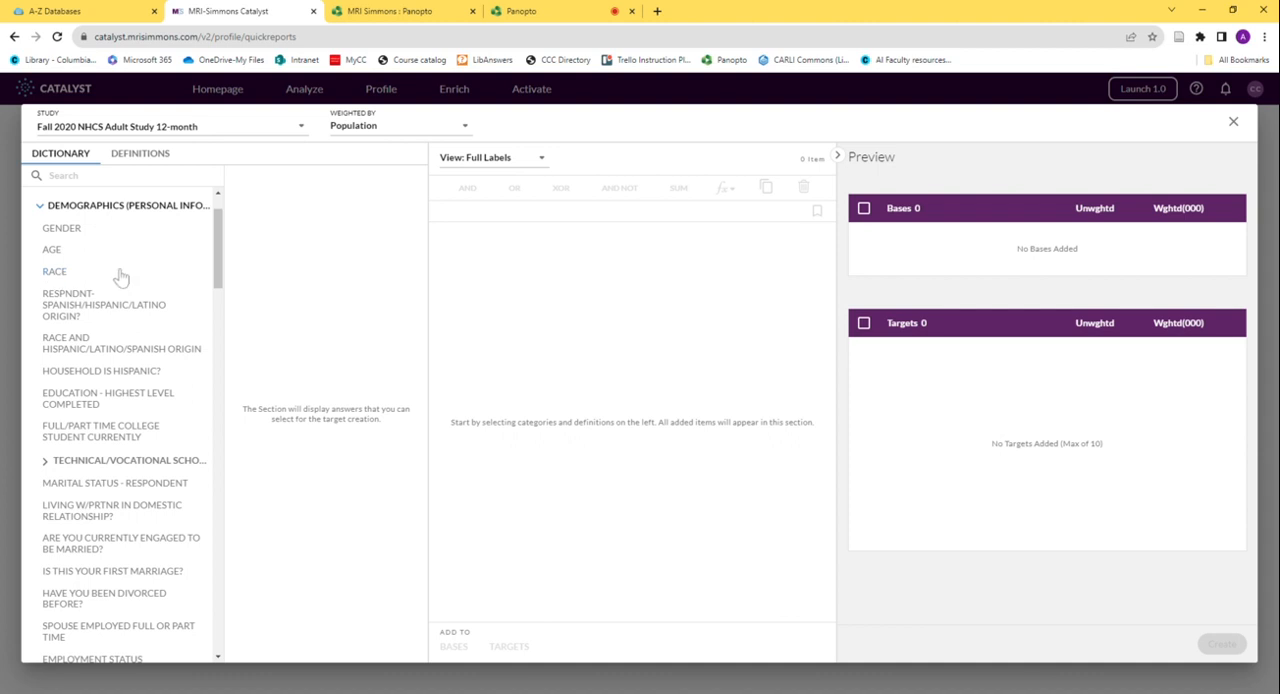
pyautogui.moveTo(90, 348)
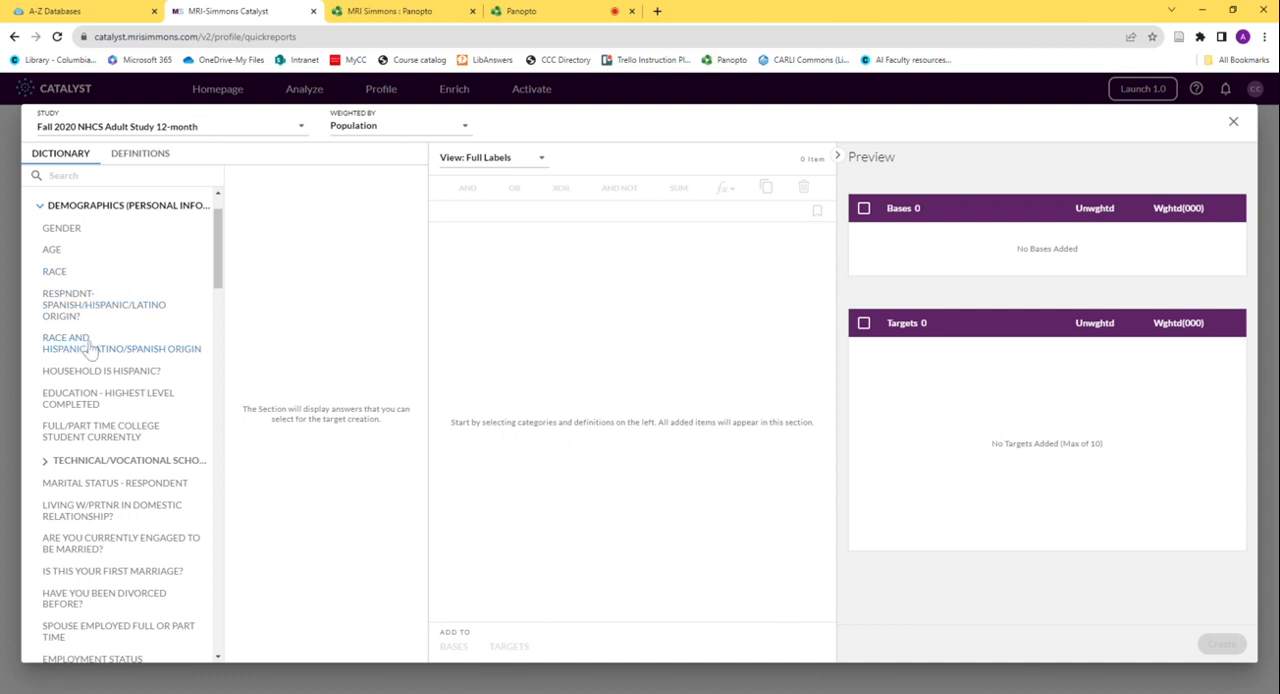
pyautogui.moveTo(133, 355)
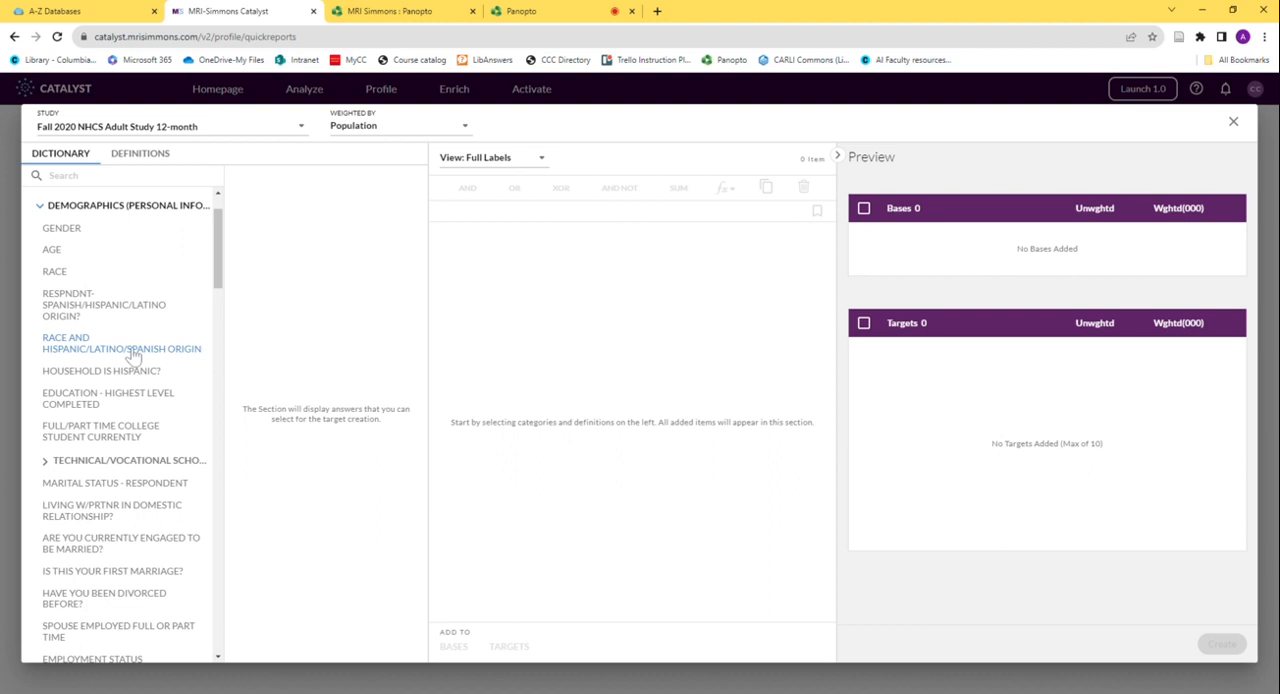
# - Drag Hispanic or Latino from Race and Hispanic/Latino/Spanish Origin into the Composer
pyautogui.click(104, 348)
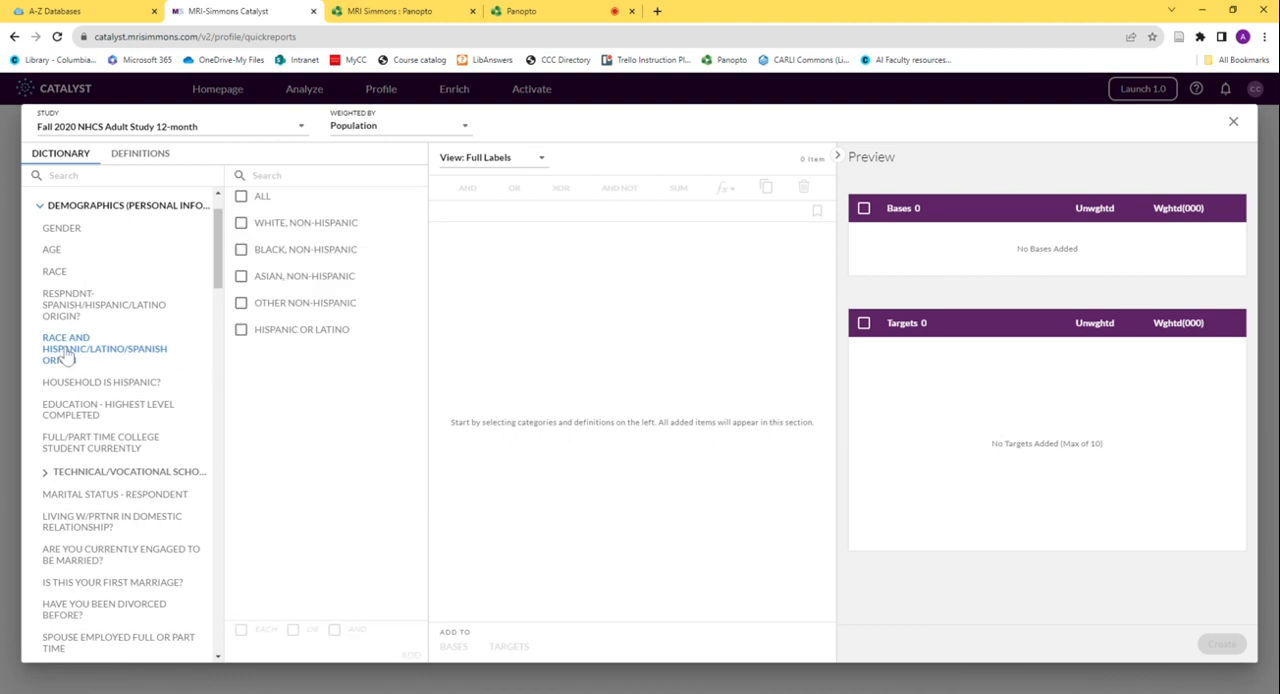
pyautogui.moveTo(231, 341)
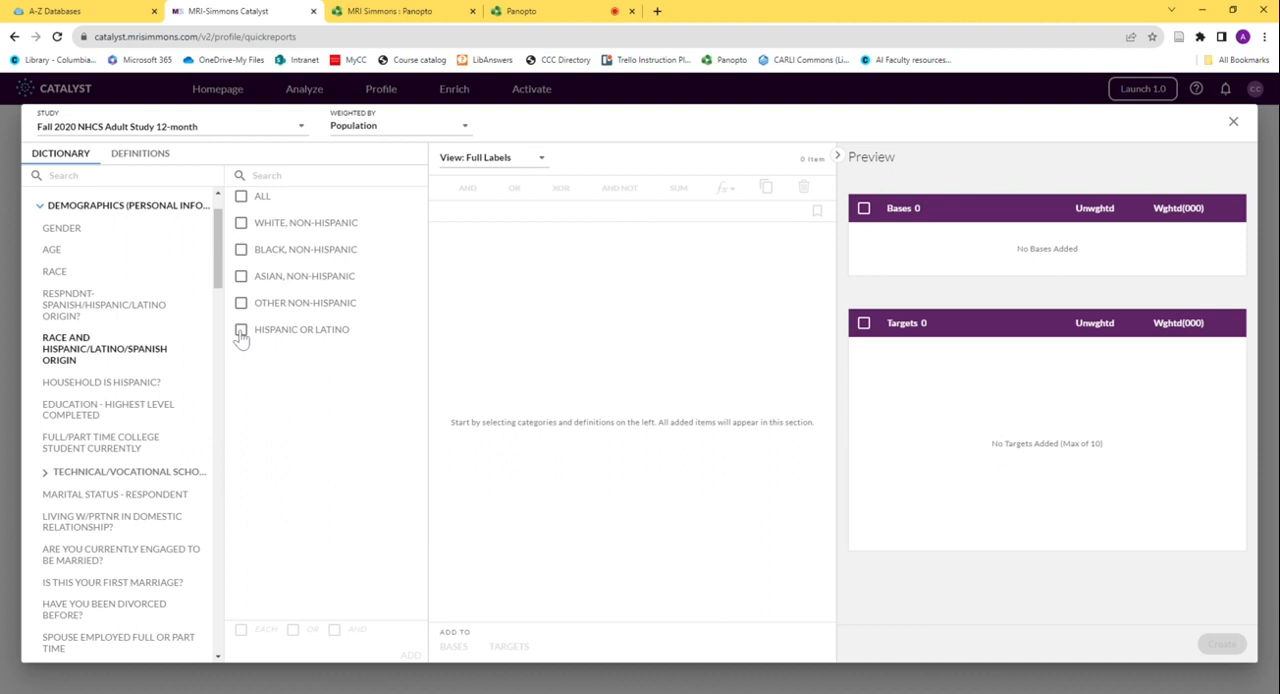
pyautogui.click(241, 330)
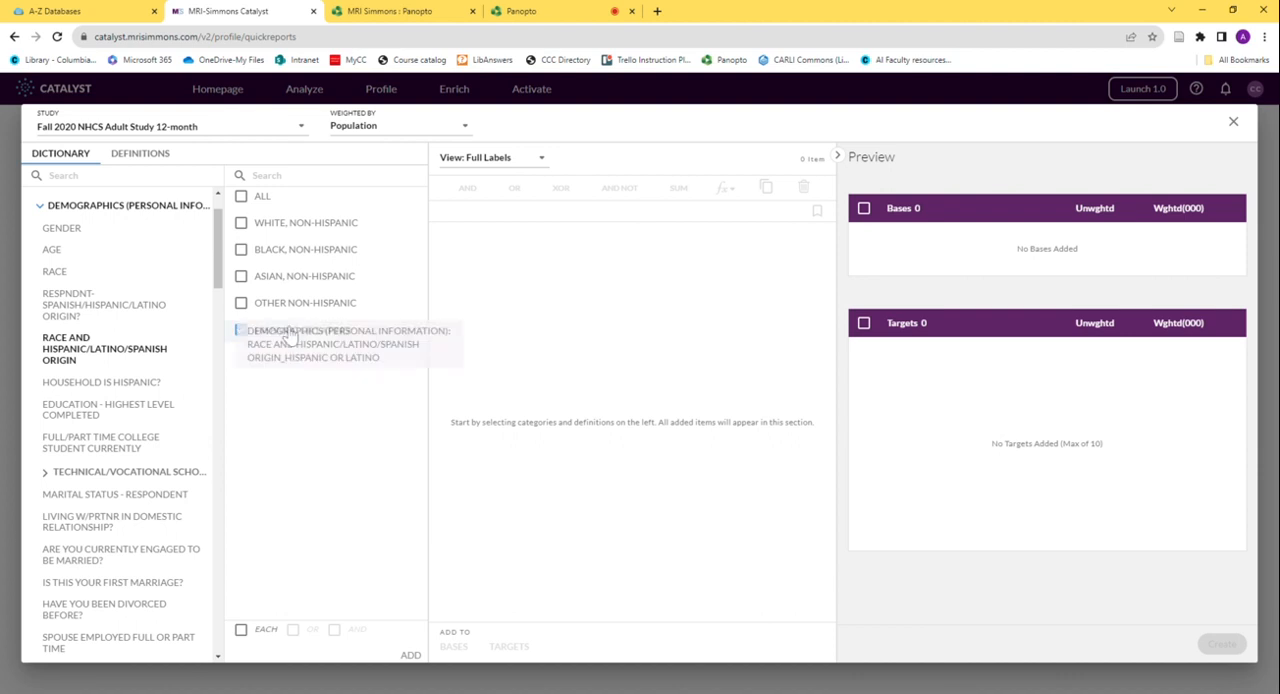
pyautogui.click(241, 330)
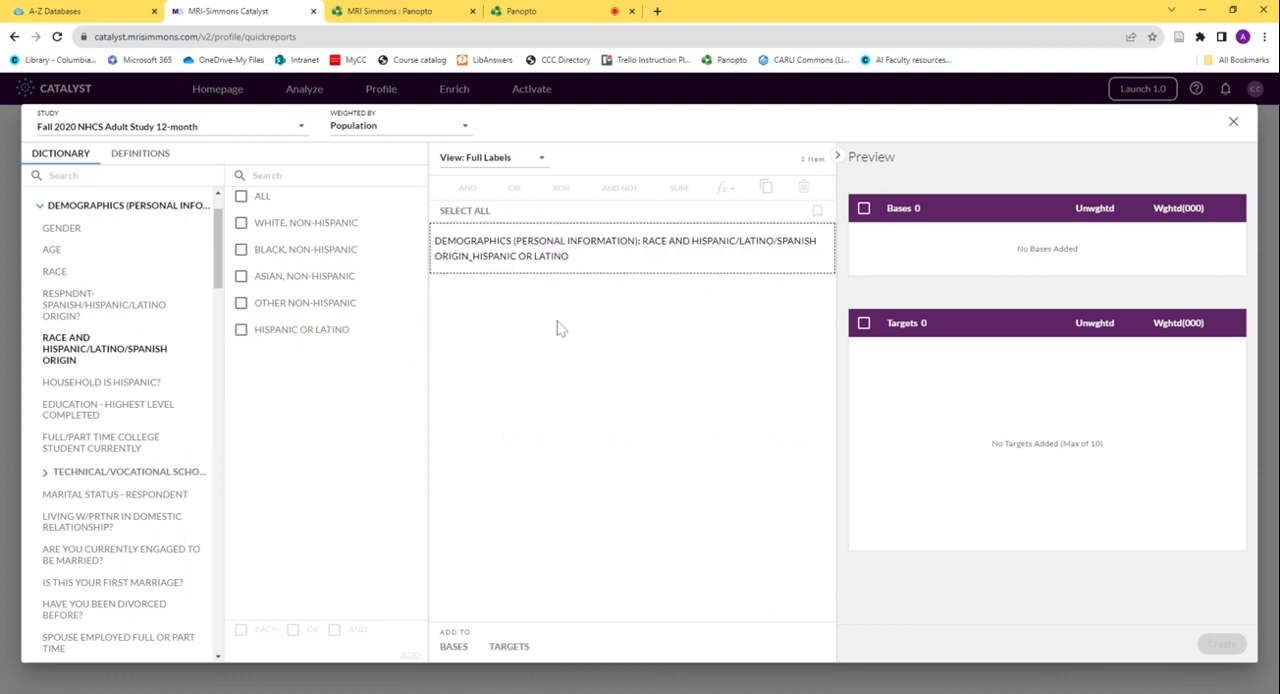
pyautogui.moveTo(388, 605)
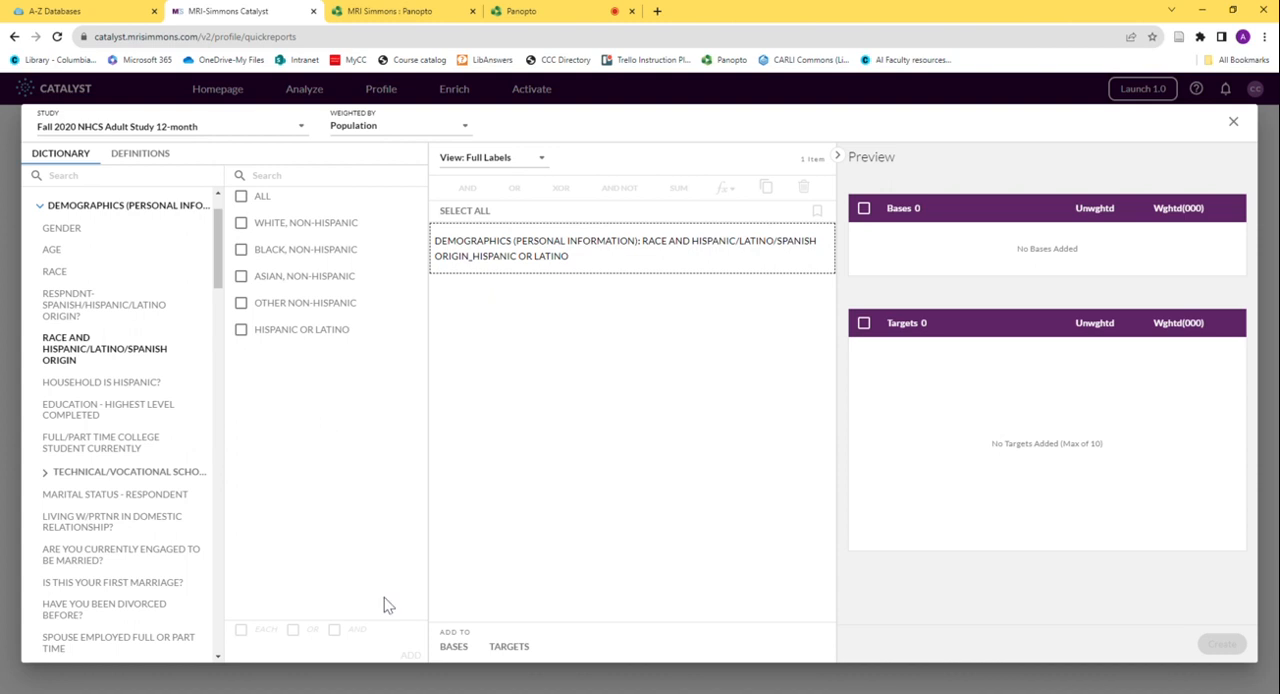
pyautogui.moveTo(412, 671)
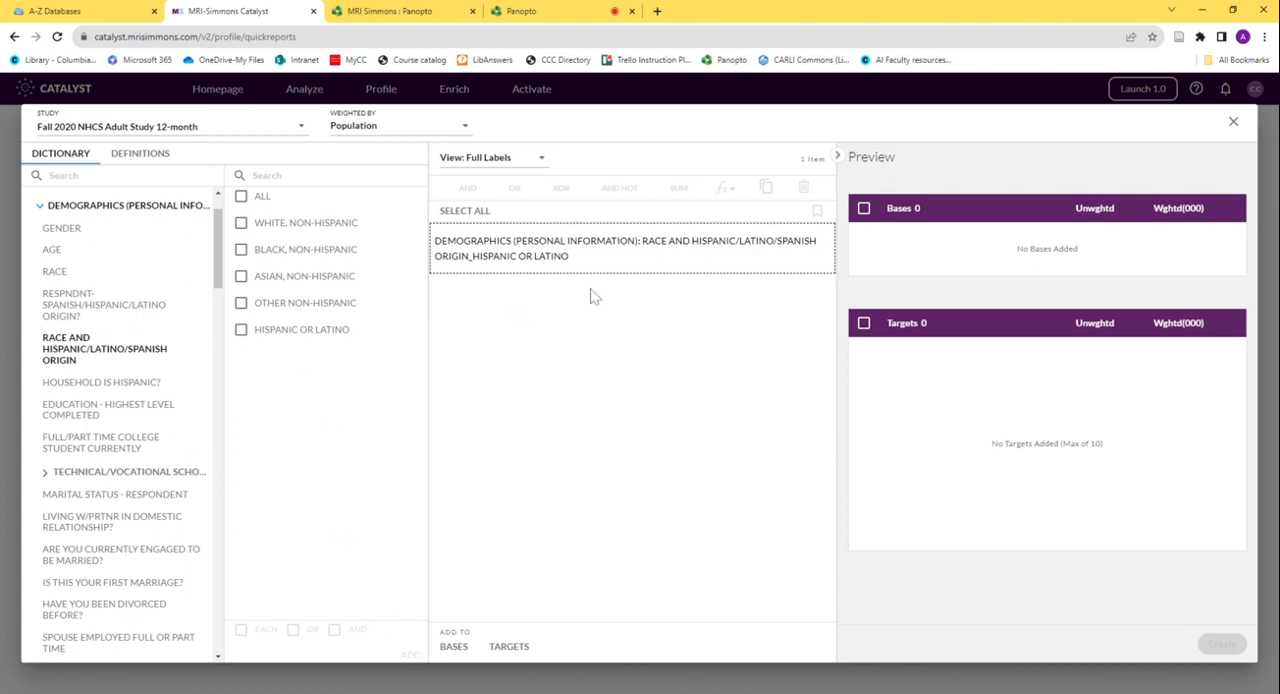
pyautogui.moveTo(147, 394)
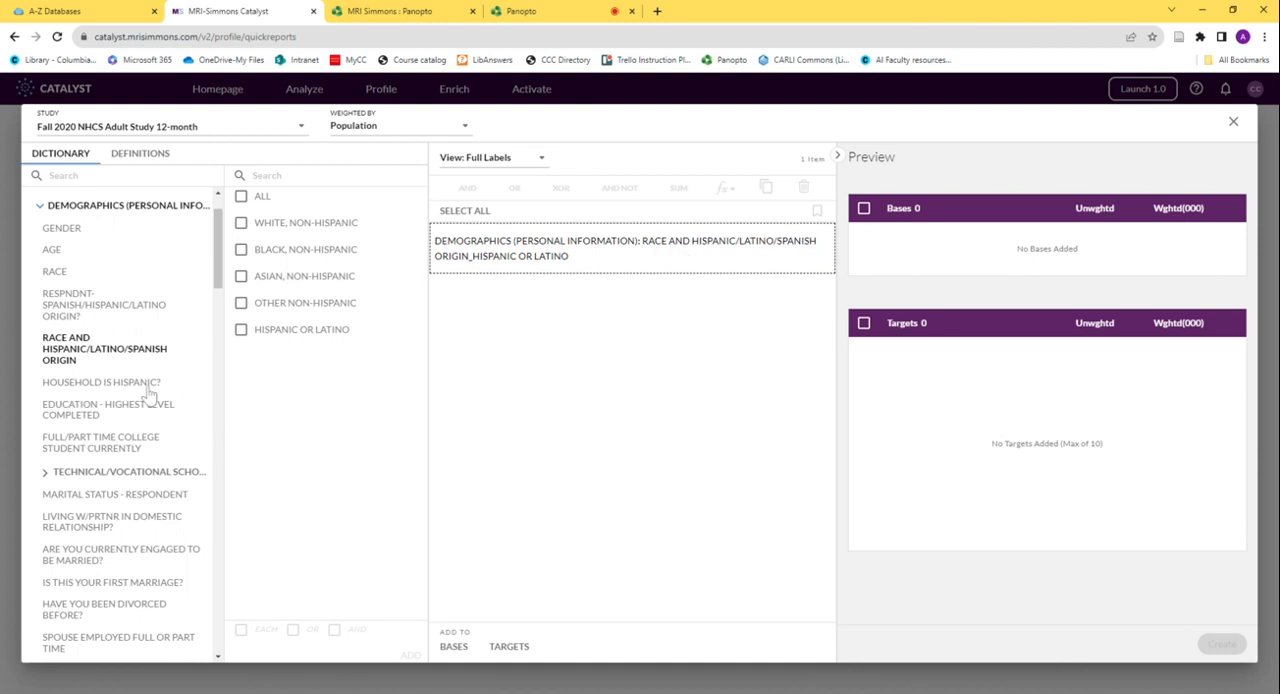
pyautogui.moveTo(415, 275)
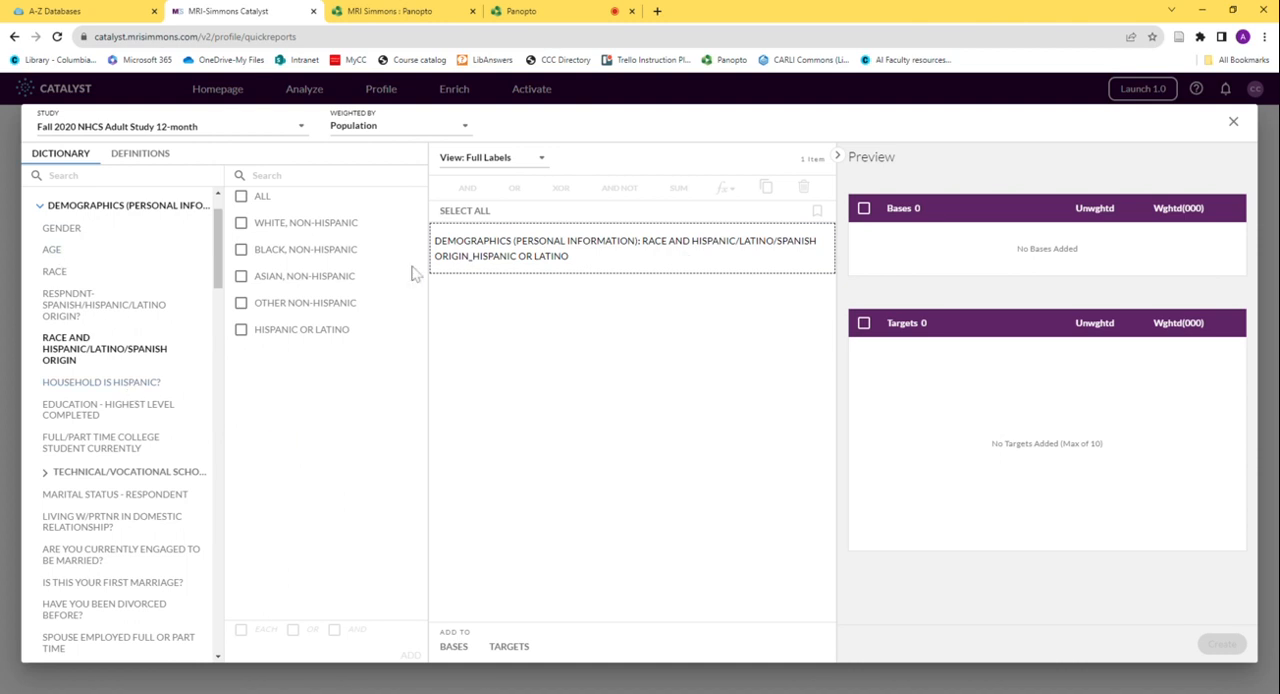
pyautogui.moveTo(610, 308)
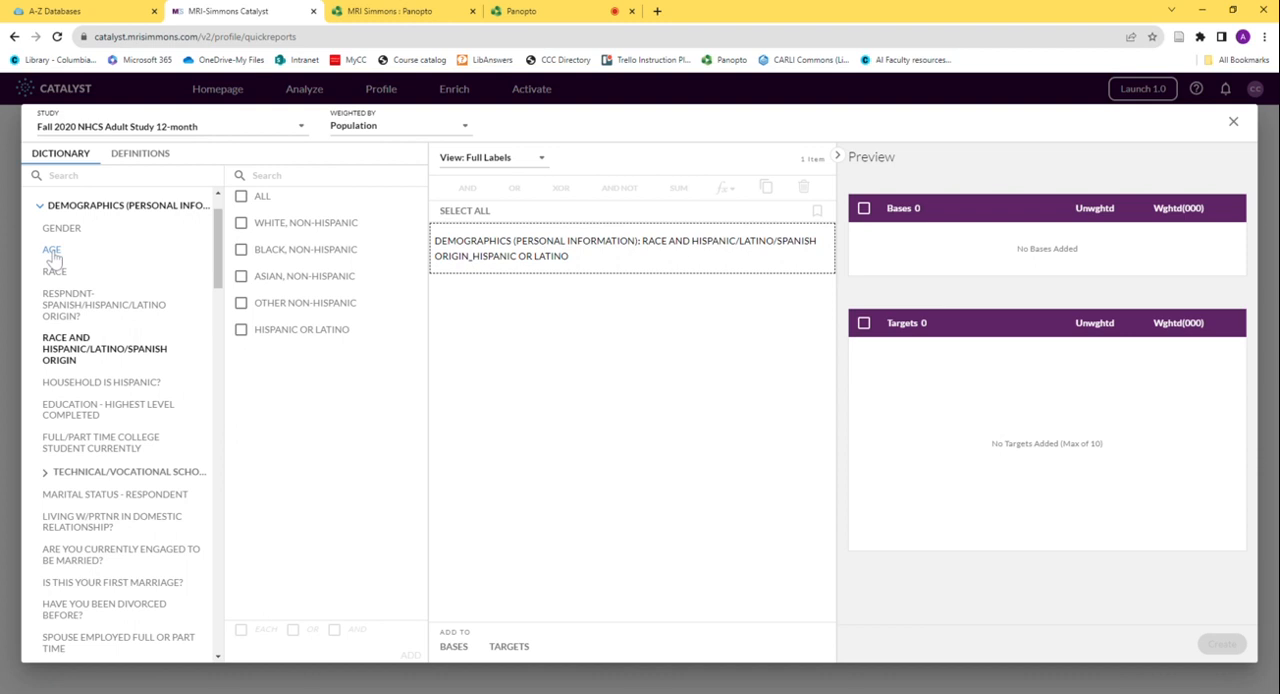
# - Check Age answers 19, 20, 21 and 22–24 and combine them with OR
pyautogui.click(51, 249)
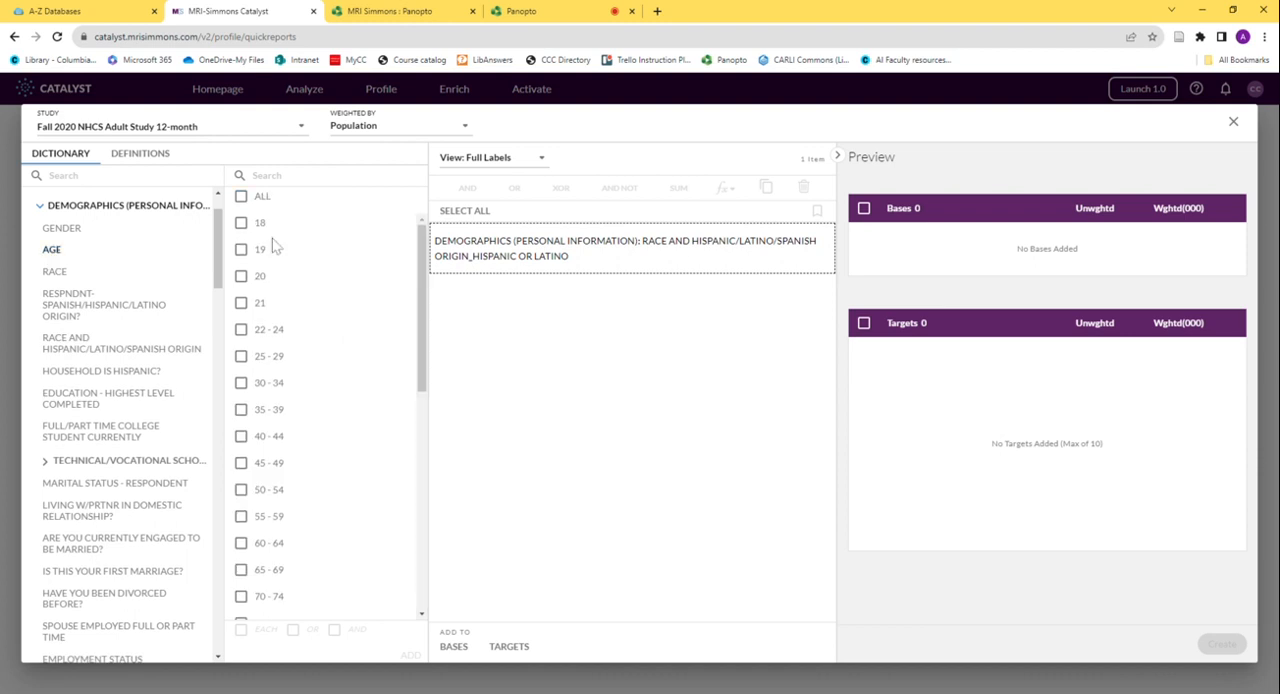
pyautogui.moveTo(294, 251)
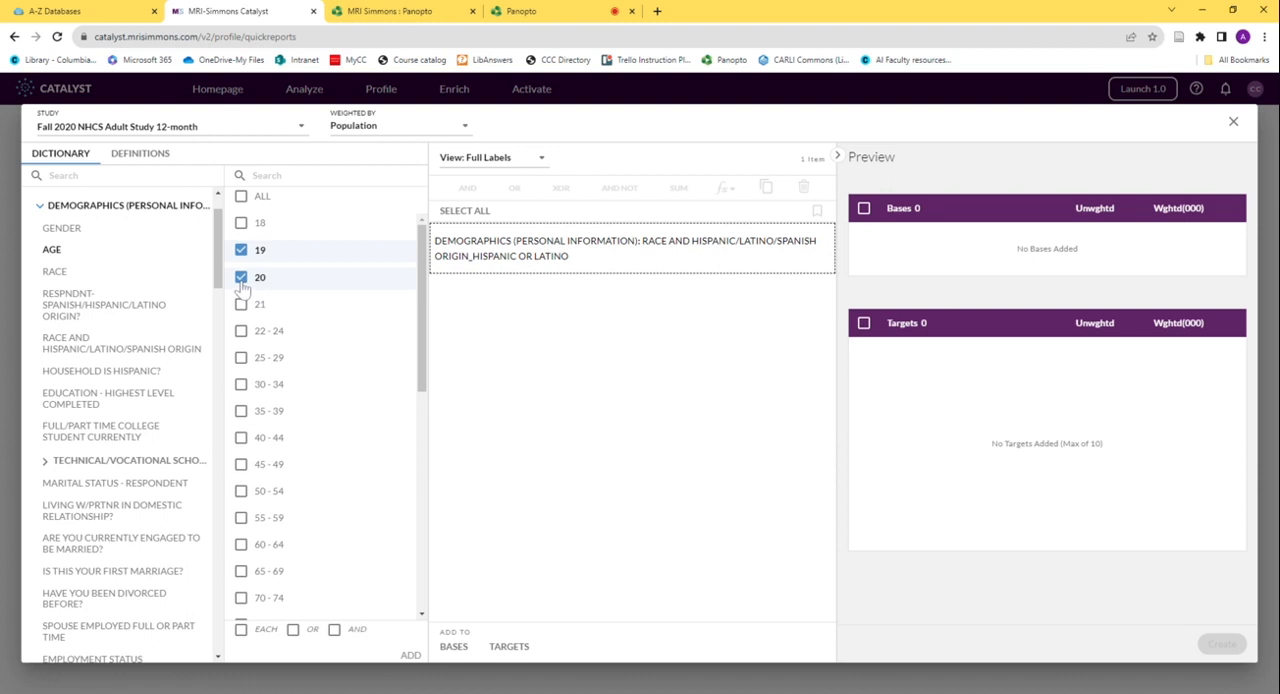
pyautogui.click(240, 304)
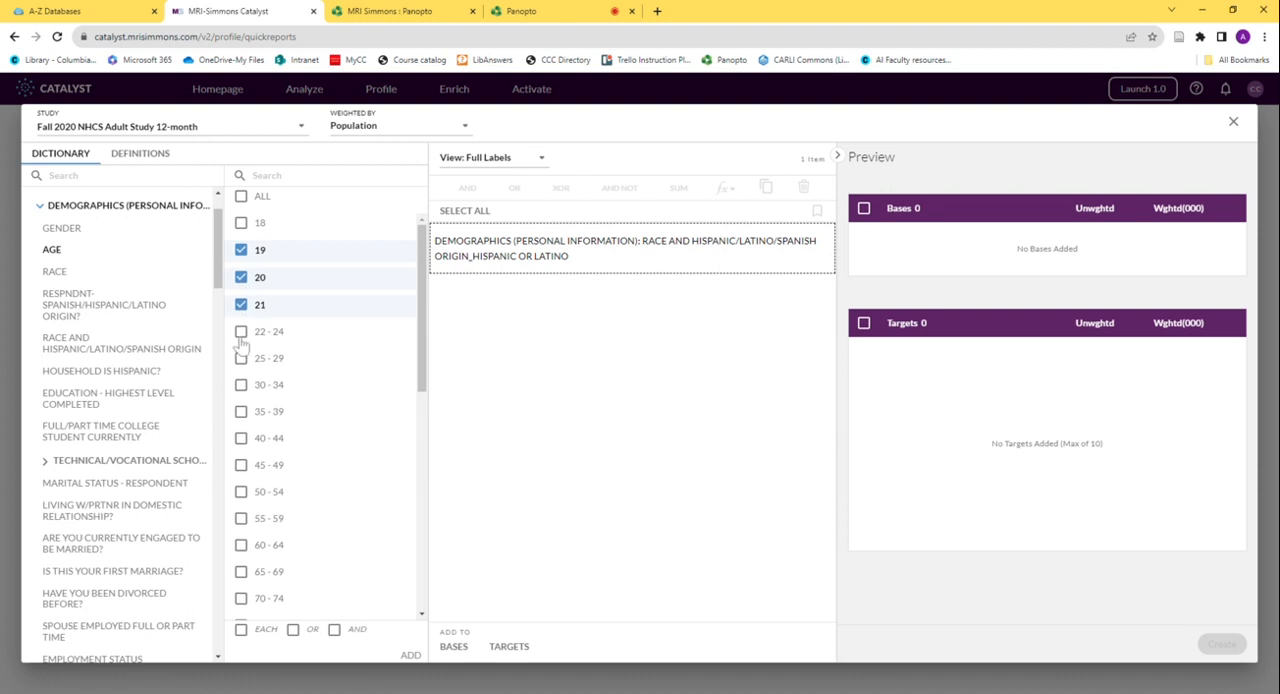
pyautogui.click(241, 331)
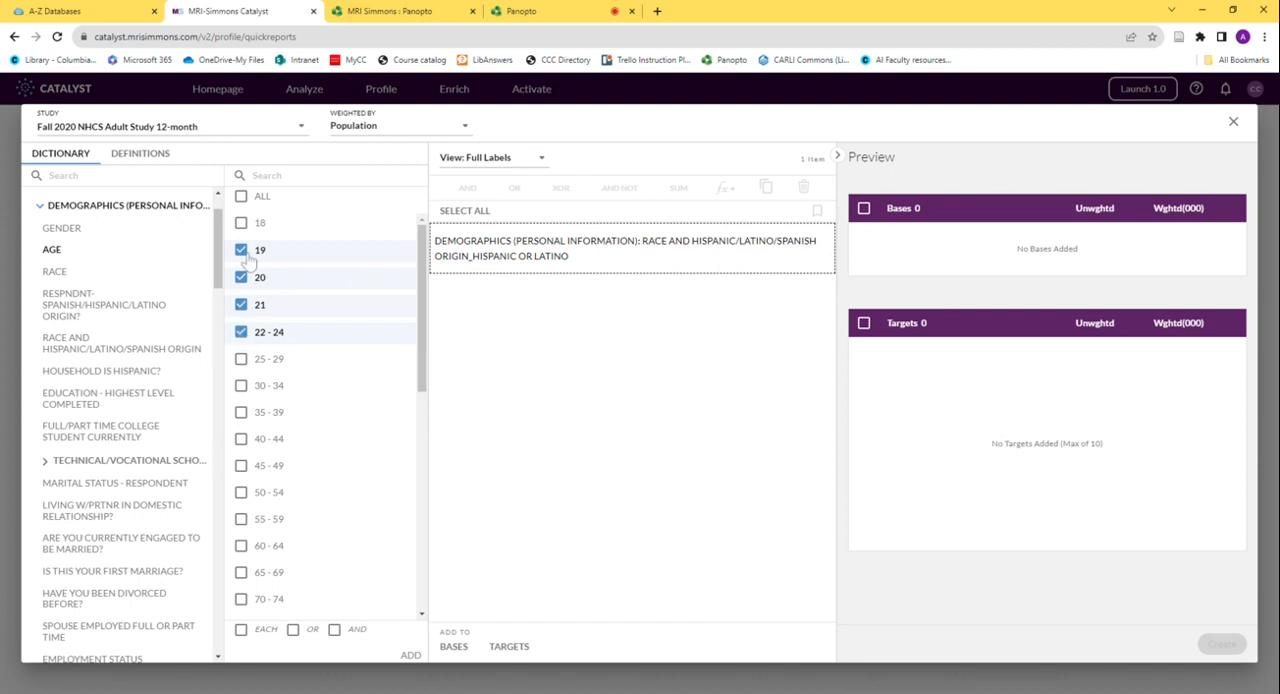
pyautogui.moveTo(292, 639)
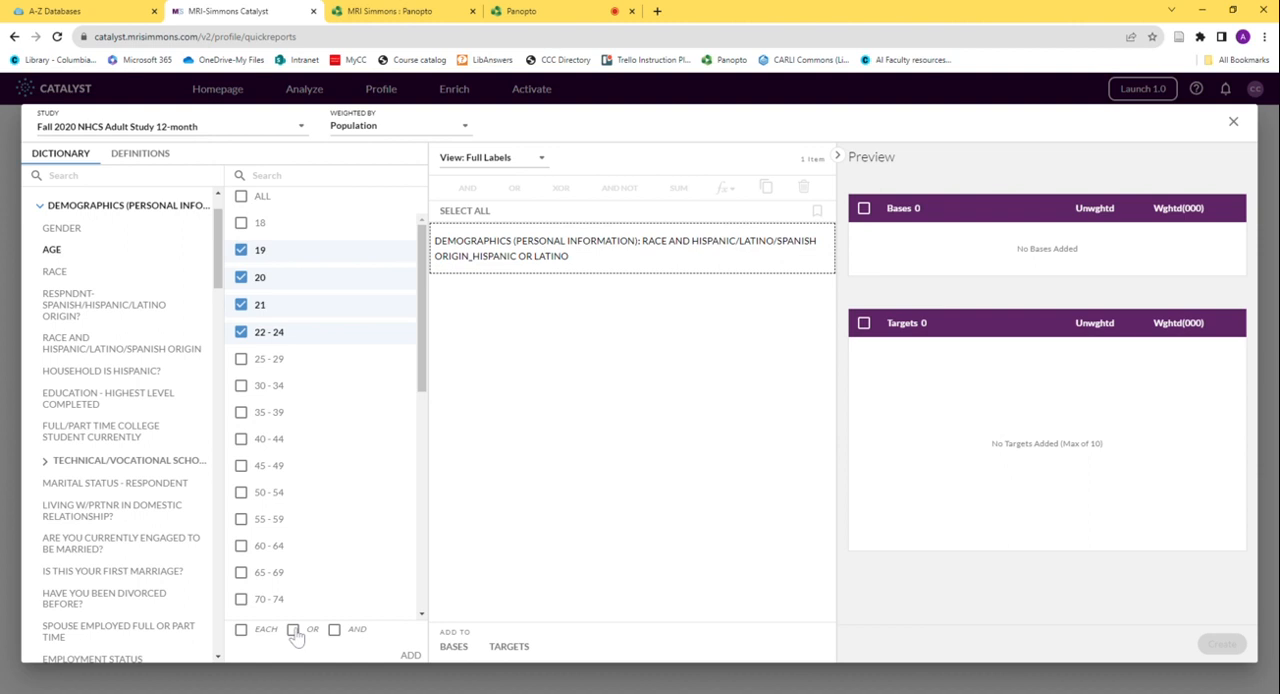
pyautogui.moveTo(337, 640)
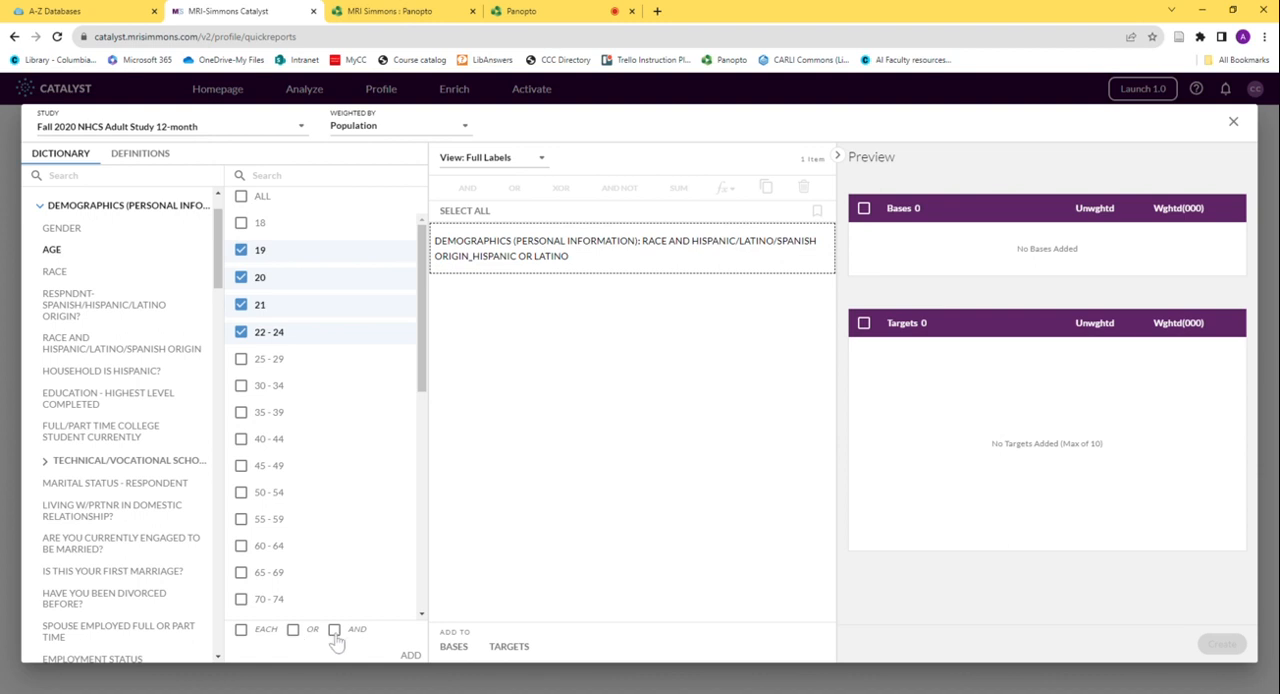
pyautogui.moveTo(375, 547)
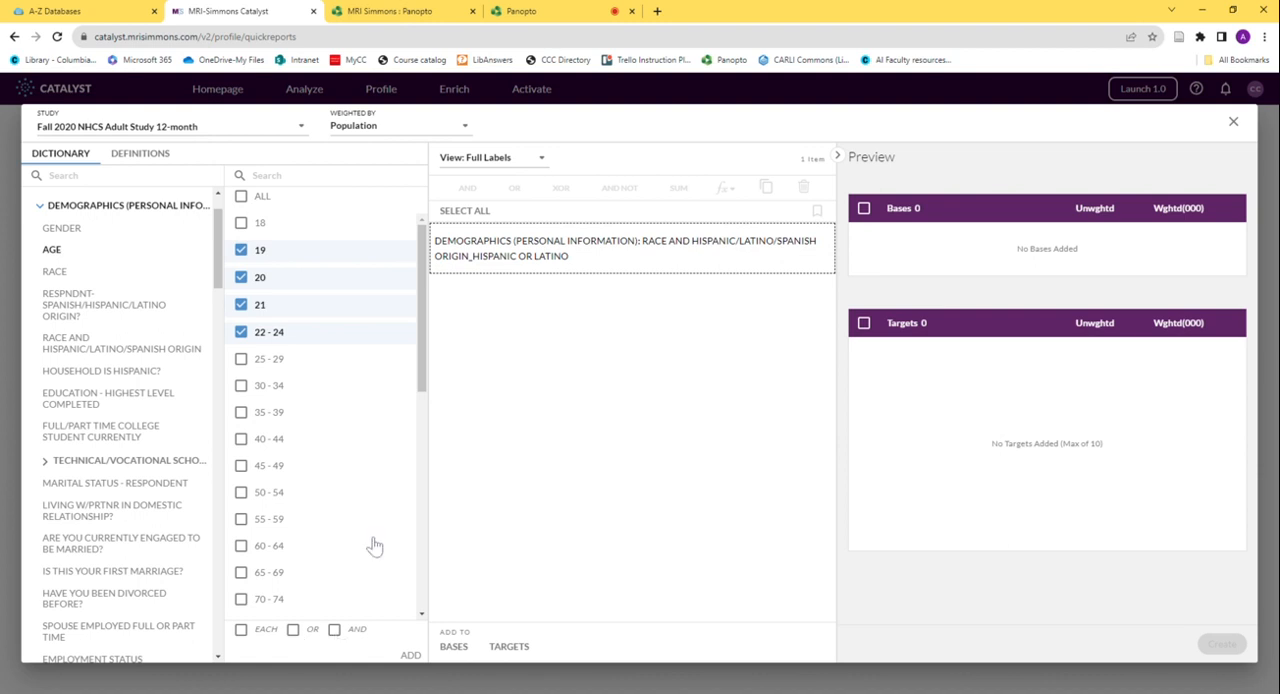
pyautogui.moveTo(265, 345)
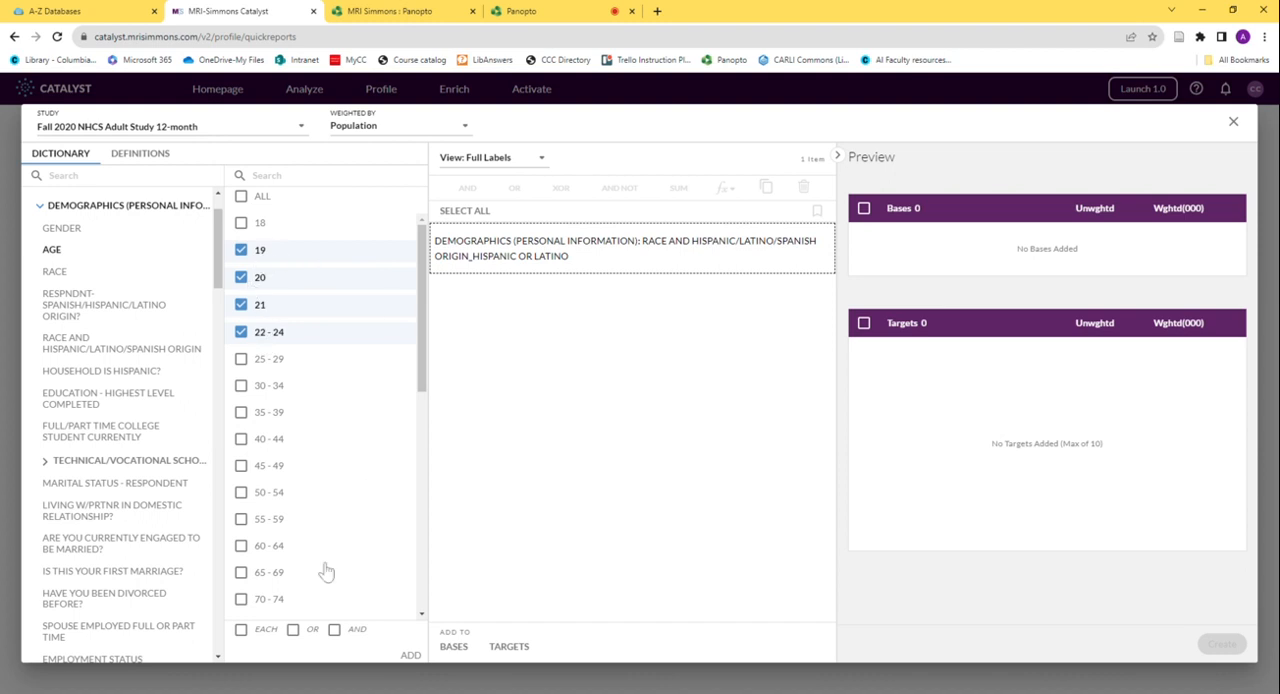
pyautogui.click(293, 630)
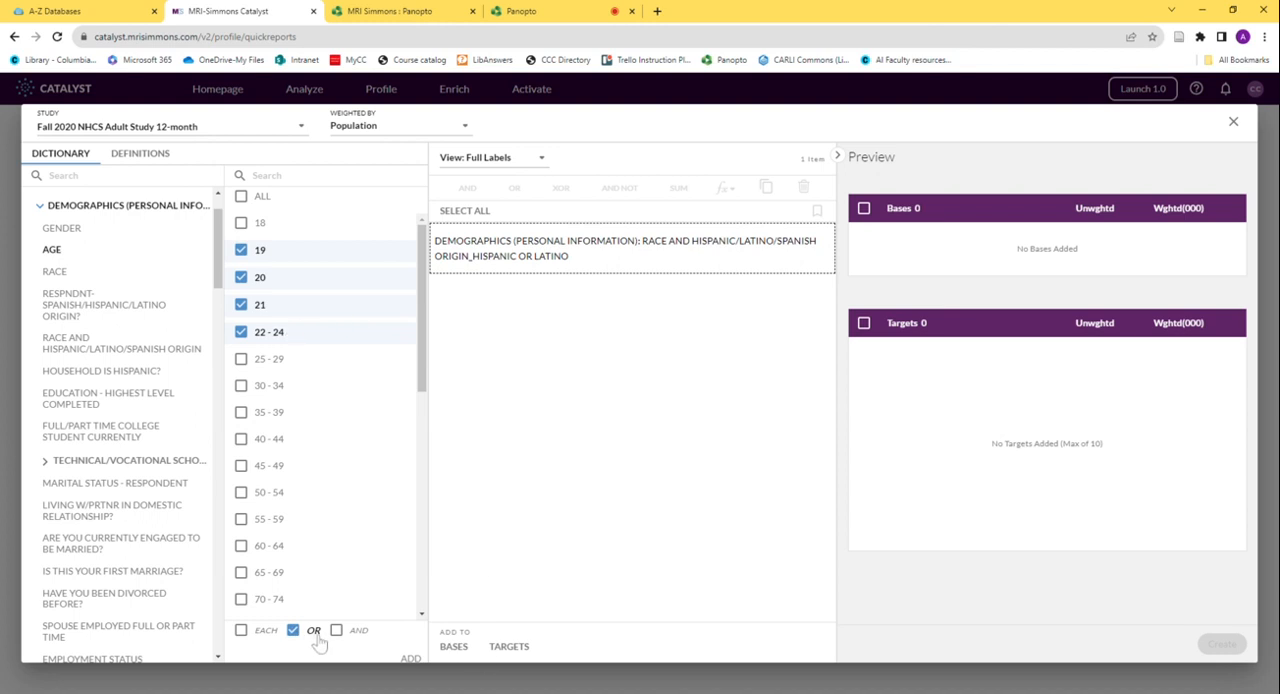
pyautogui.moveTo(410, 660)
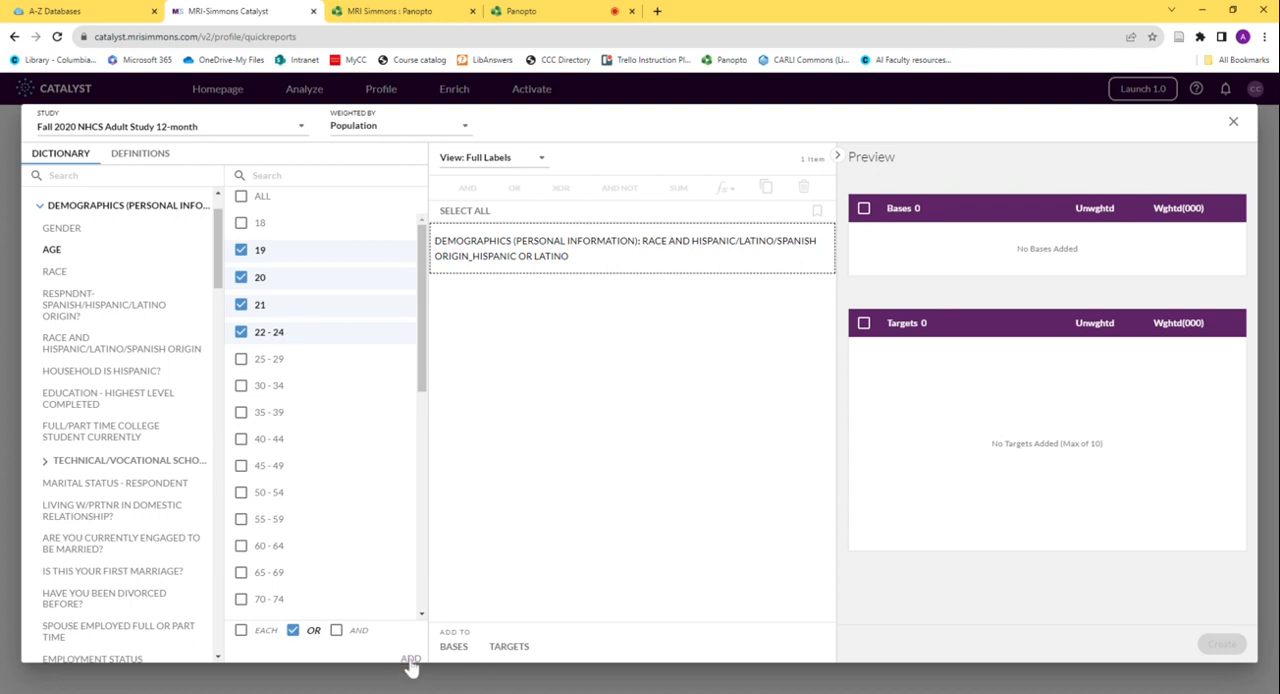
# - Add the Age 19 OR 20 OR 21 OR 22–24 selection to the Composer
pyautogui.click(410, 658)
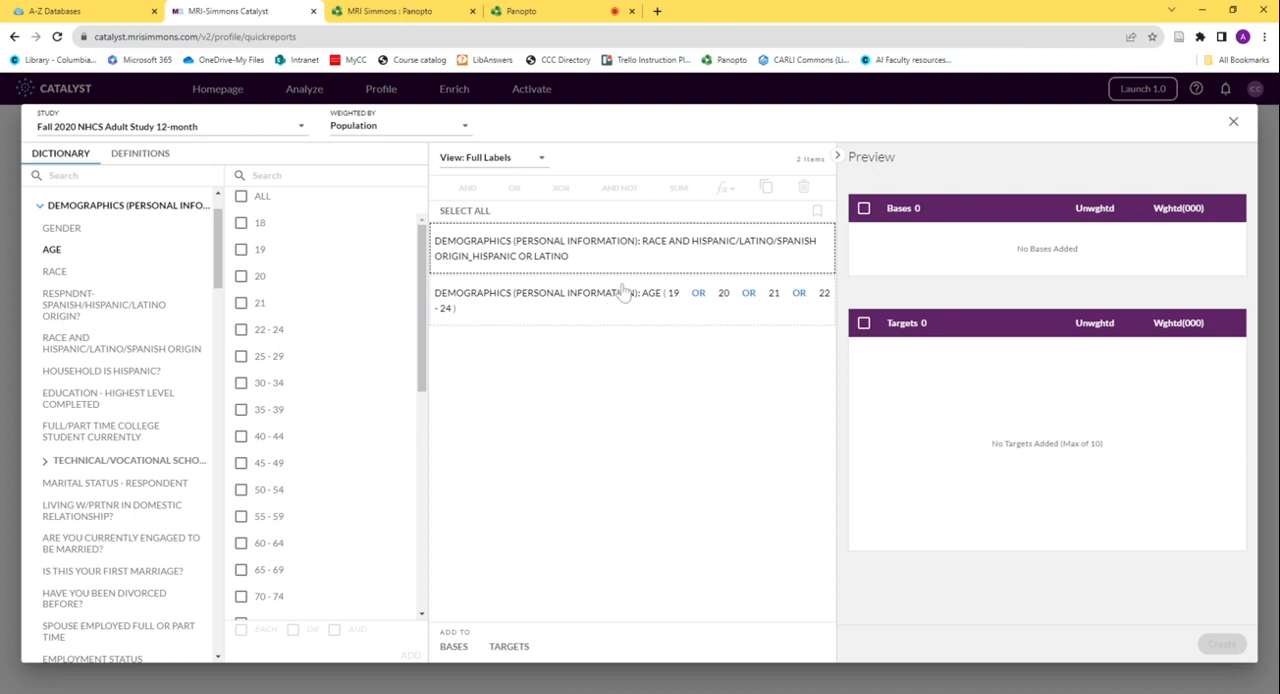
pyautogui.moveTo(611, 258)
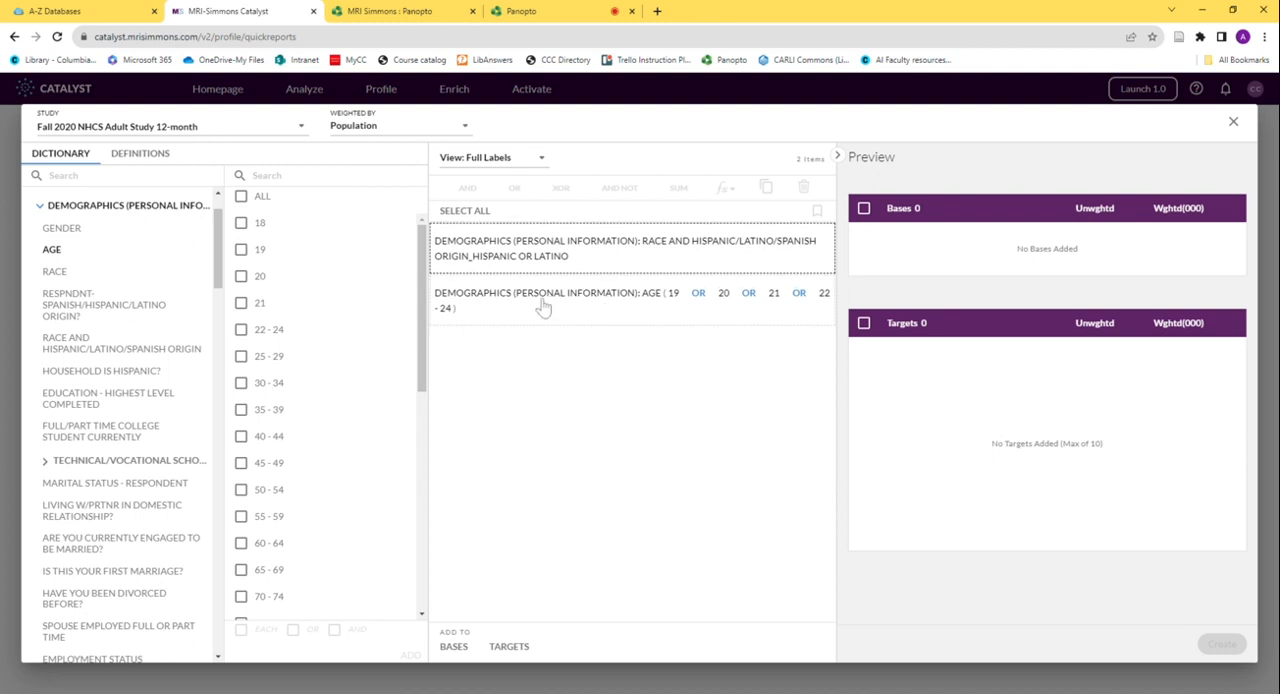
pyautogui.moveTo(555, 308)
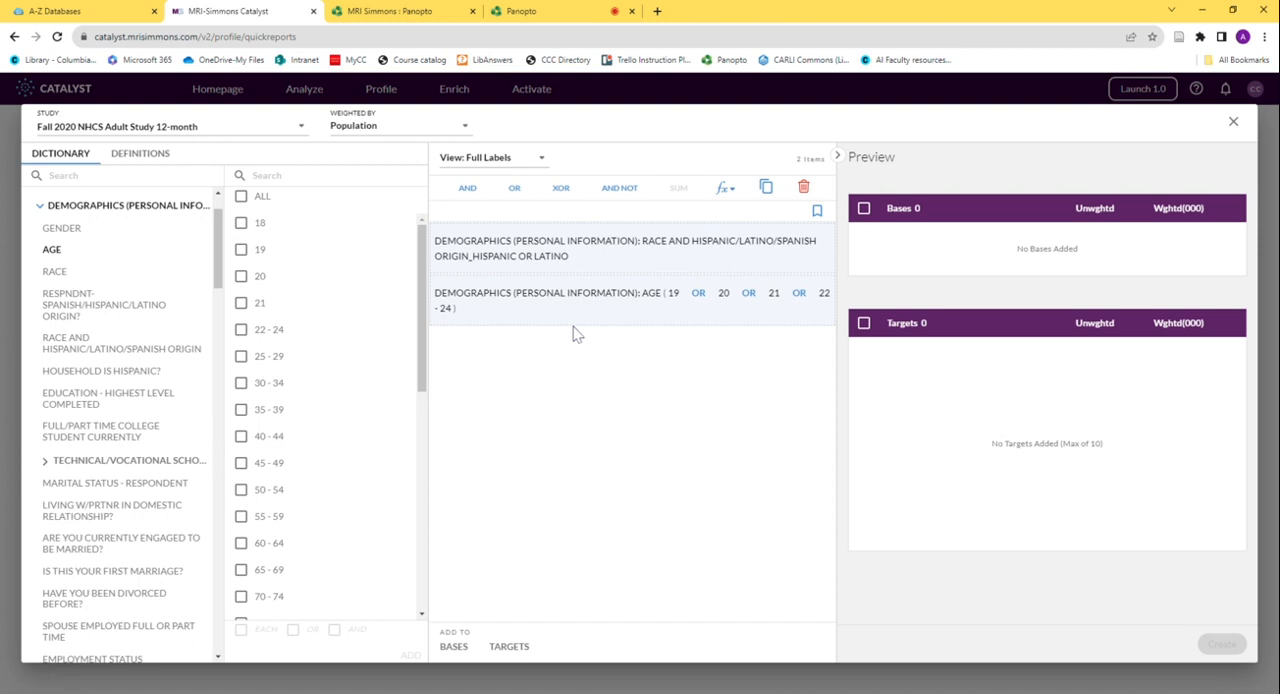
pyautogui.moveTo(466, 188)
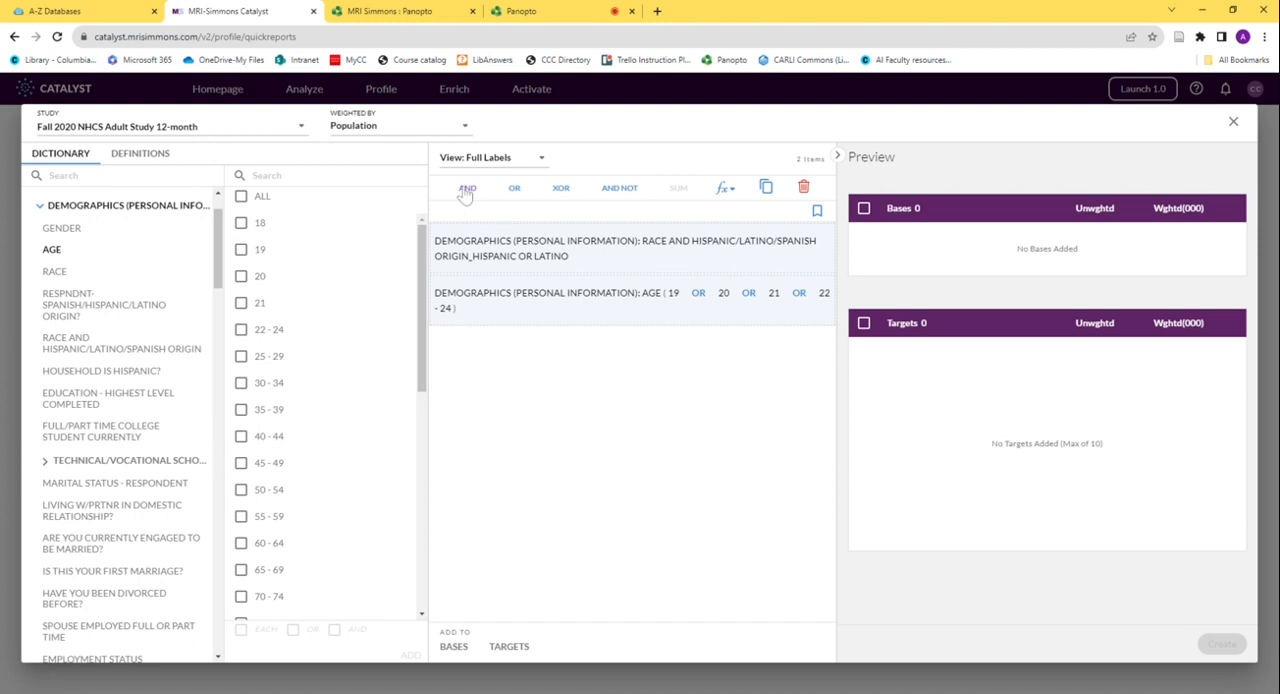
pyautogui.moveTo(584, 313)
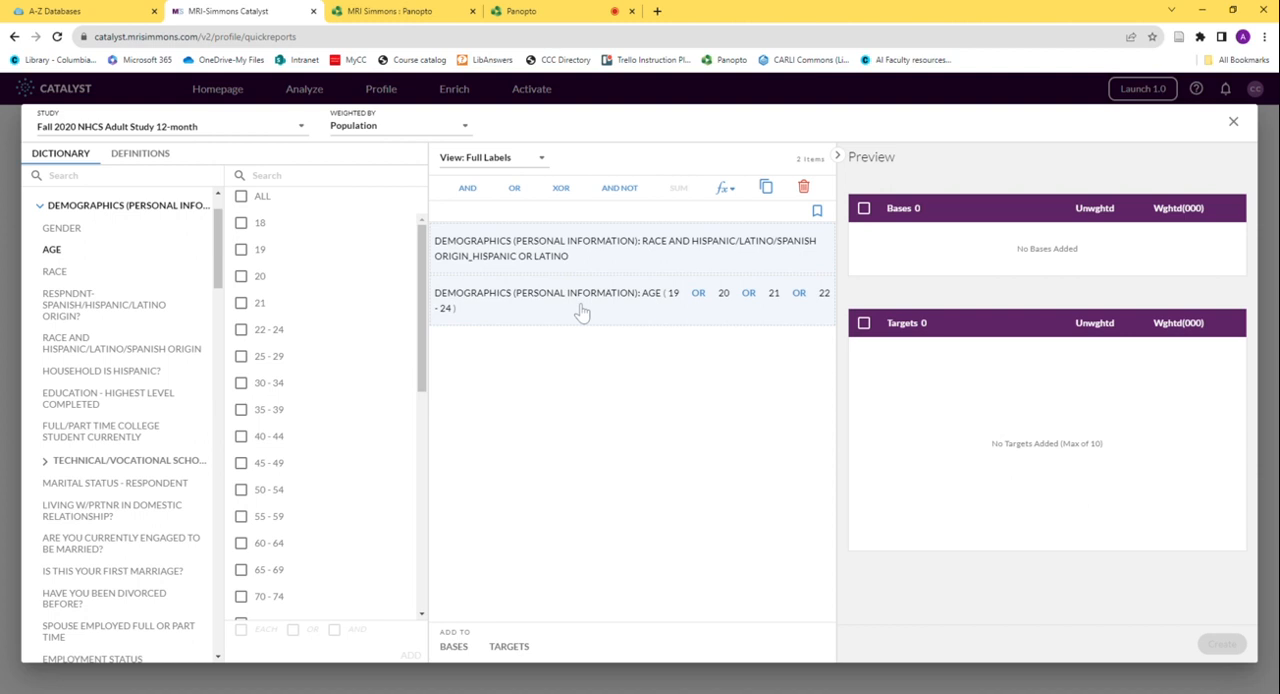
pyautogui.moveTo(535, 329)
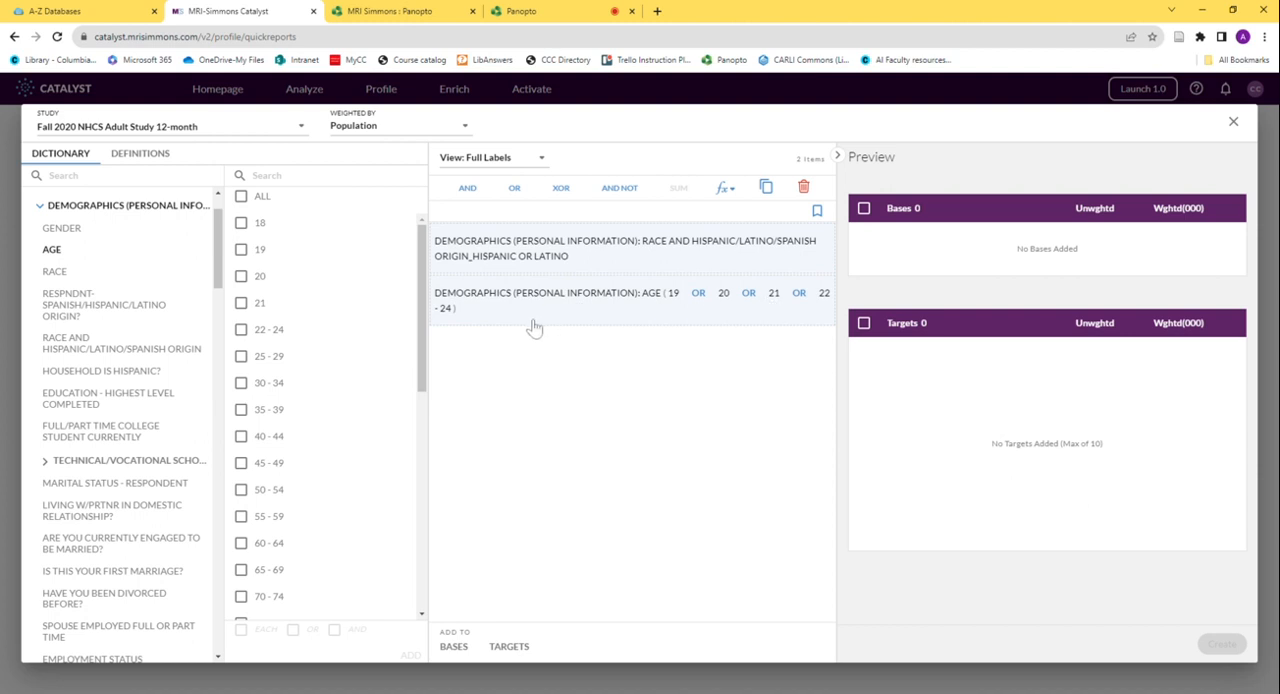
pyautogui.moveTo(620, 258)
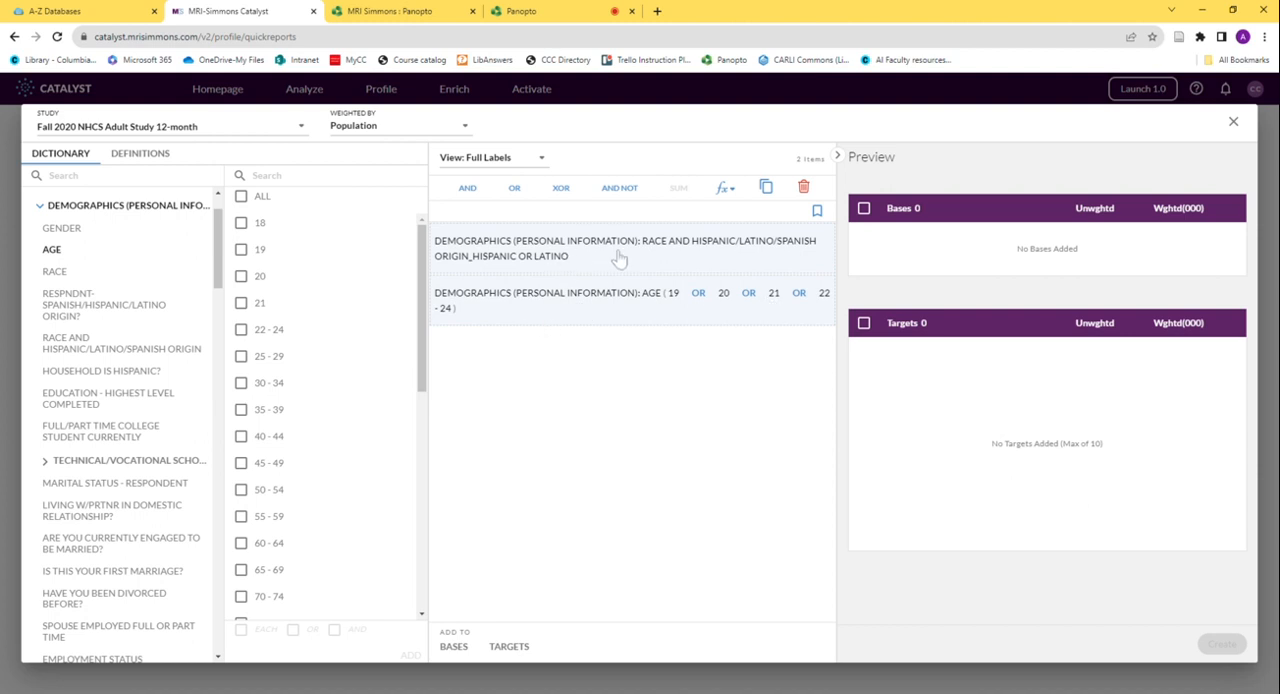
pyautogui.moveTo(623, 265)
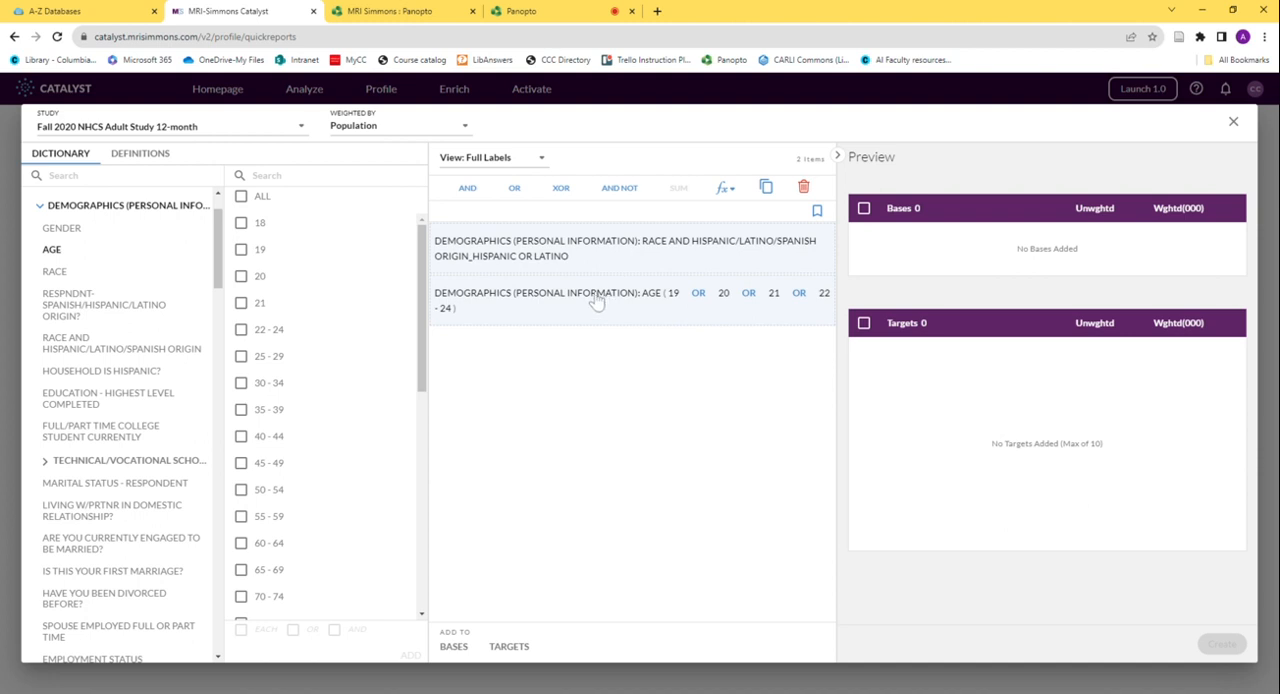
pyautogui.moveTo(585, 267)
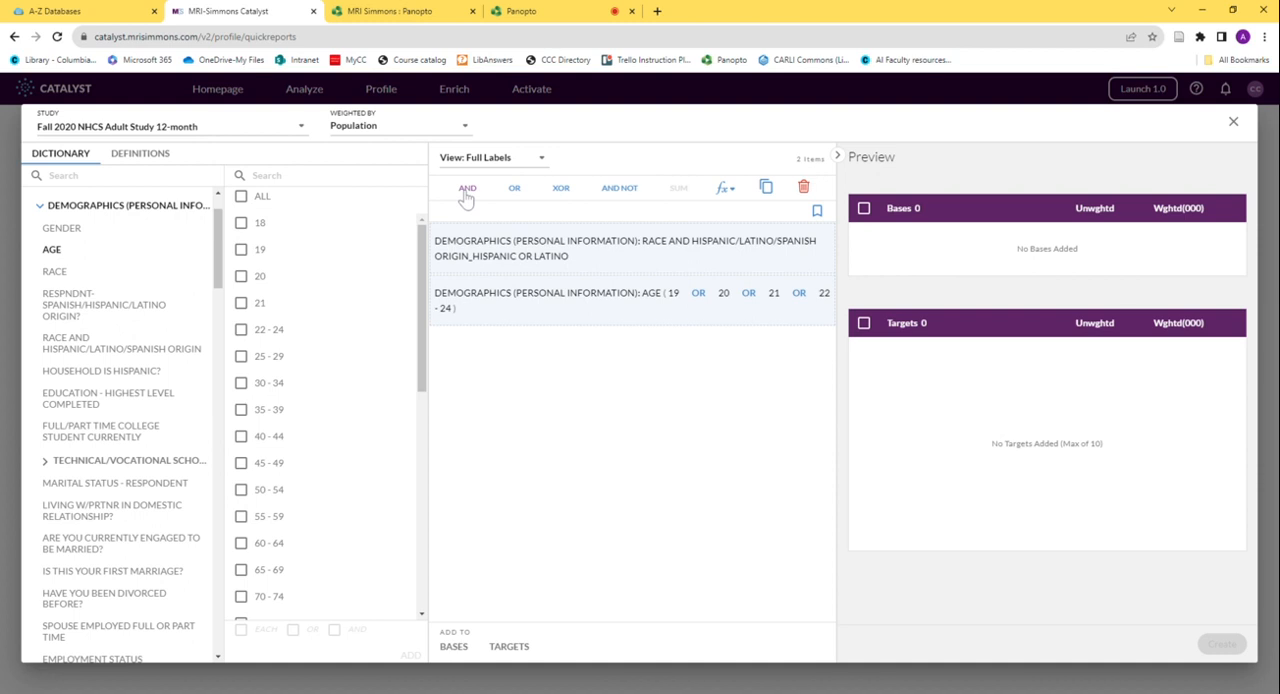
# - Save Hispanic or Latino AND age 19–24 as a target, clear the Composer, and tick the target
pyautogui.click(467, 188)
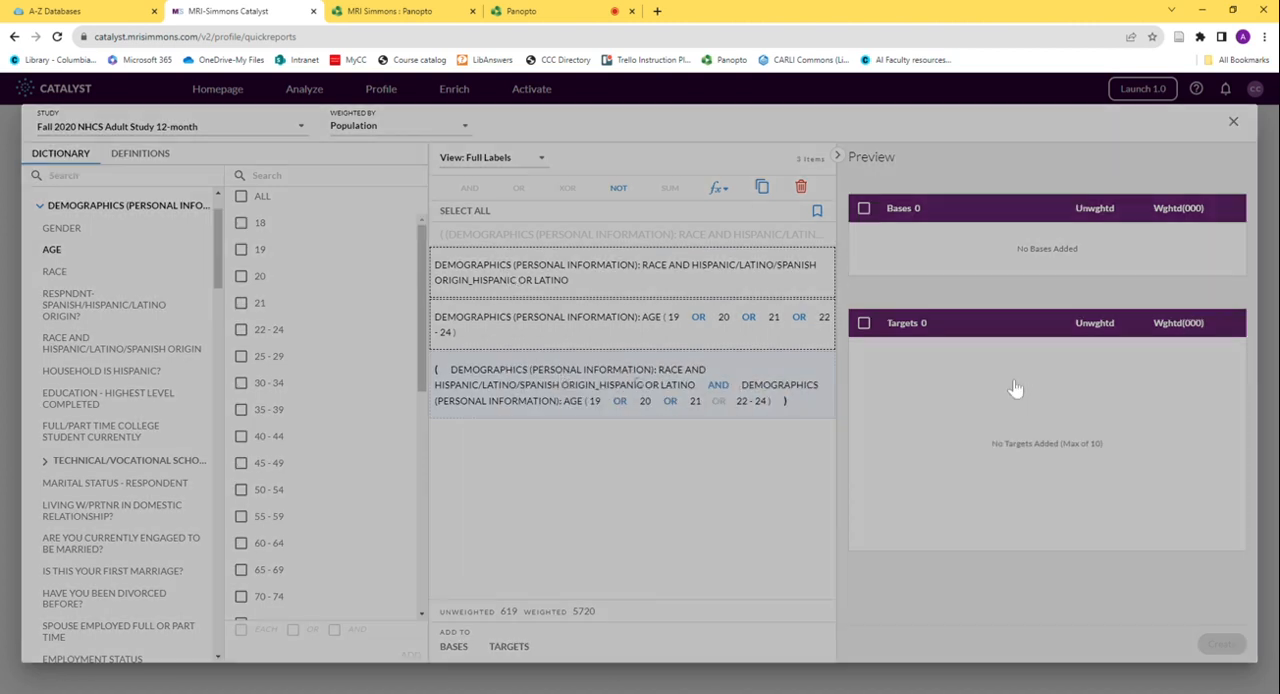
pyautogui.click(509, 646)
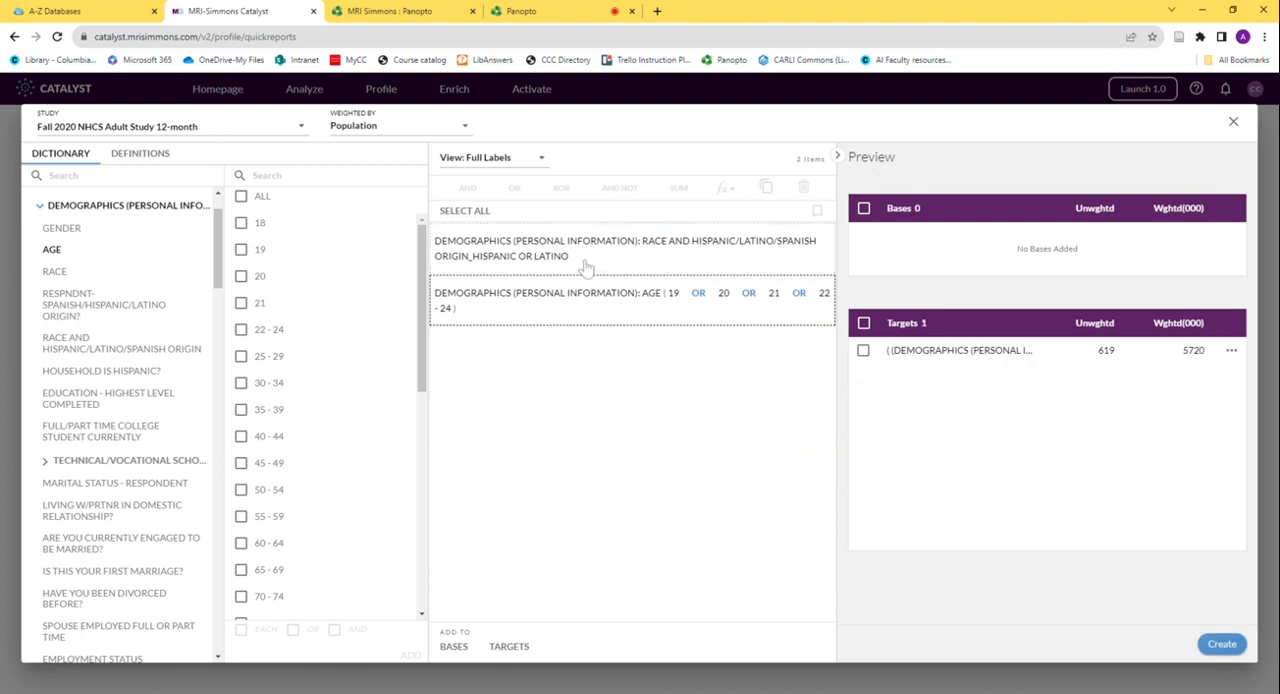
pyautogui.click(625, 247)
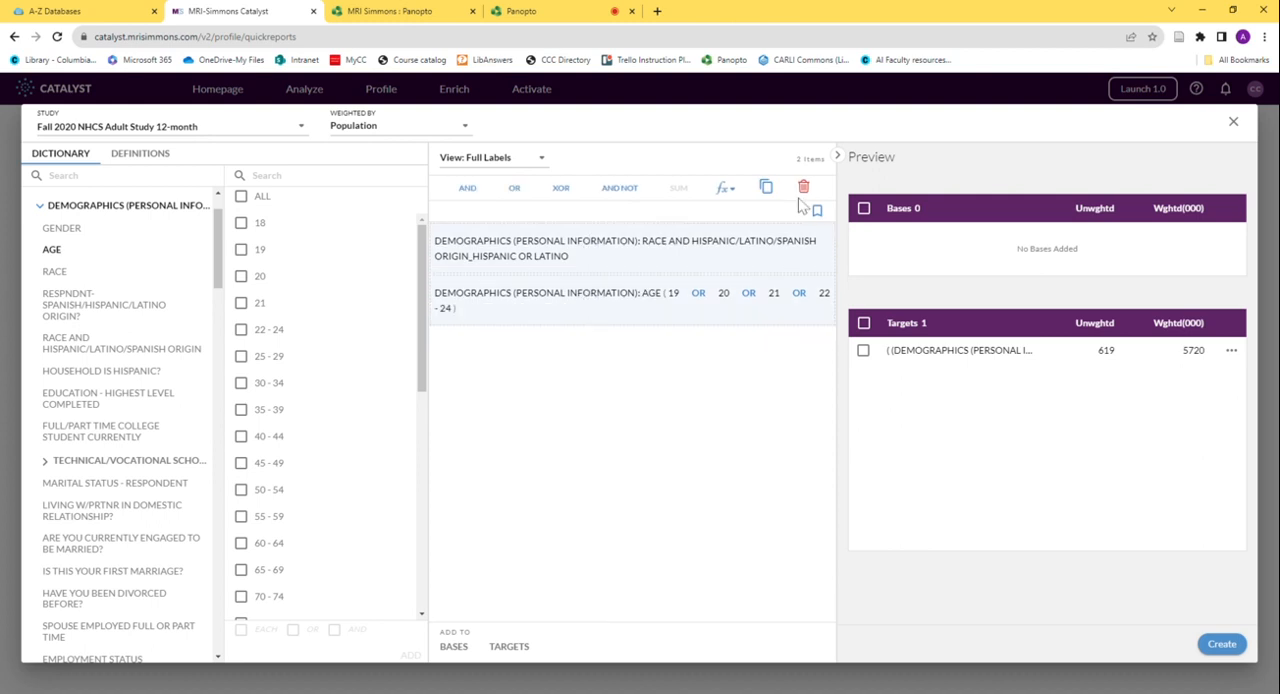
pyautogui.click(803, 187)
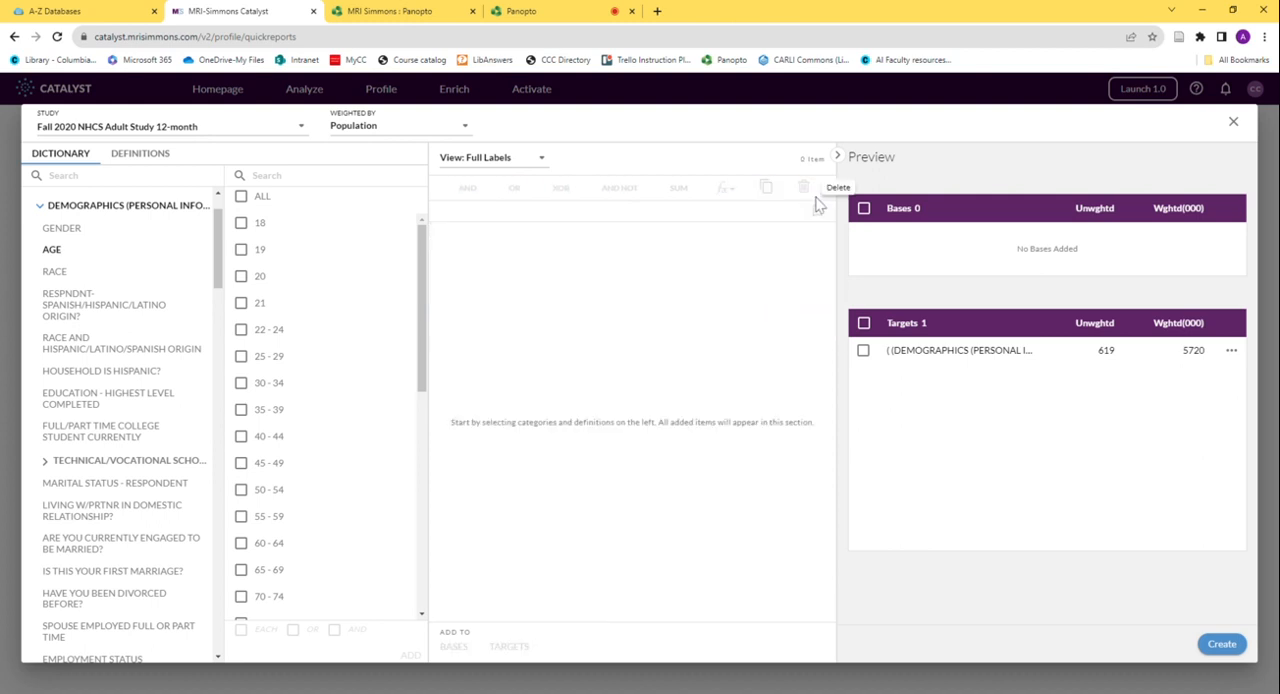
pyautogui.moveTo(800, 223)
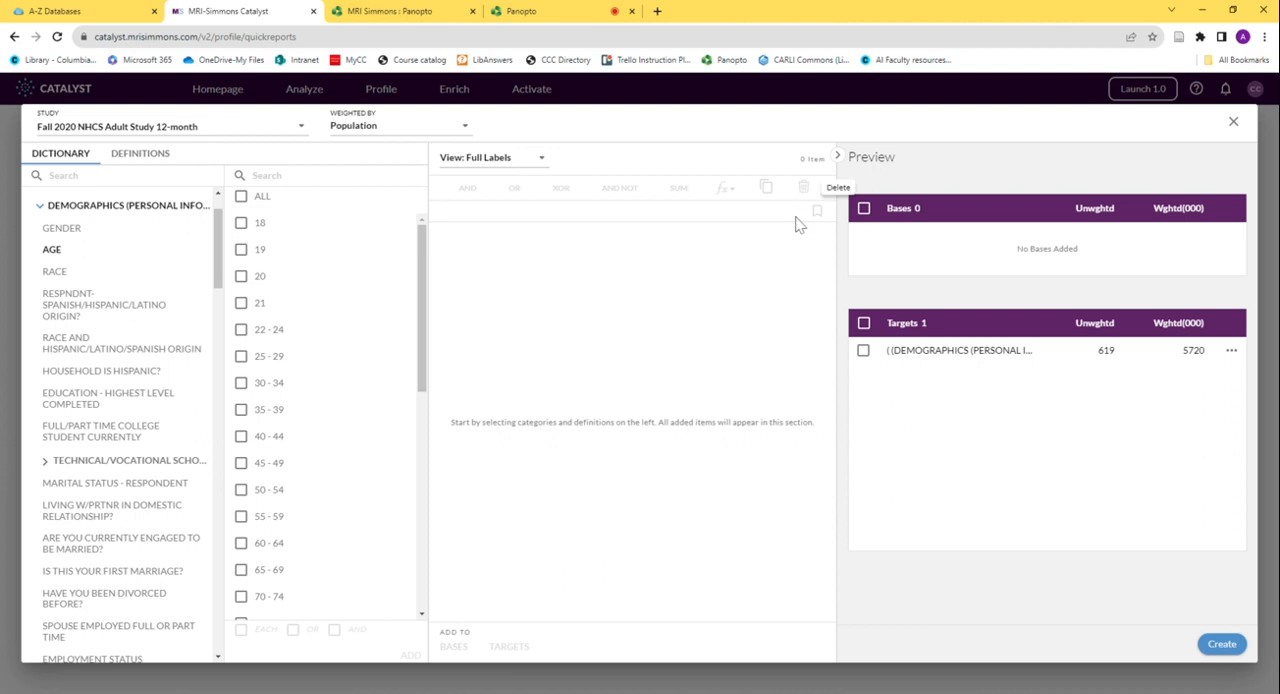
pyautogui.moveTo(865, 358)
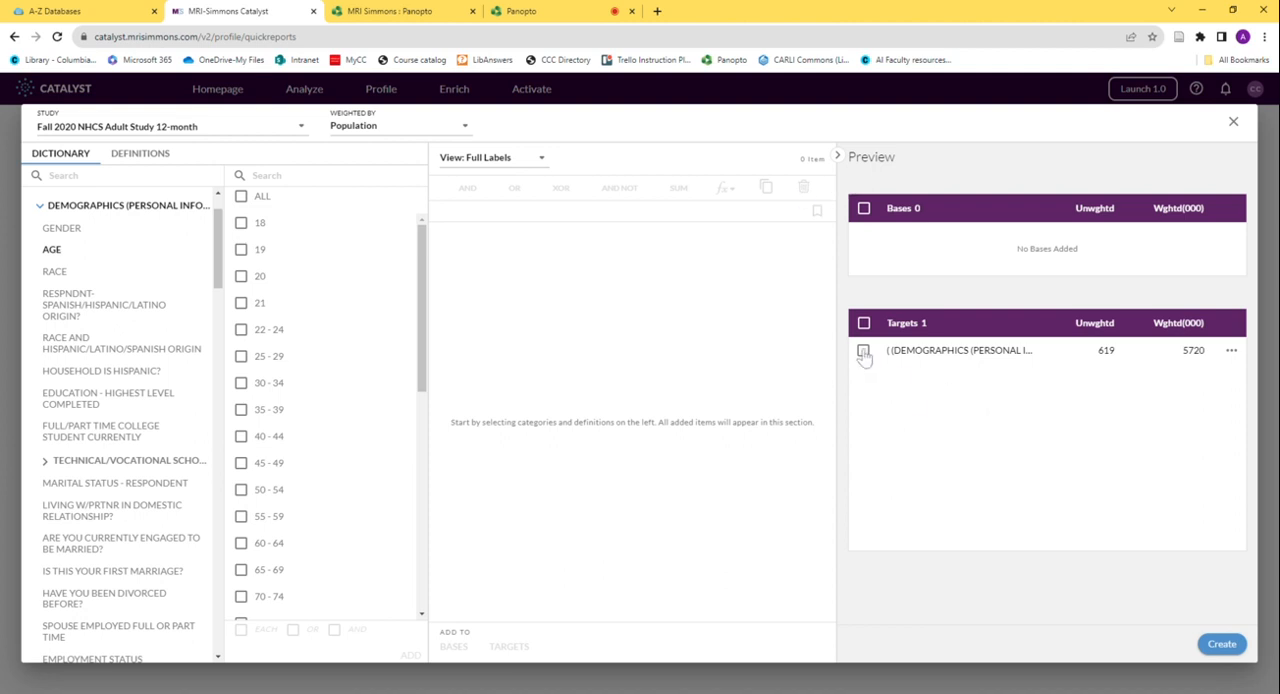
pyautogui.click(864, 350)
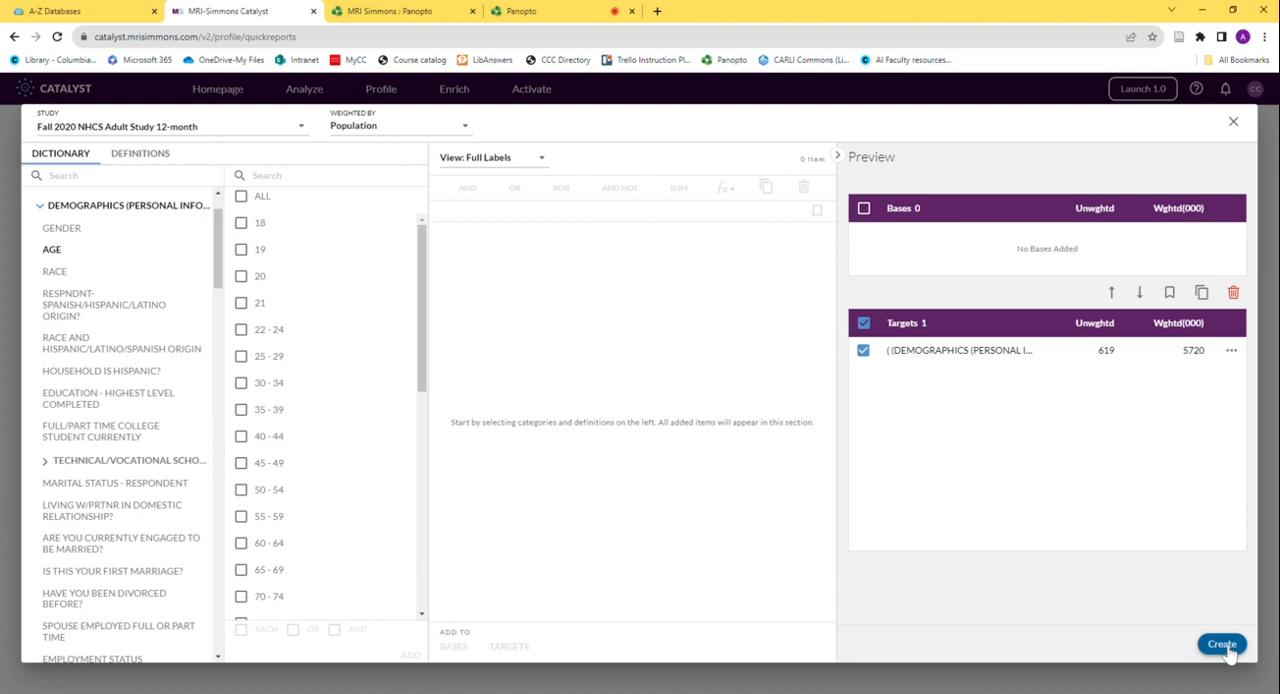
# - Create a Quick Report from the target, name it 'Hispanic age 19-24', and save it
pyautogui.click(1221, 644)
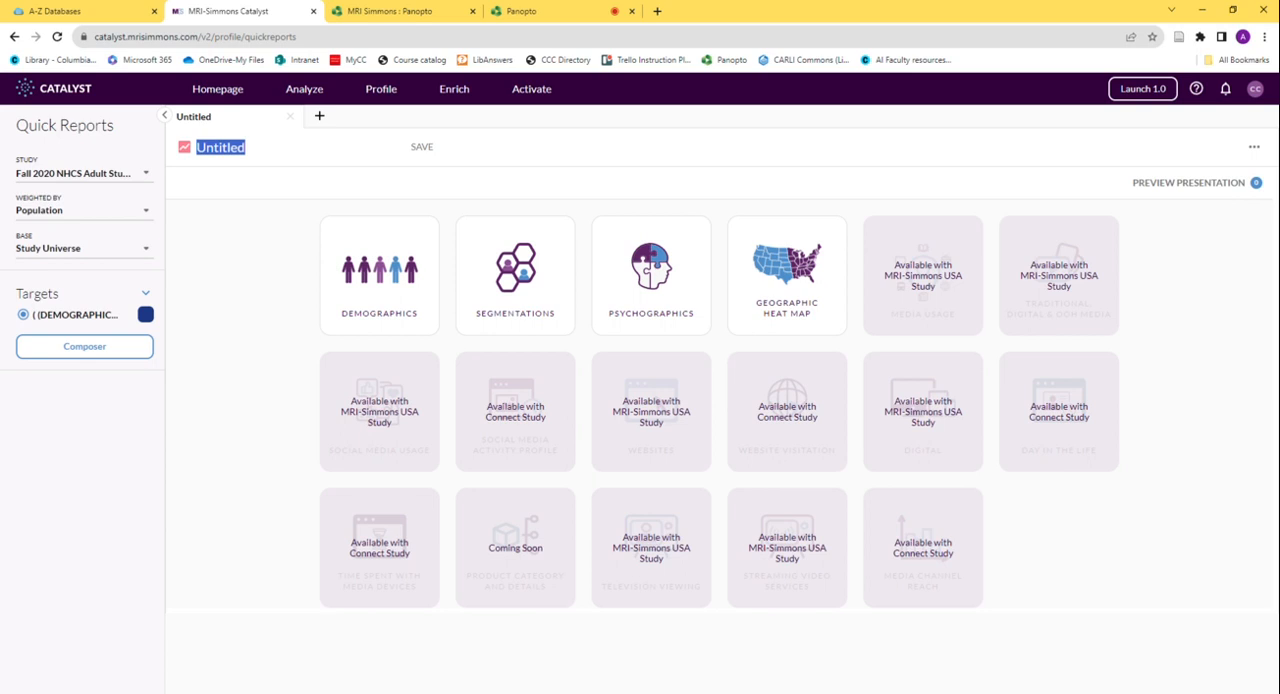
pyautogui.write('Hispanic')
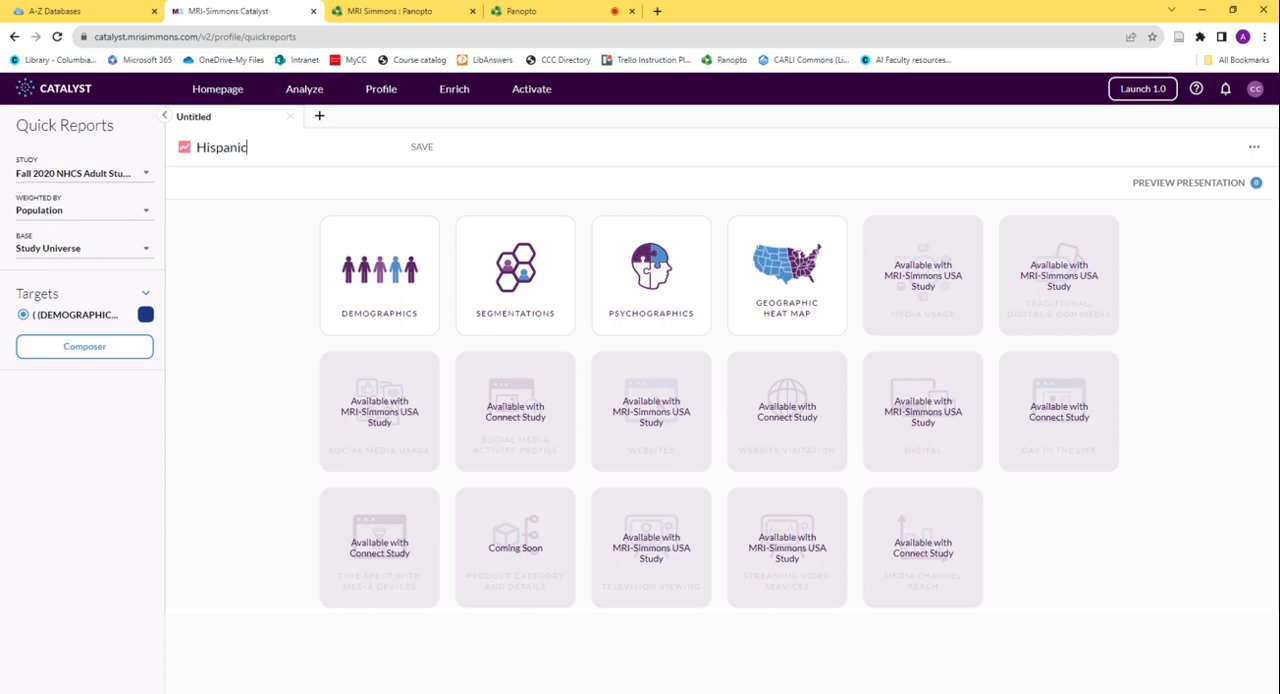
pyautogui.write('age 19-2')
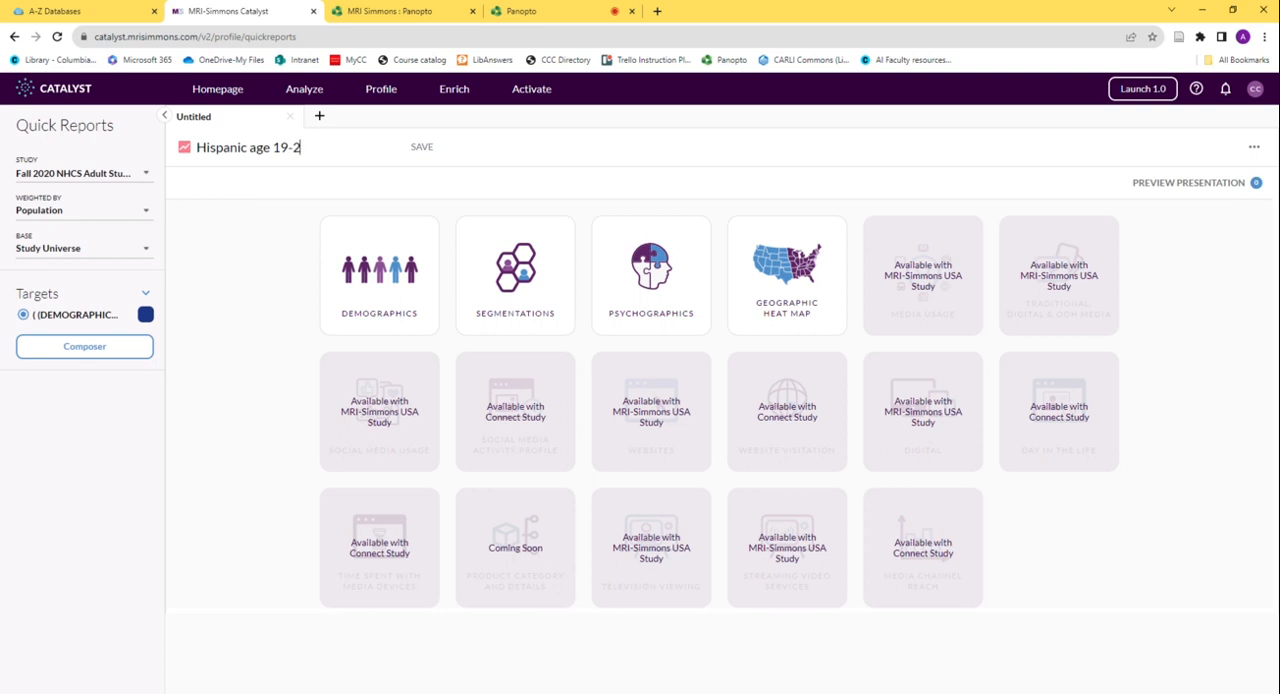
pyautogui.write('4')
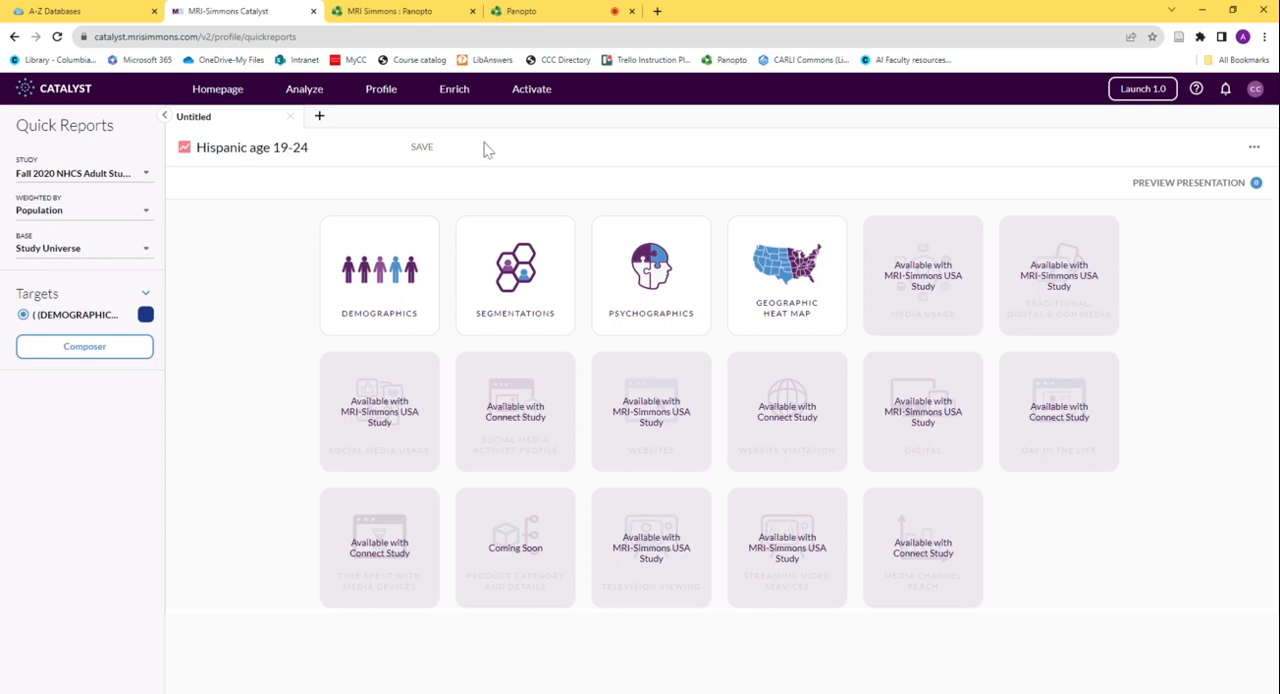
pyautogui.click(421, 147)
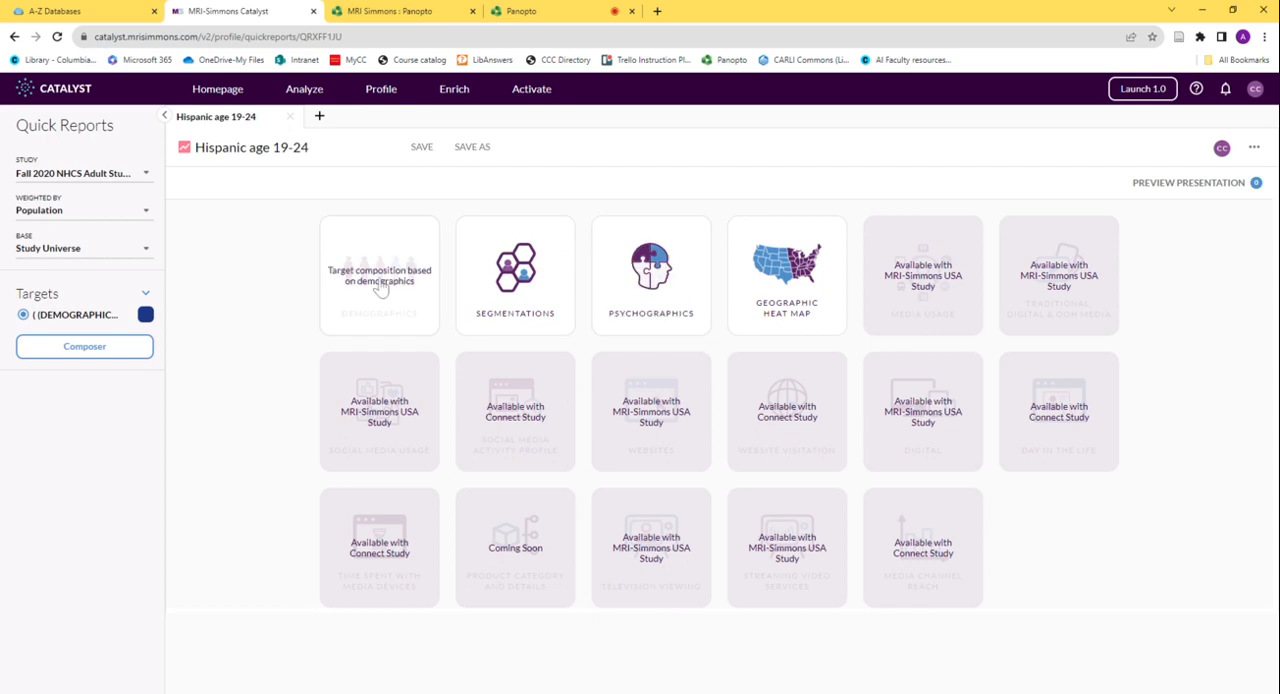
# - Open the Demographics report and scroll through its gender, age, race, household and education charts
pyautogui.click(379, 275)
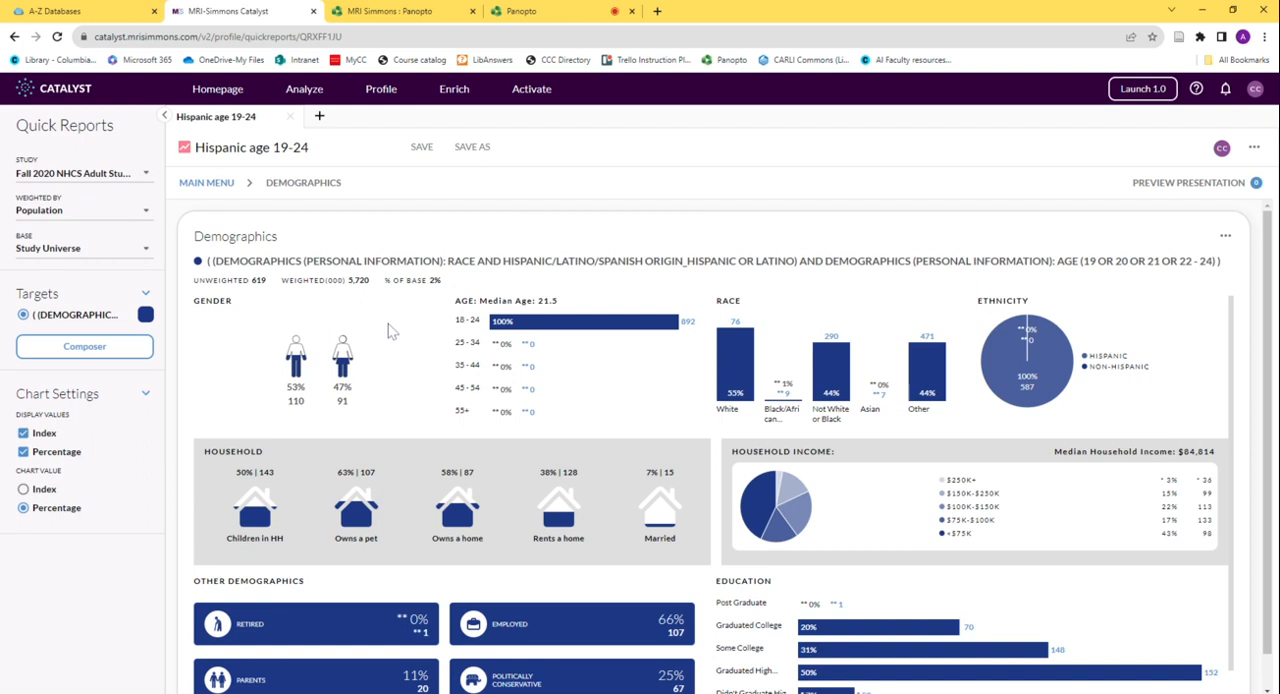
pyautogui.scroll(-3)
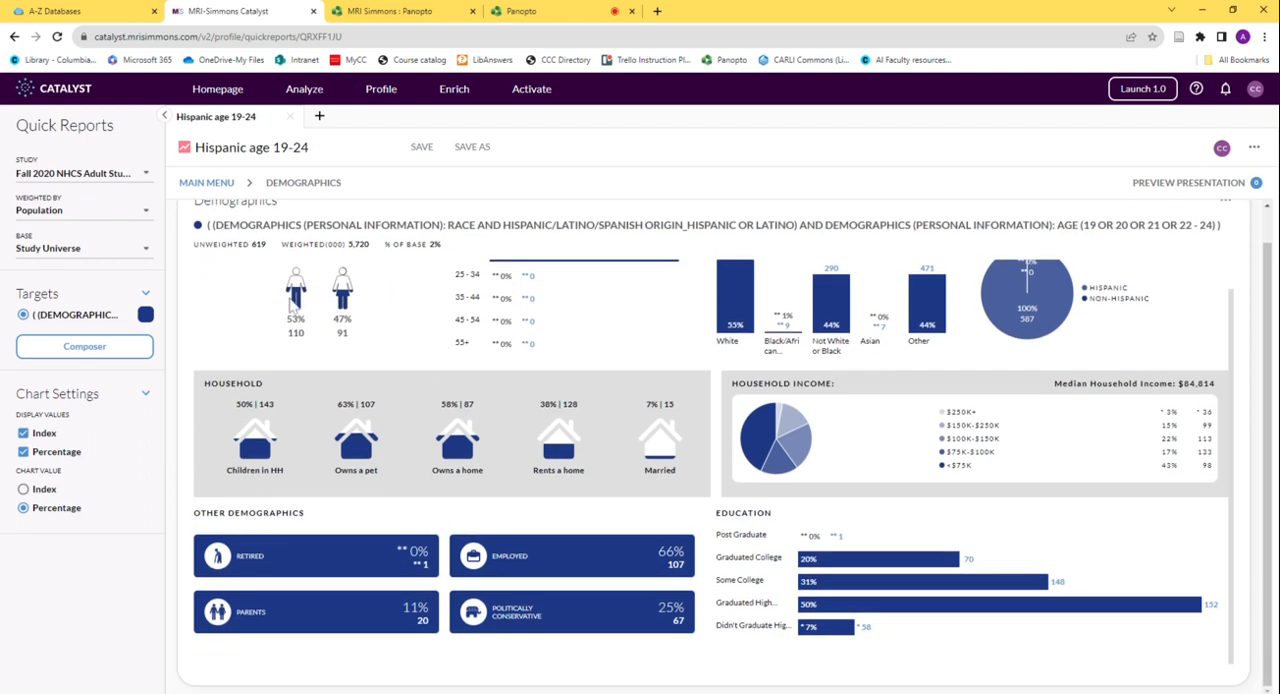
pyautogui.moveTo(717, 313)
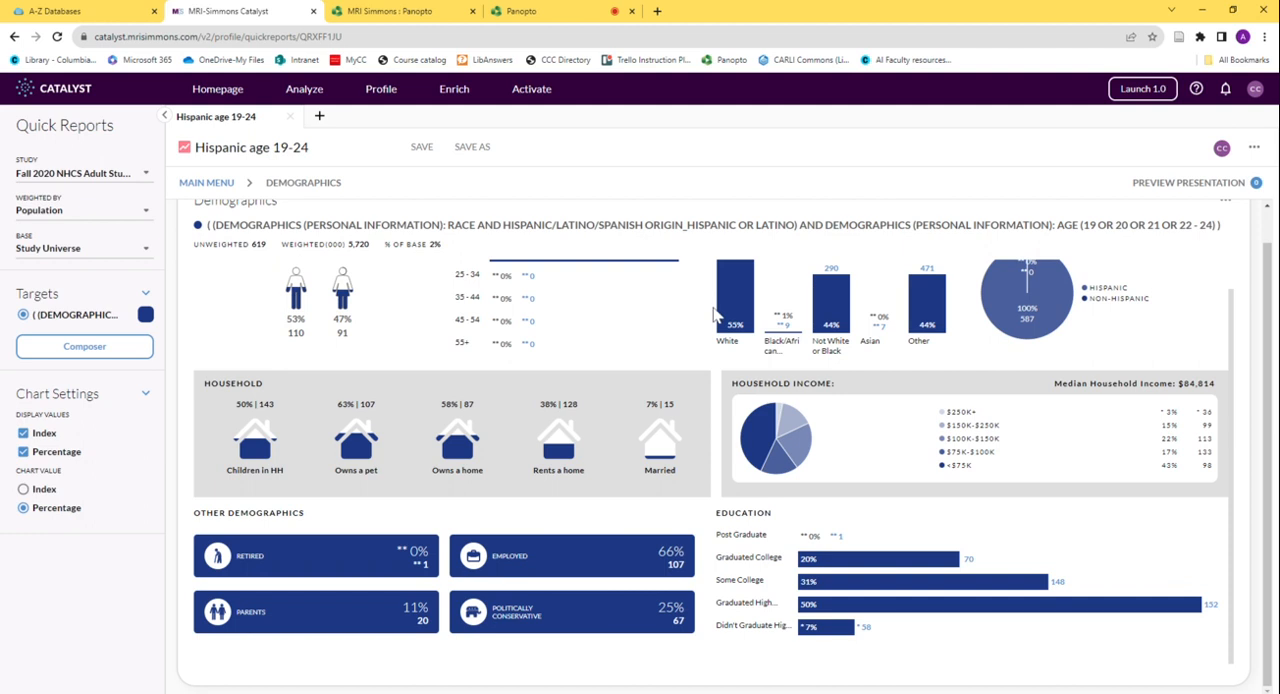
pyautogui.moveTo(307, 433)
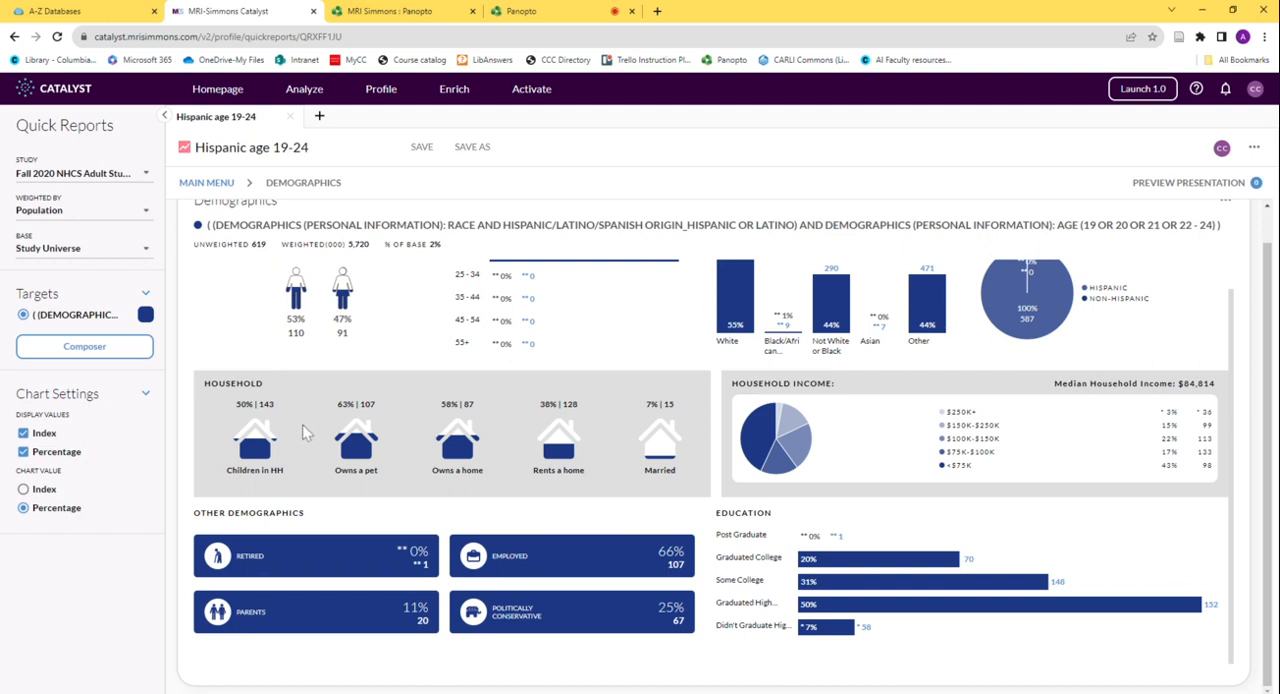
pyautogui.moveTo(941, 469)
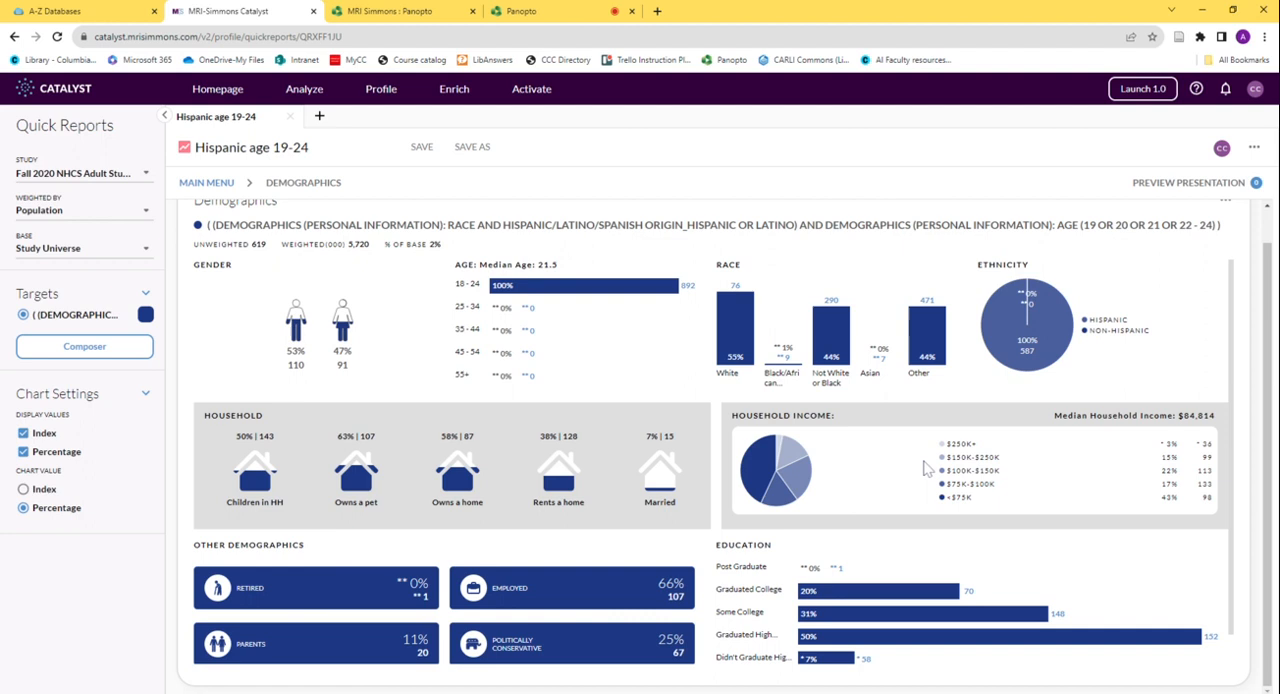
pyautogui.moveTo(810, 405)
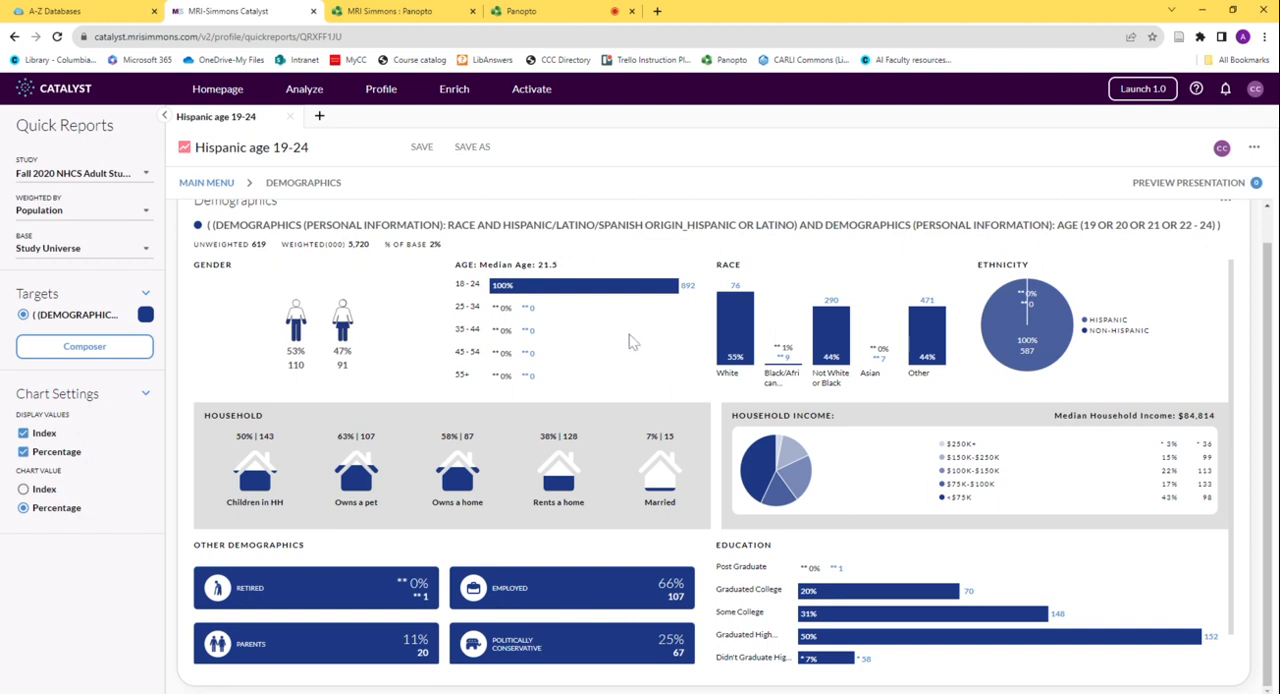
pyautogui.moveTo(610, 604)
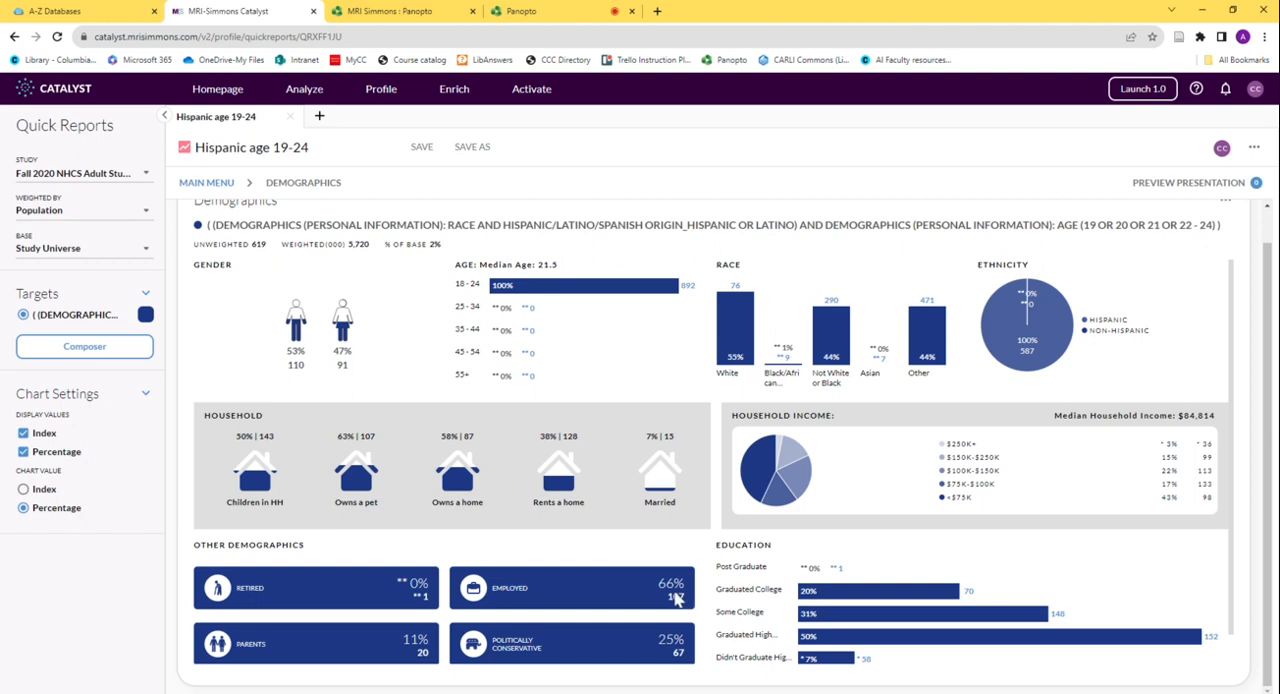
pyautogui.click(454, 89)
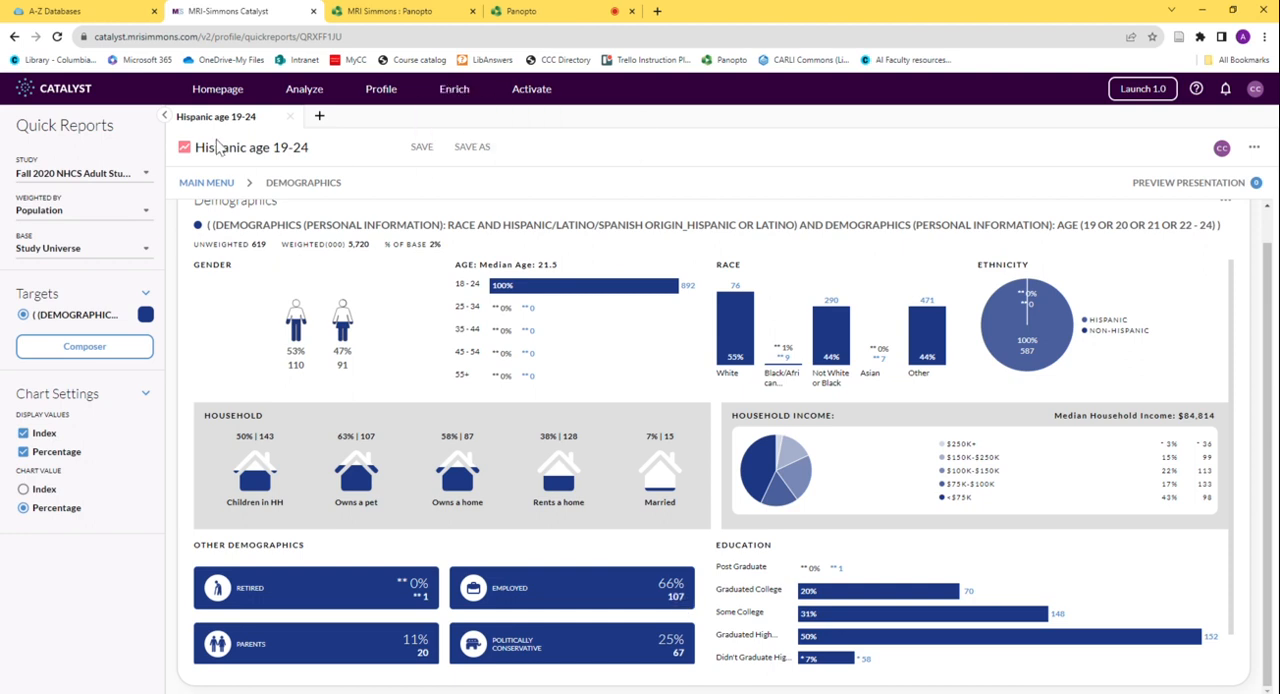
# - Return from the Demographics view to the report's MAIN MENU of report tiles
pyautogui.click(206, 182)
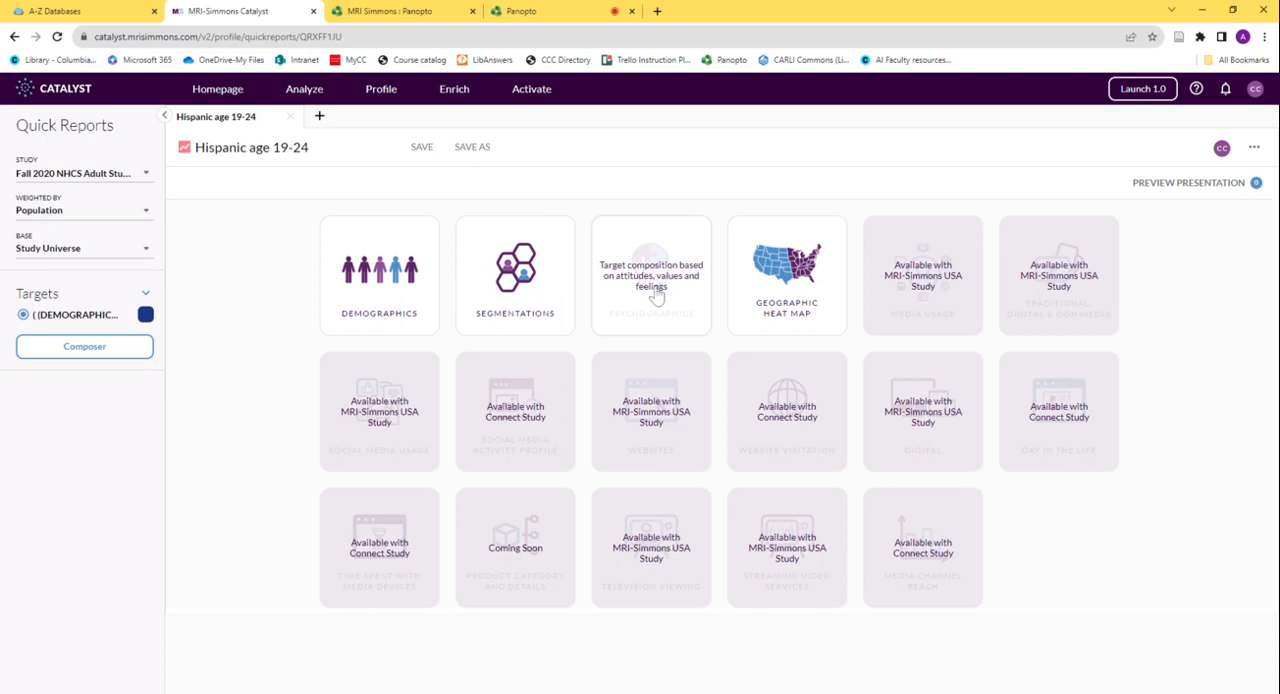
pyautogui.moveTo(655, 295)
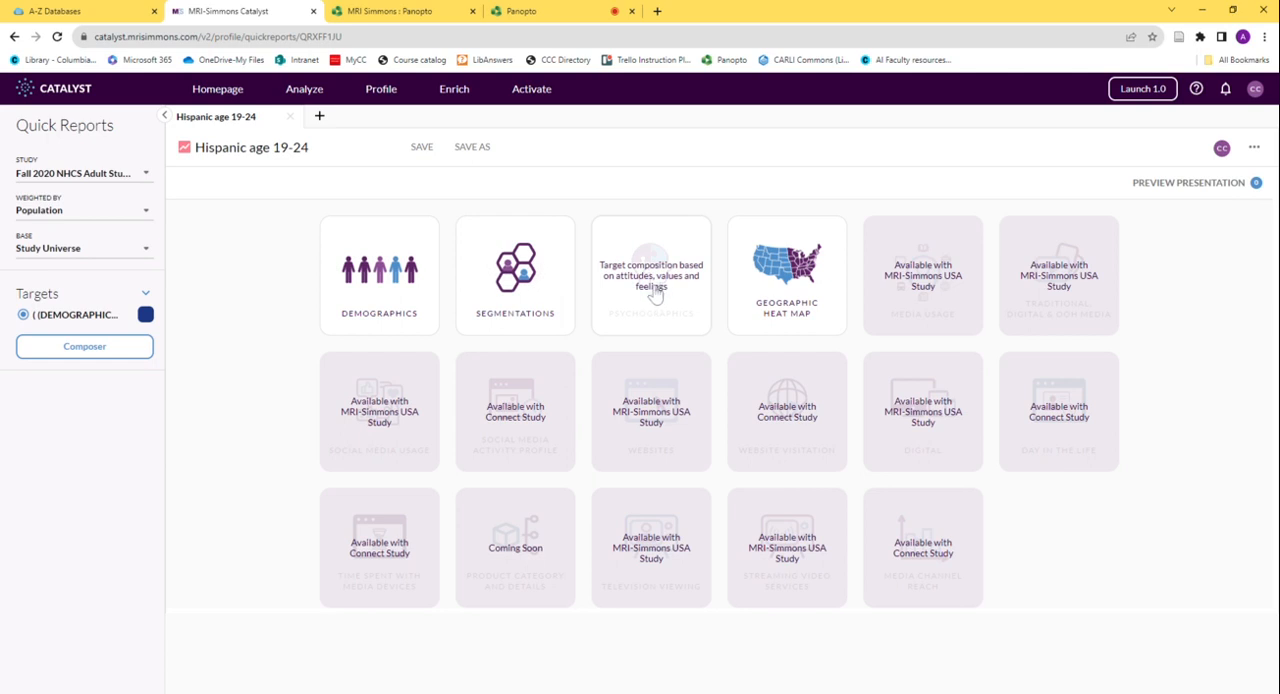
pyautogui.moveTo(716, 178)
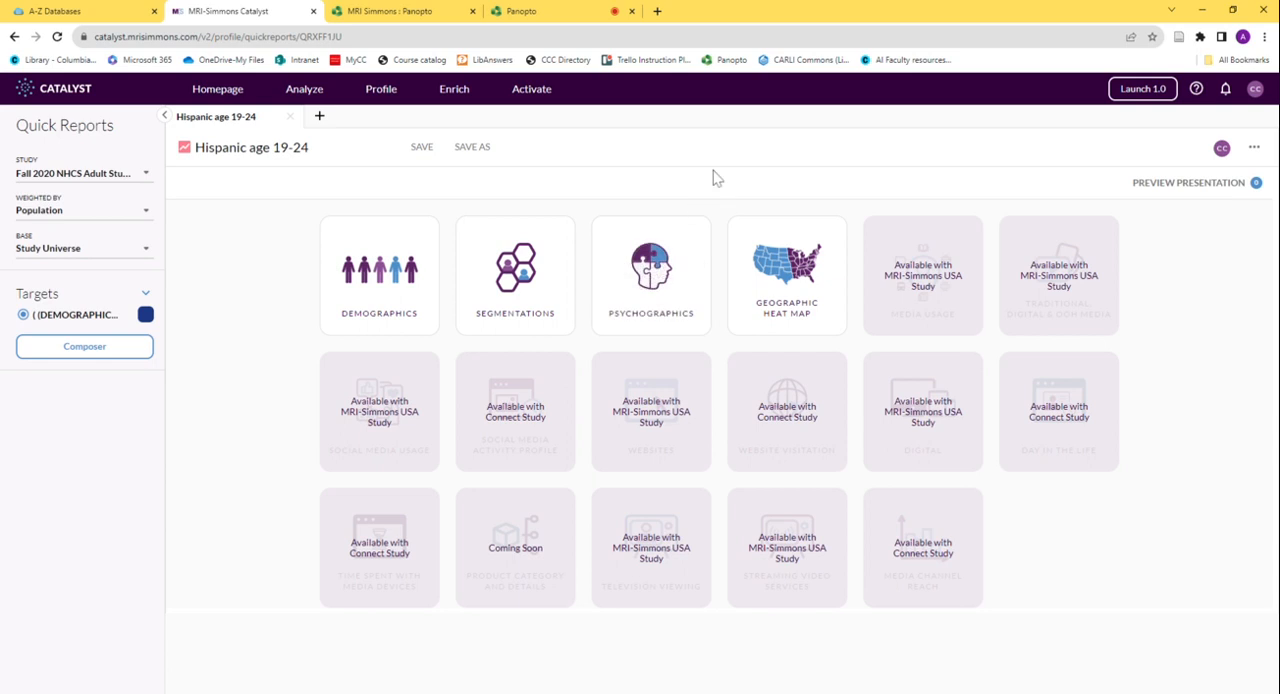